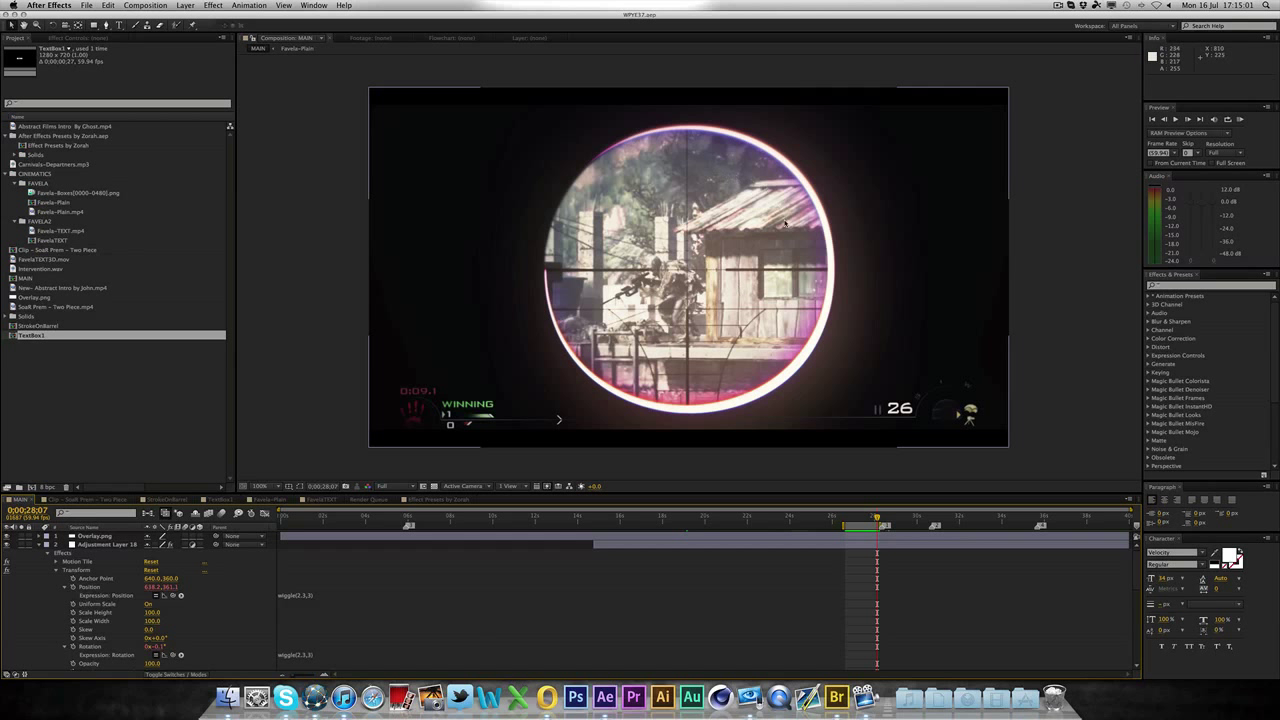
mouse_move(768, 324)
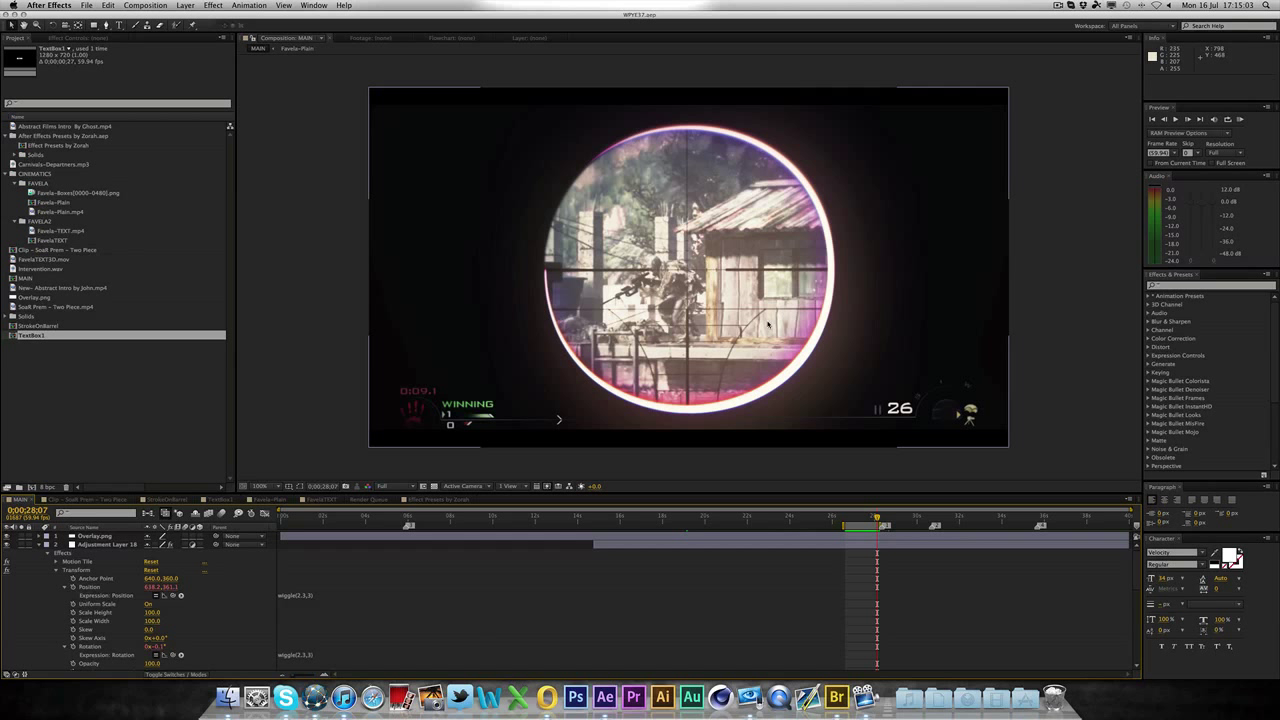
mouse_move(822, 258)
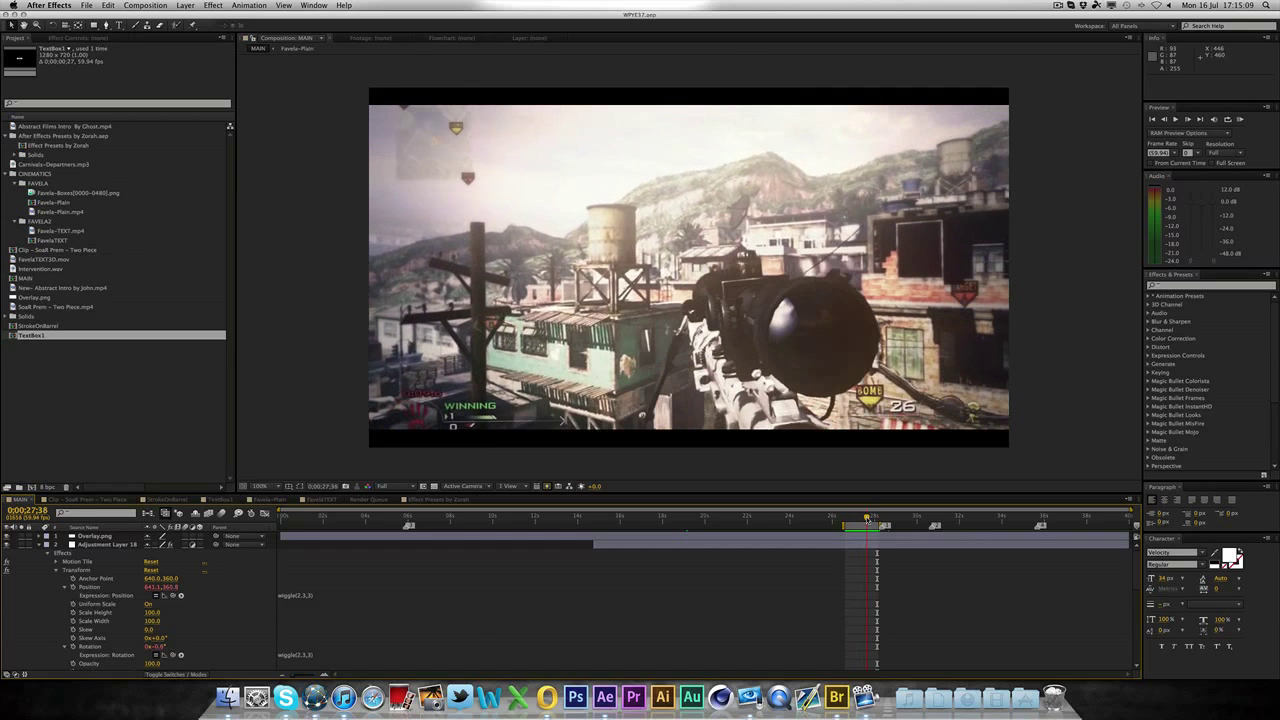
- Move the MAIN timeline to the frame where the water tower is clearly shown
click(868, 521)
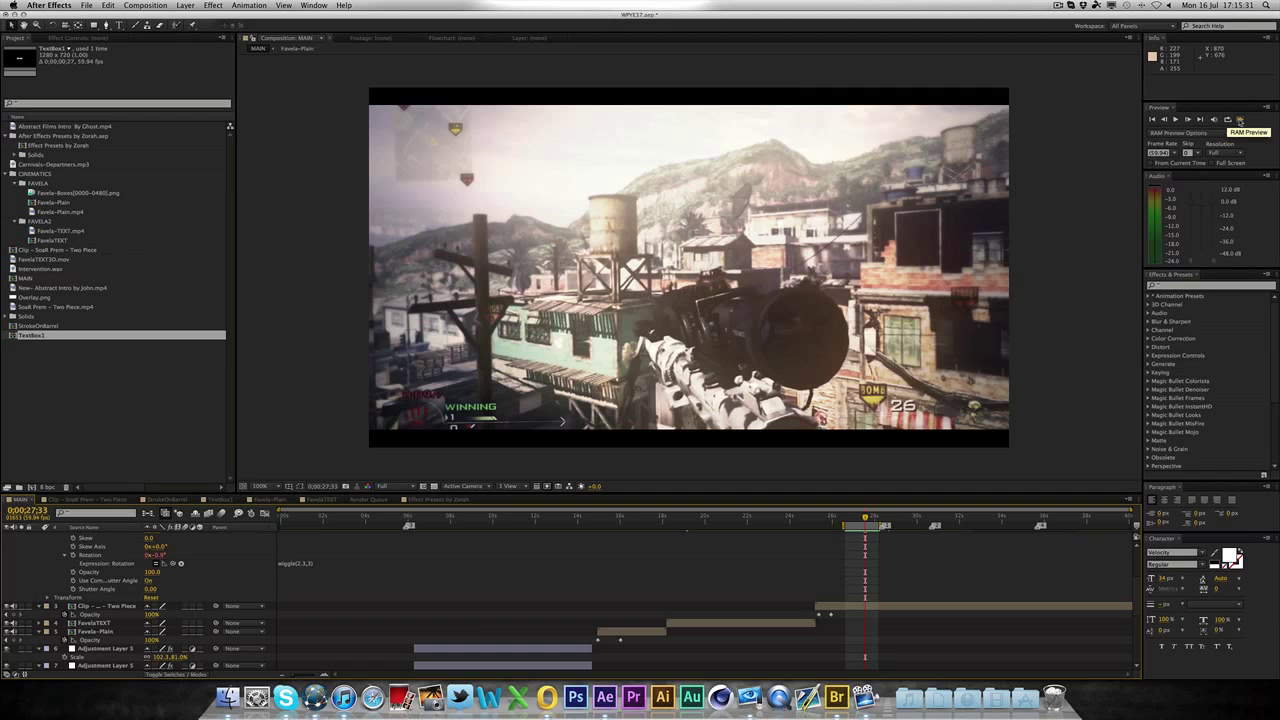
click(1247, 118)
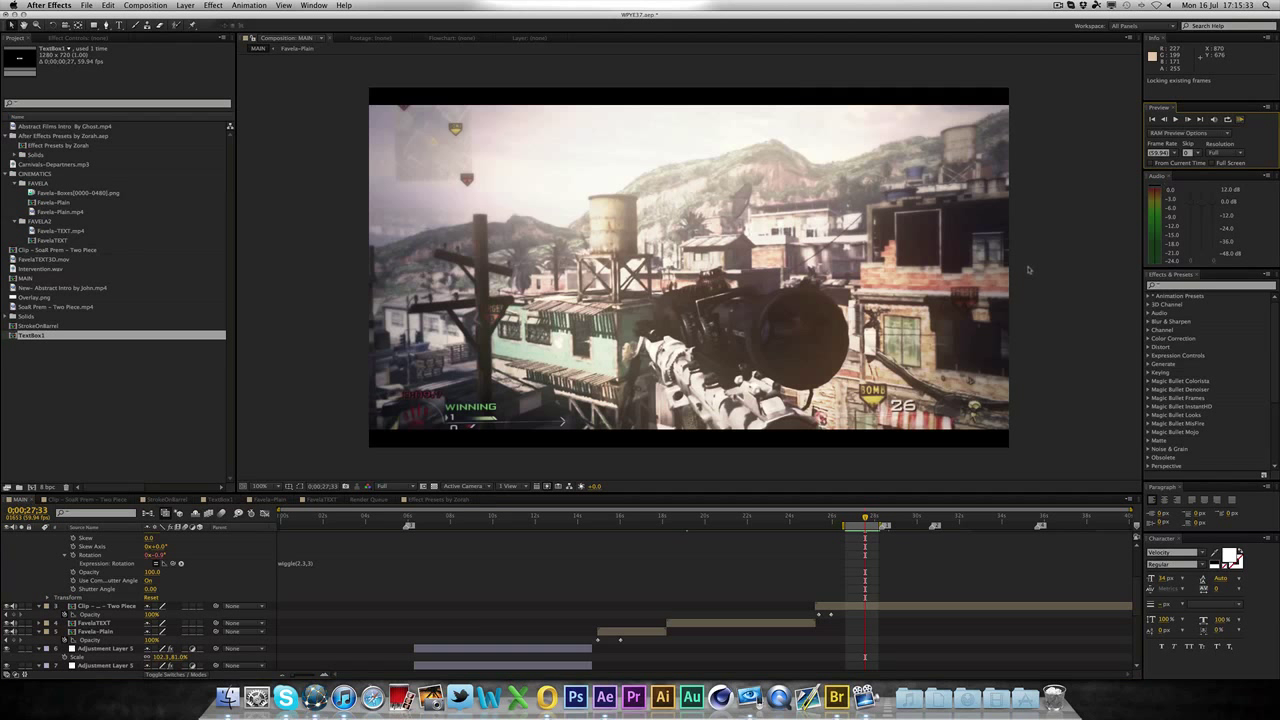
mouse_move(1038, 276)
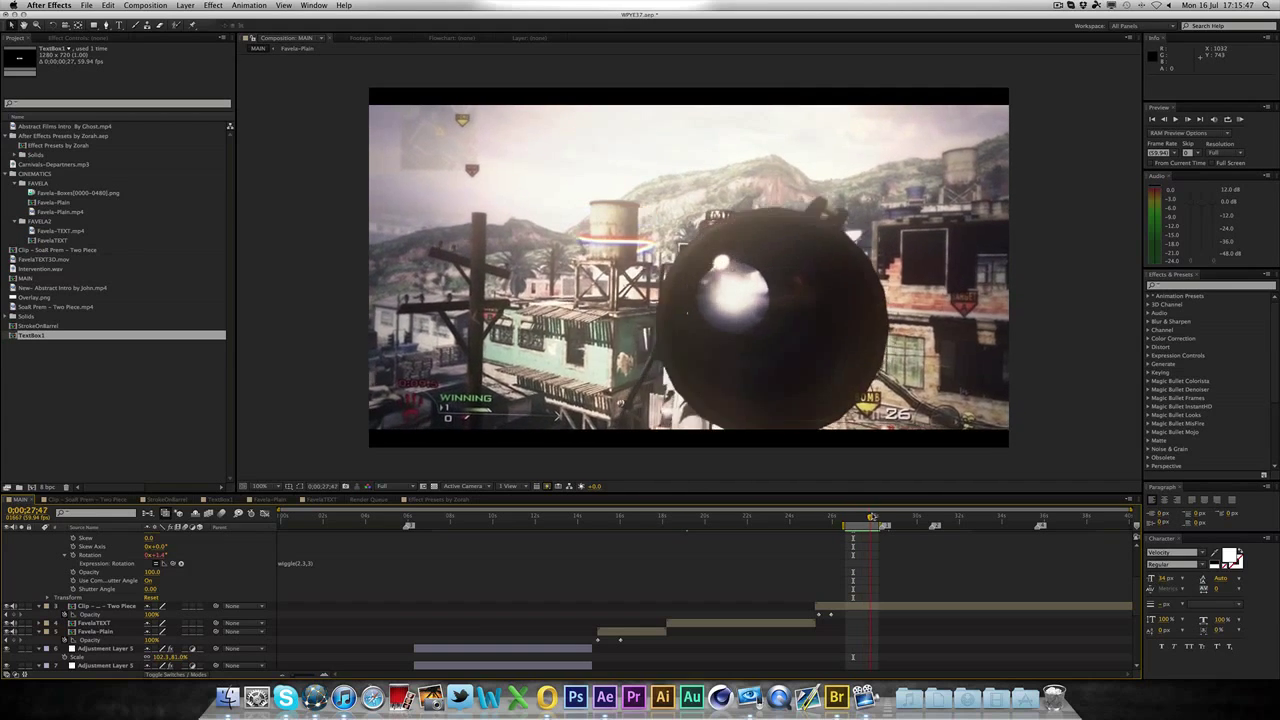
click(866, 516)
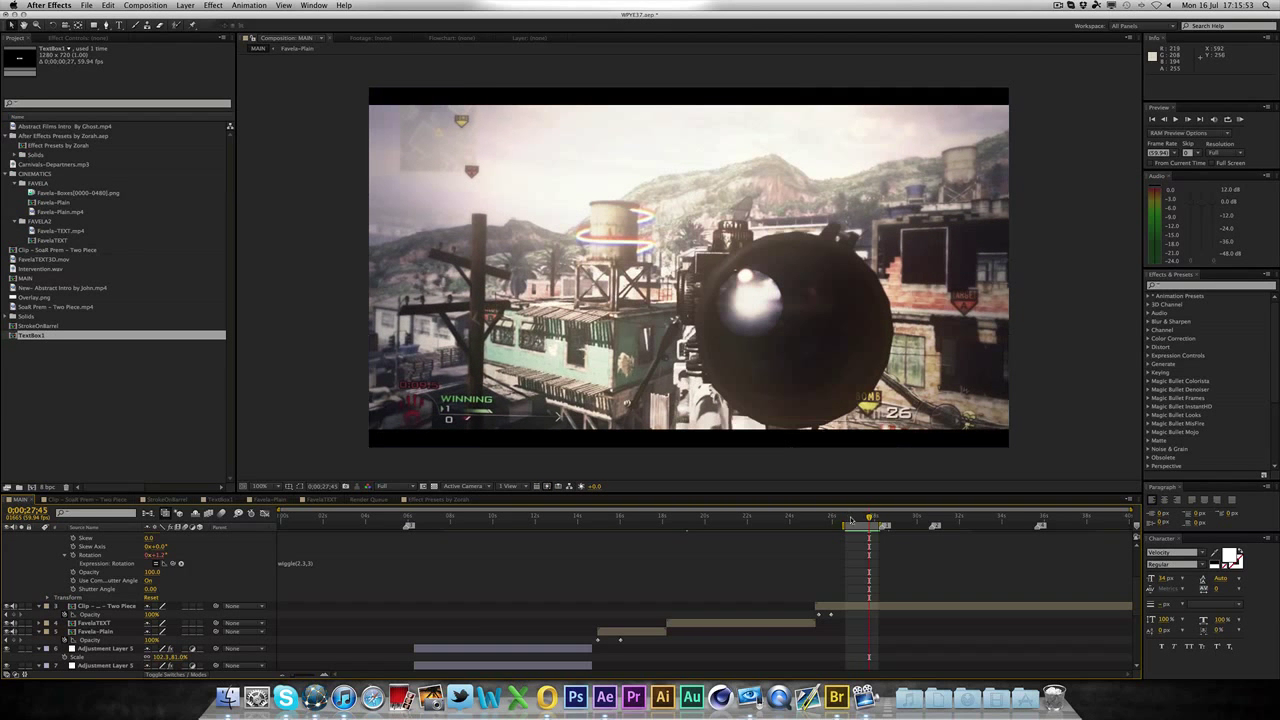
drag(851, 517, 858, 517)
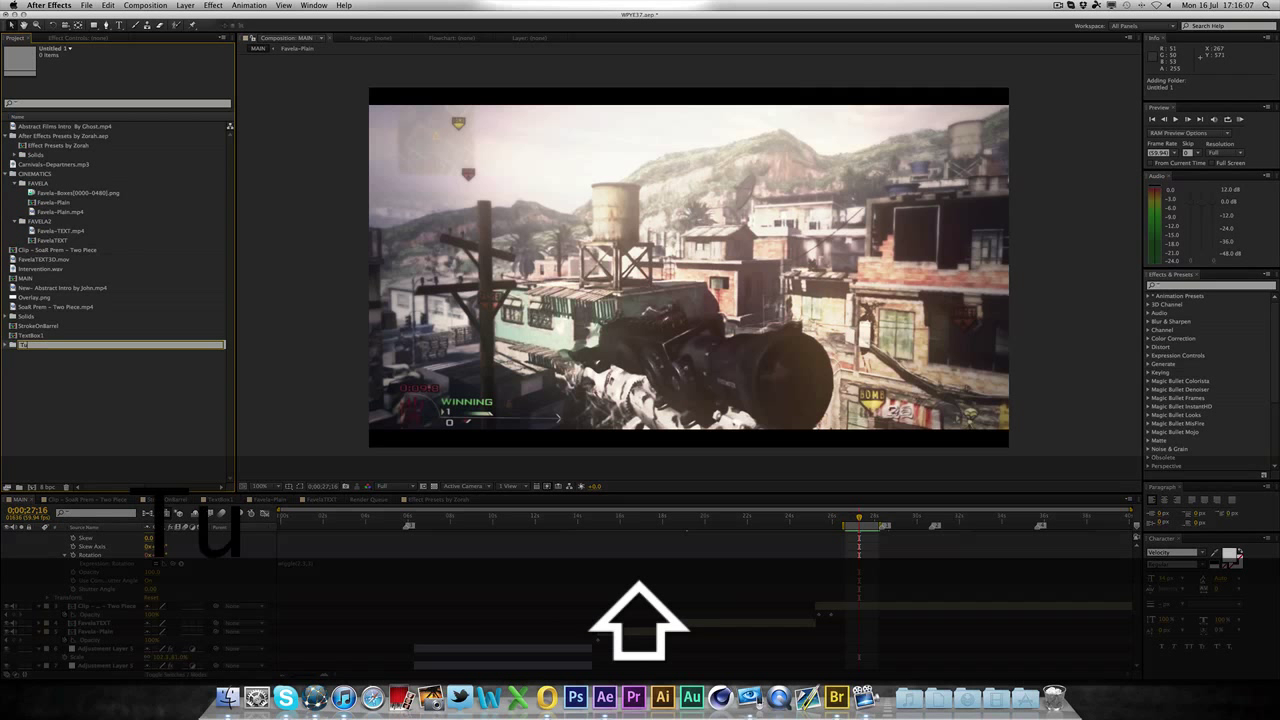
- Make a Tutorial folder, paste a duplicate gameplay clip into it, and open its comp
text(Tutorial)
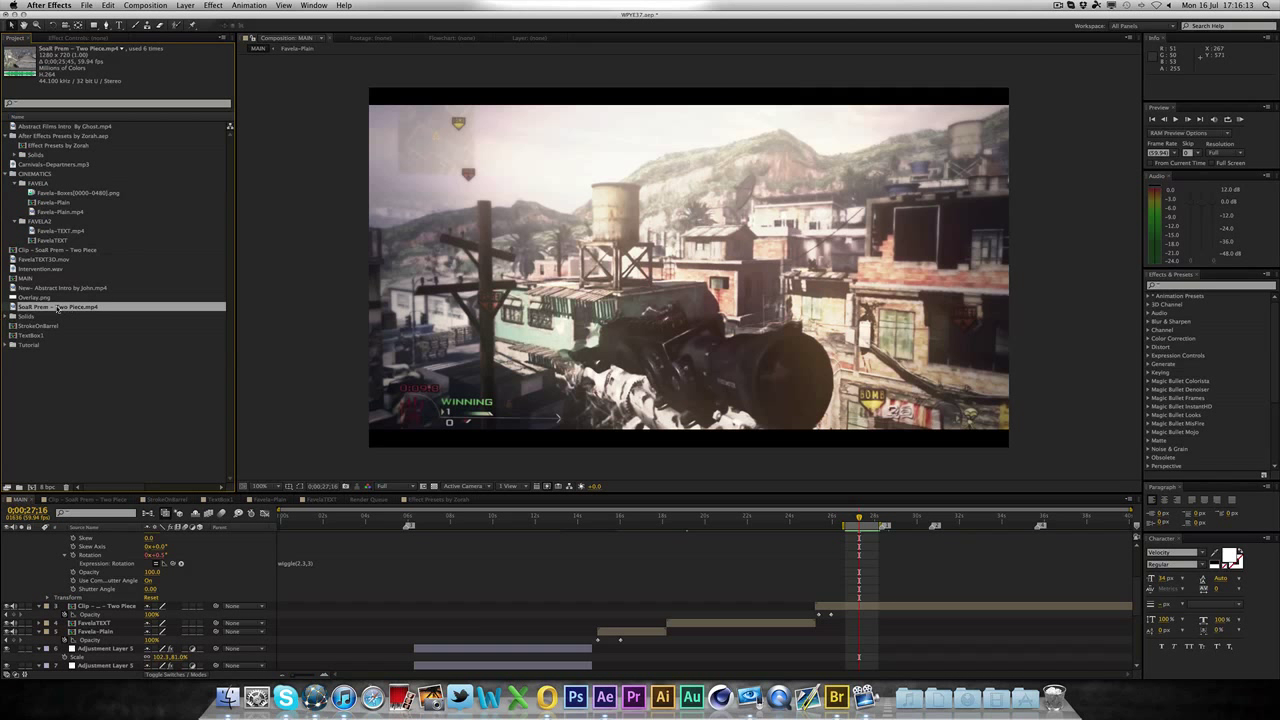
key(cmd+v)
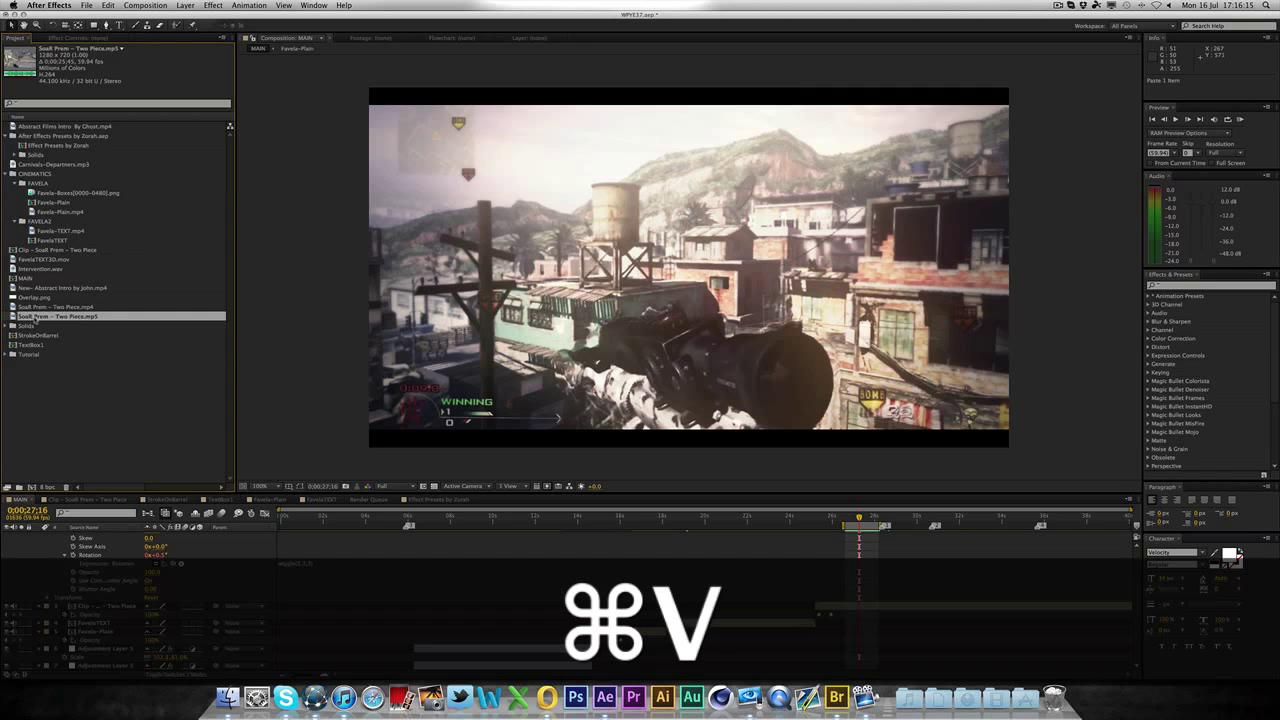
key(cmd+v)
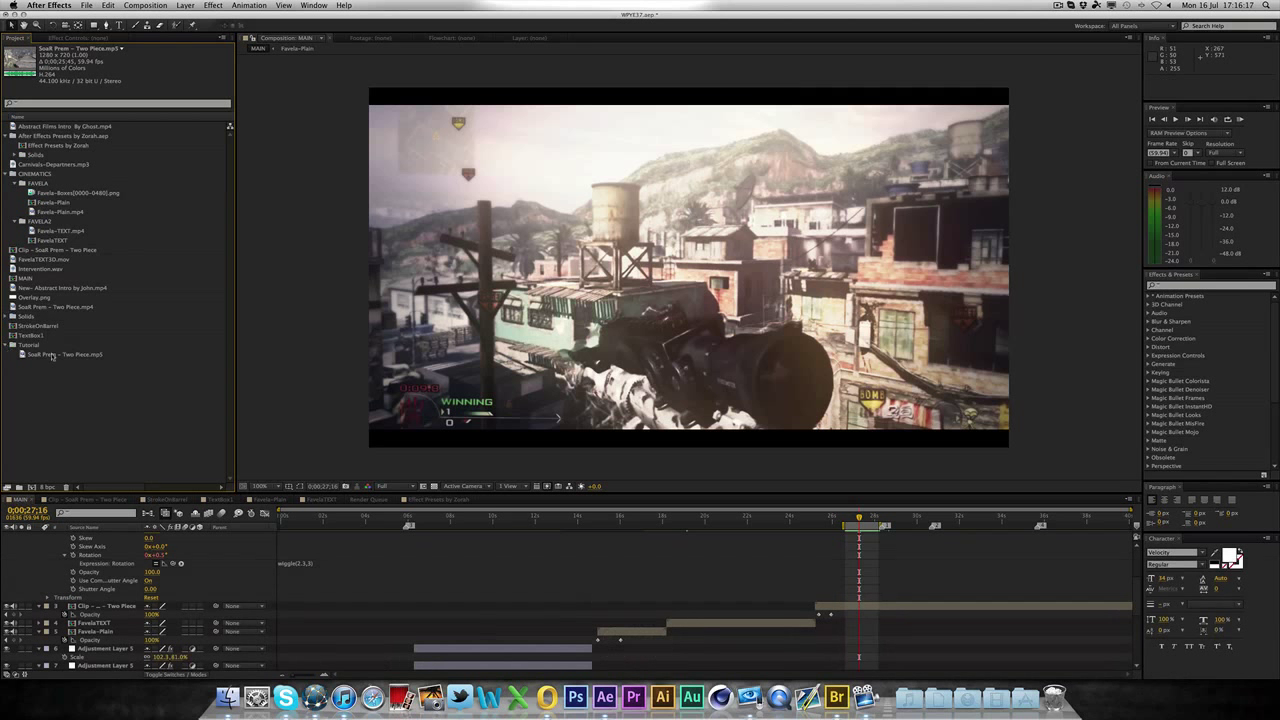
double_click(63, 354)
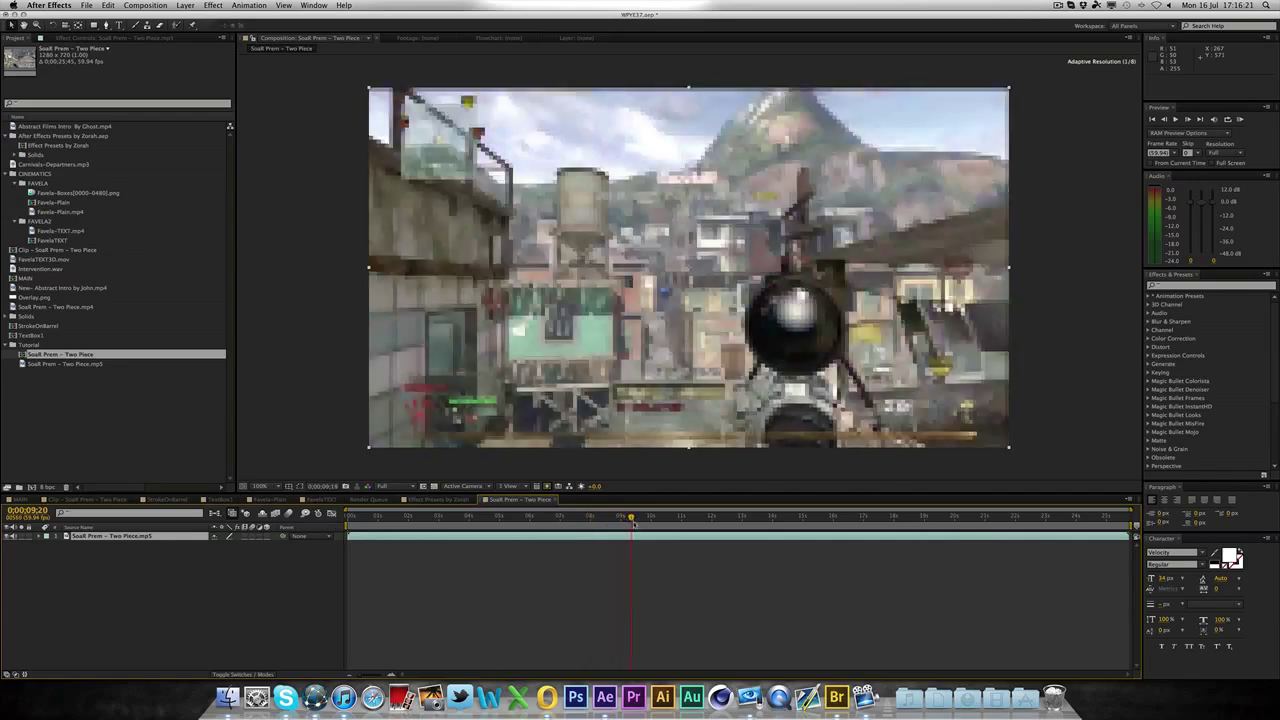
- Scrub the gameplay comp to about 0:00:06:22, showing the water tower and scope
drag(630, 522, 520, 522)
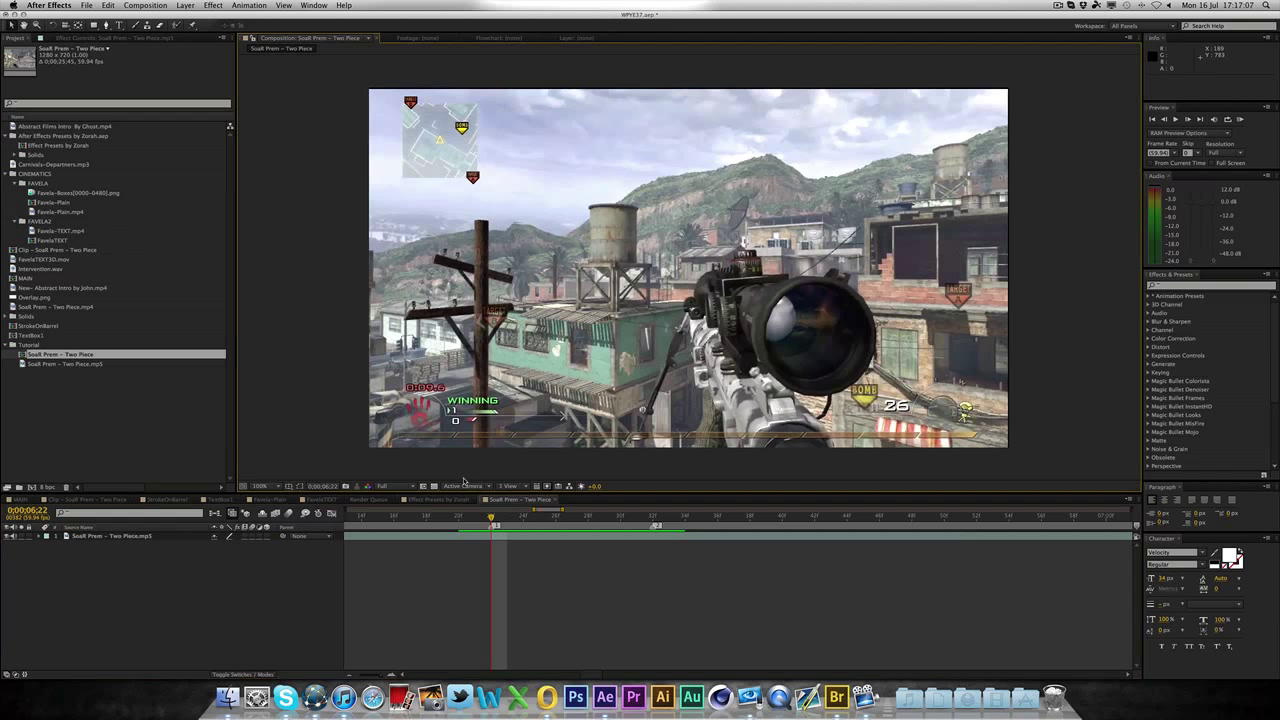
- Create a comp-sized black solid layer named Stroke
key(cmd)
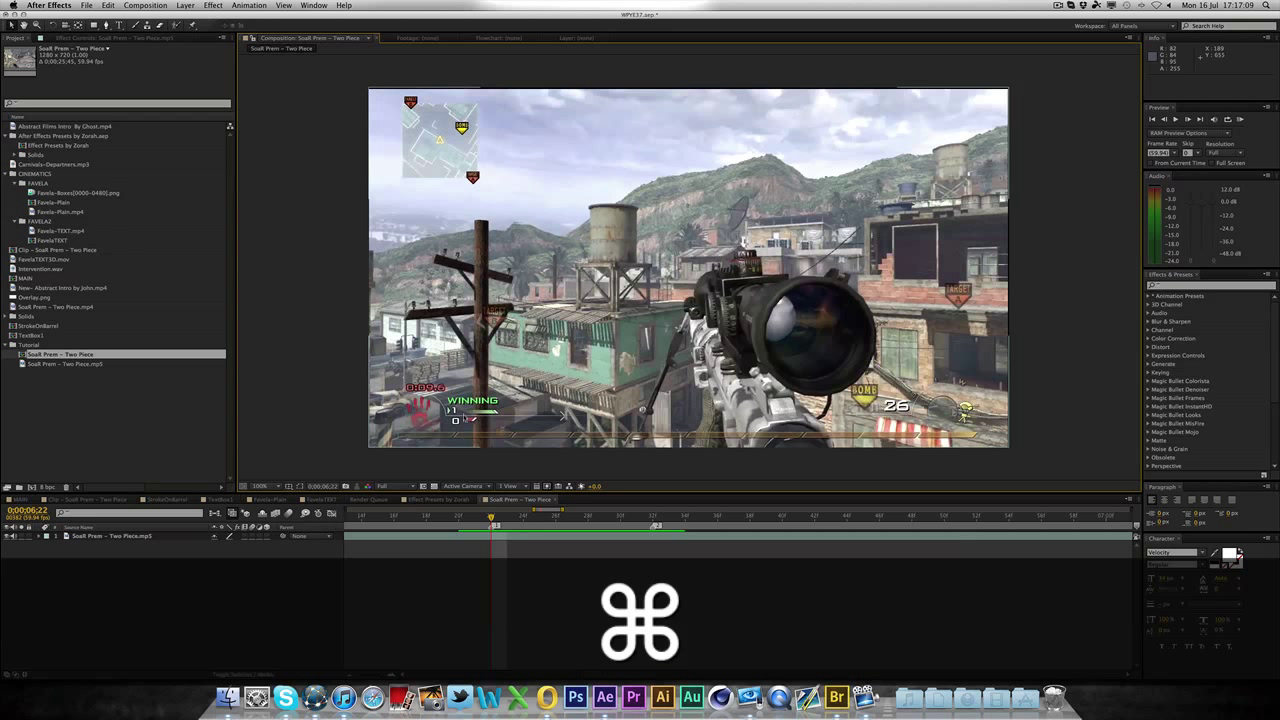
key(cmd+y)
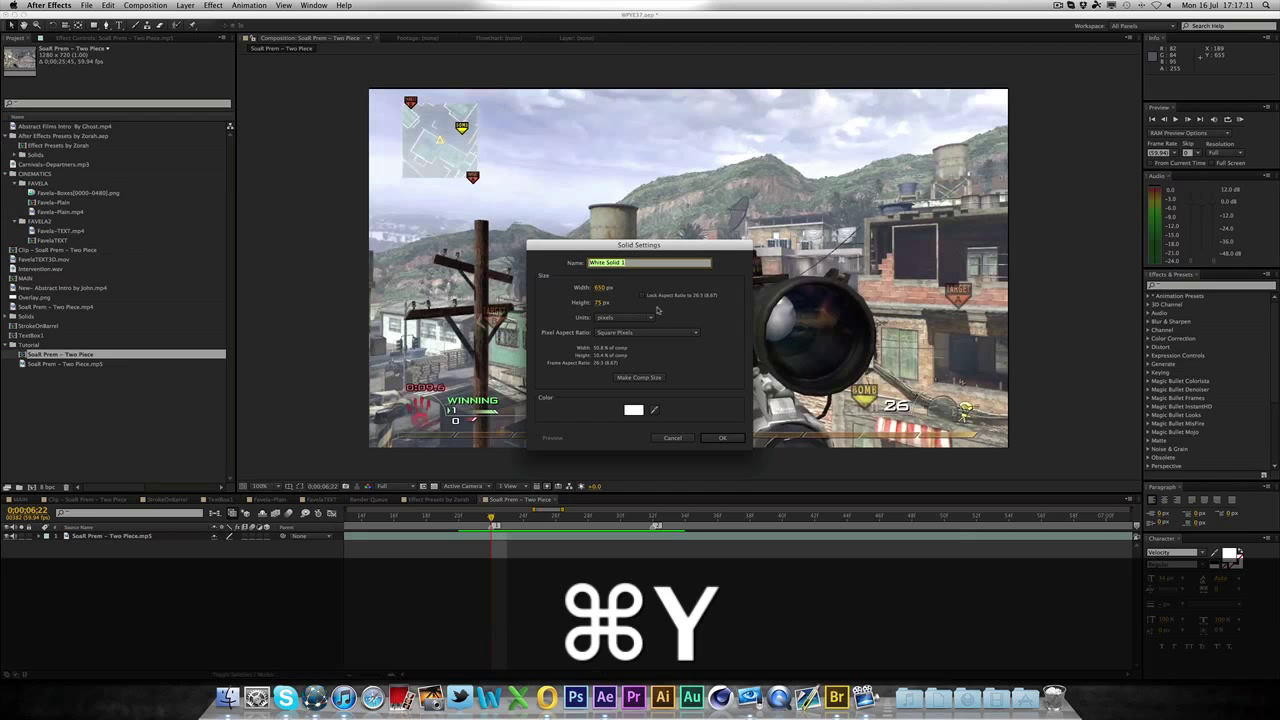
click(638, 377)
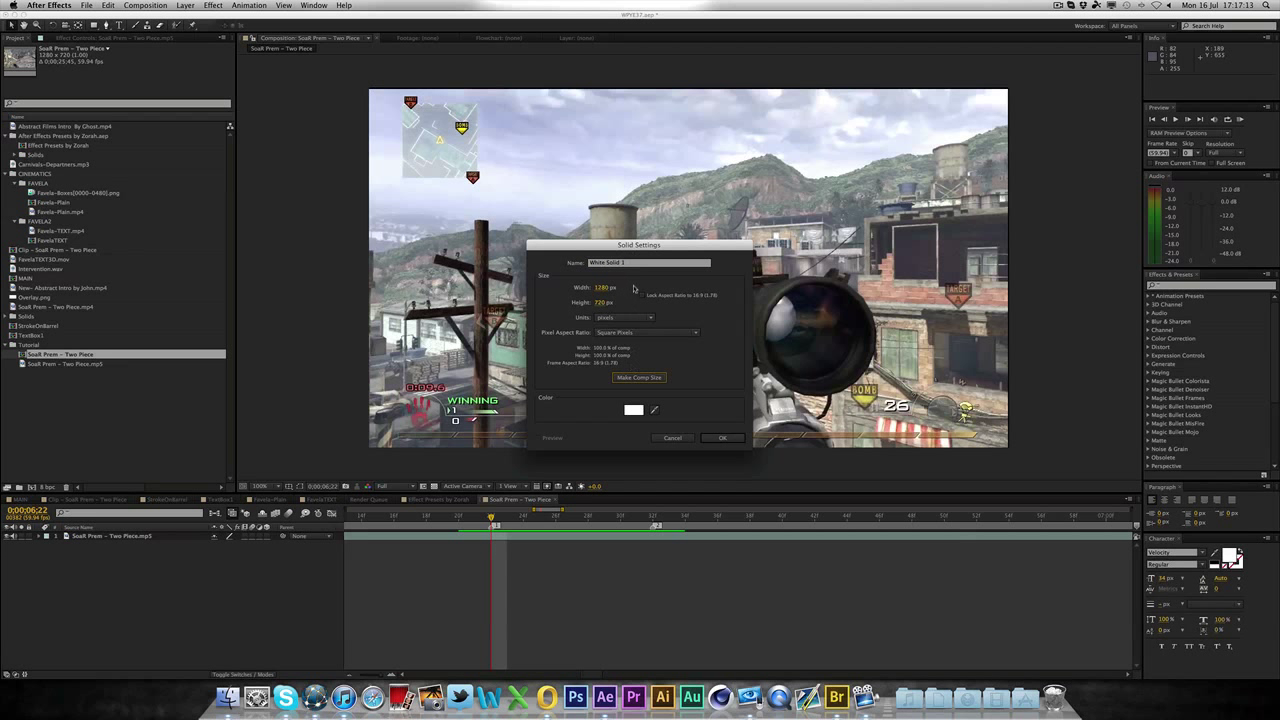
click(633, 410)
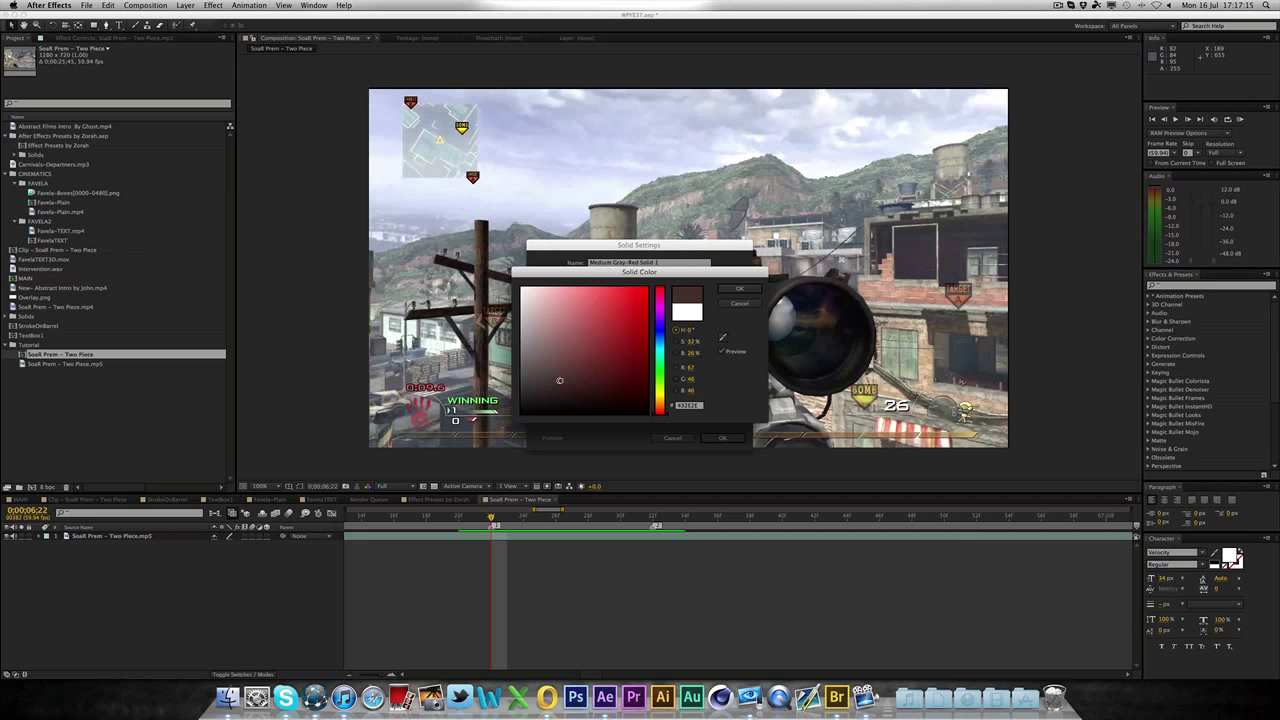
click(740, 288)
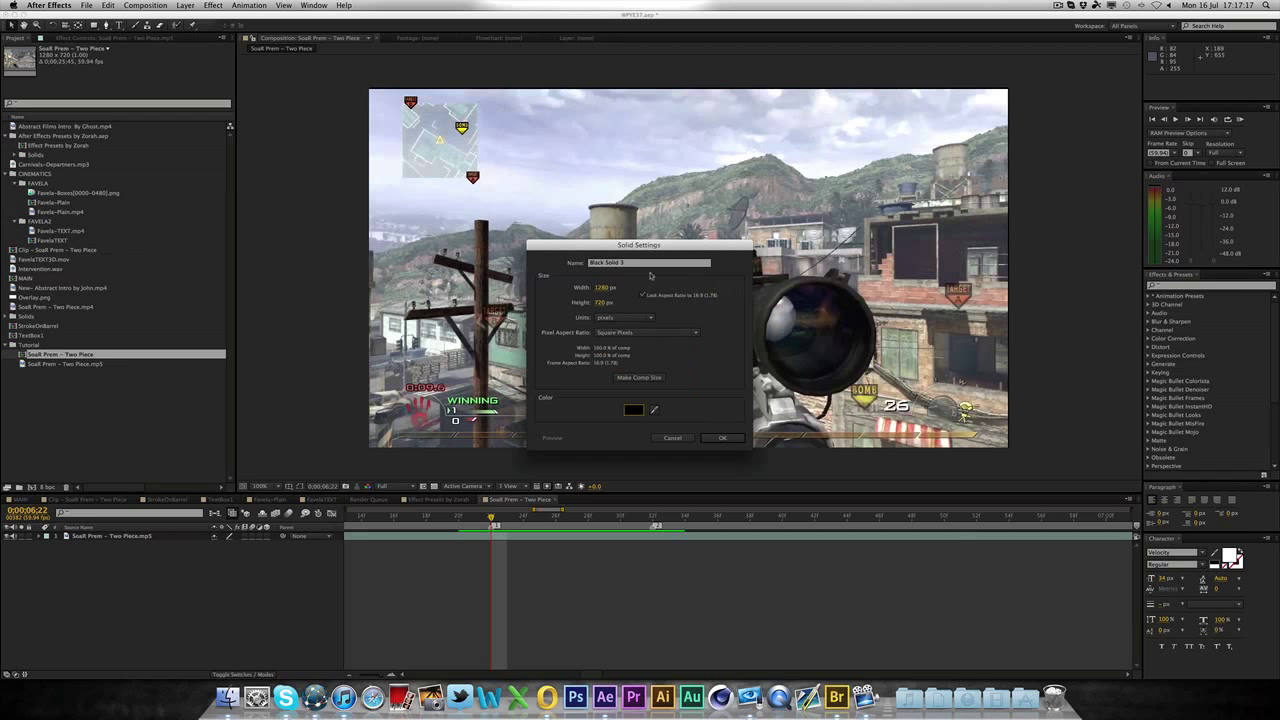
text(Stroke)
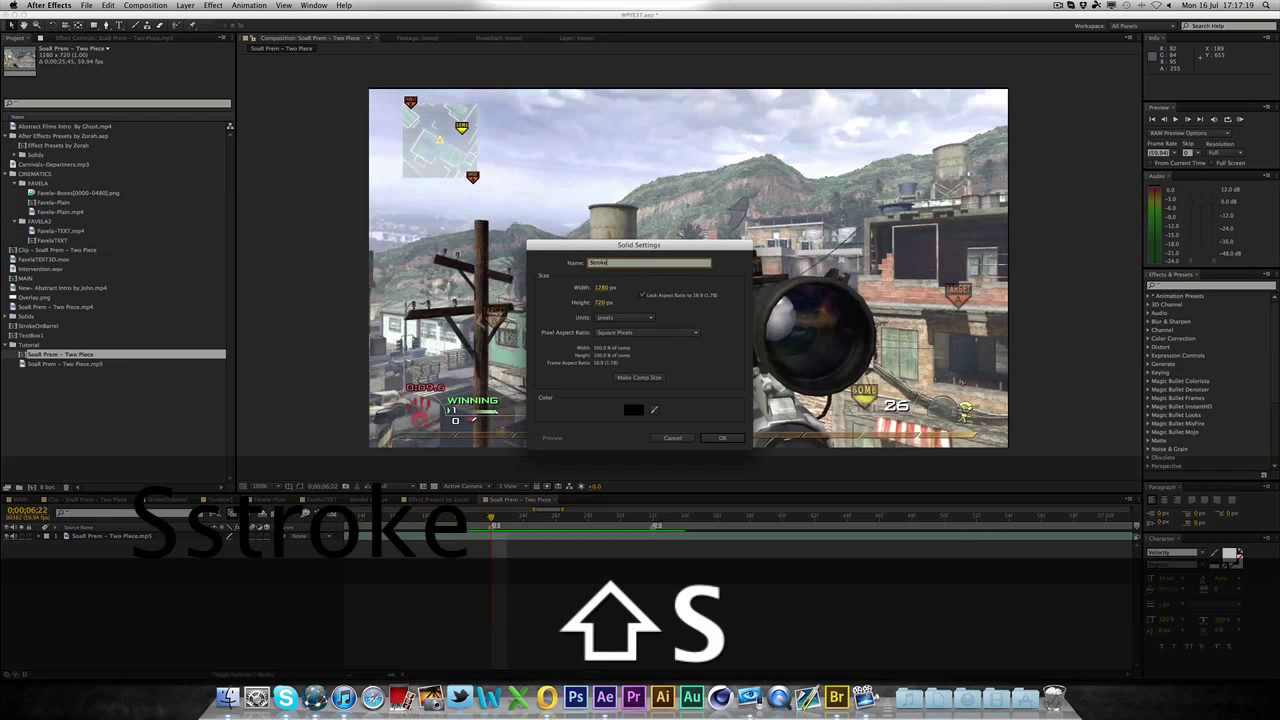
click(722, 437)
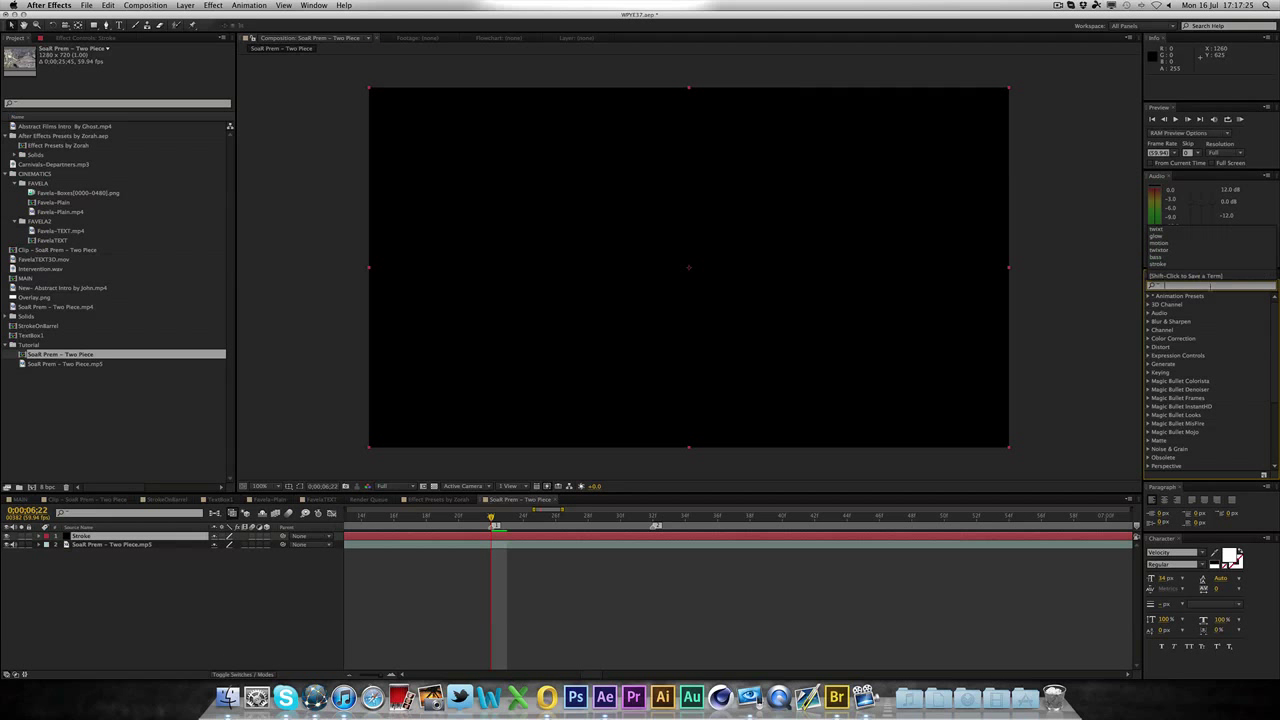
- Apply Trapcode 3D Stroke, found by searching '3d strok', to the Stroke solid, and step a frame
text(3d strok)
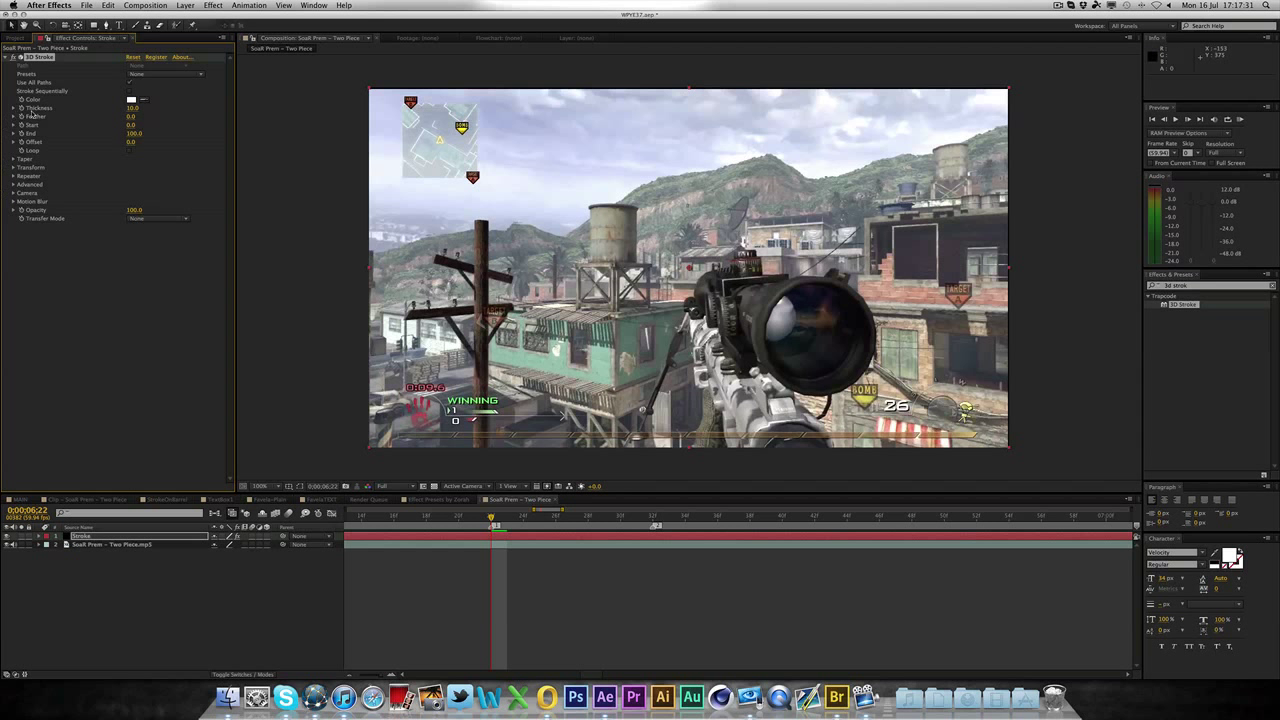
click(213, 5)
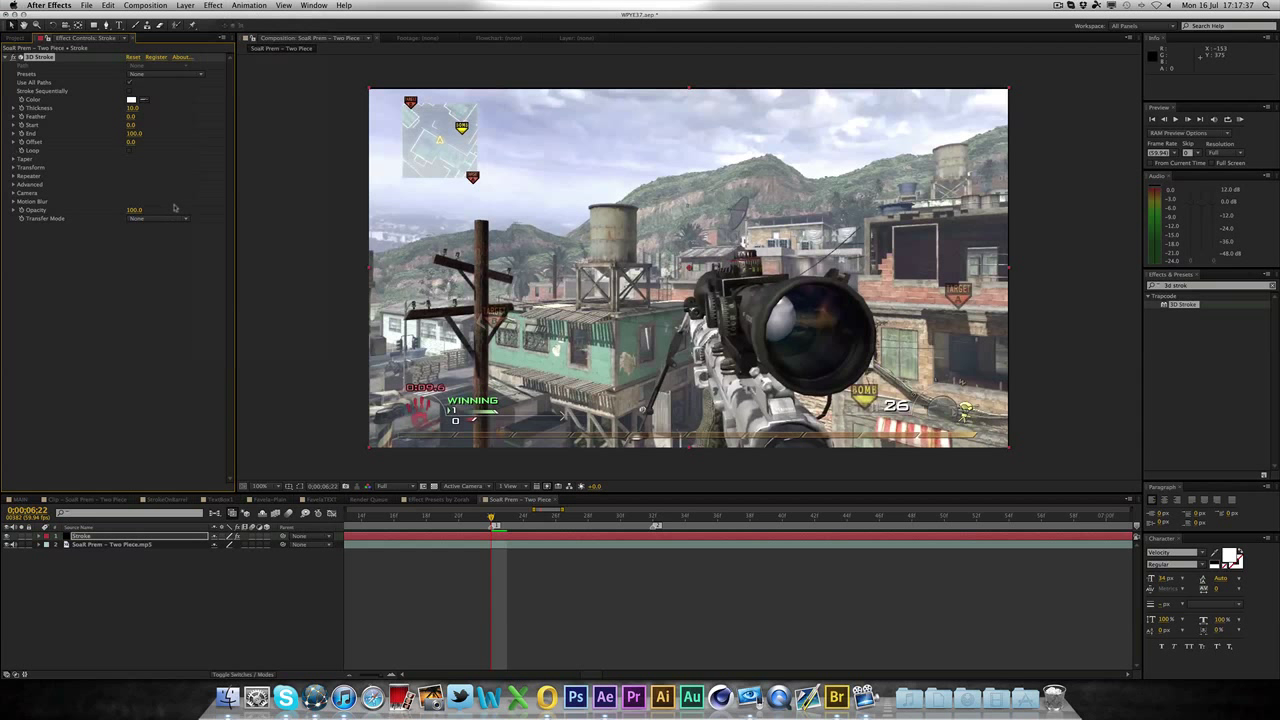
mouse_move(107, 491)
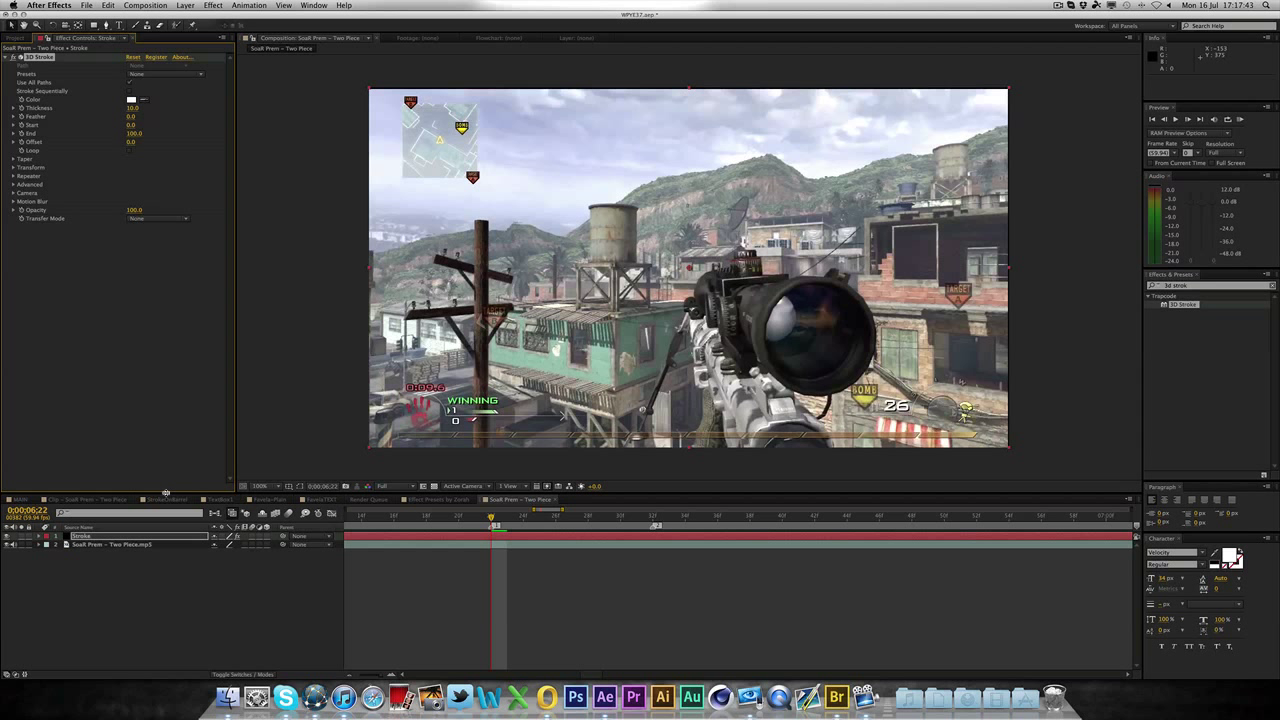
key(cmd+Right)
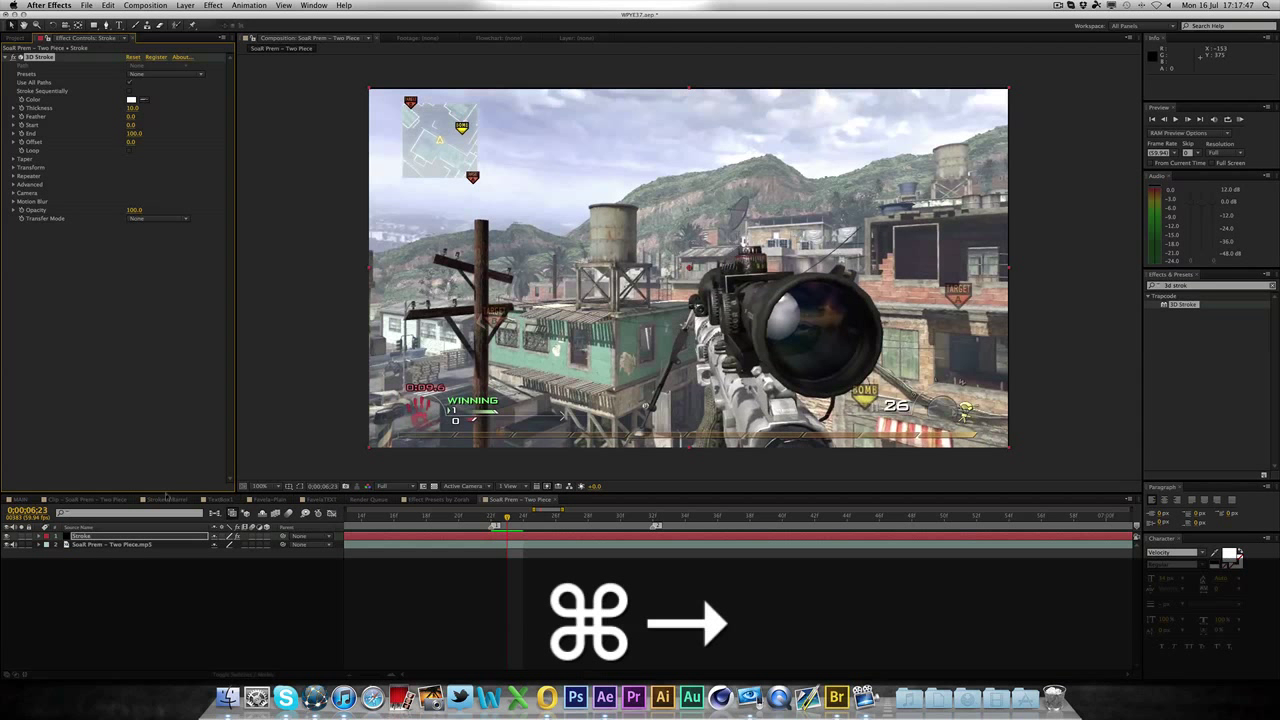
key(cmd+left)
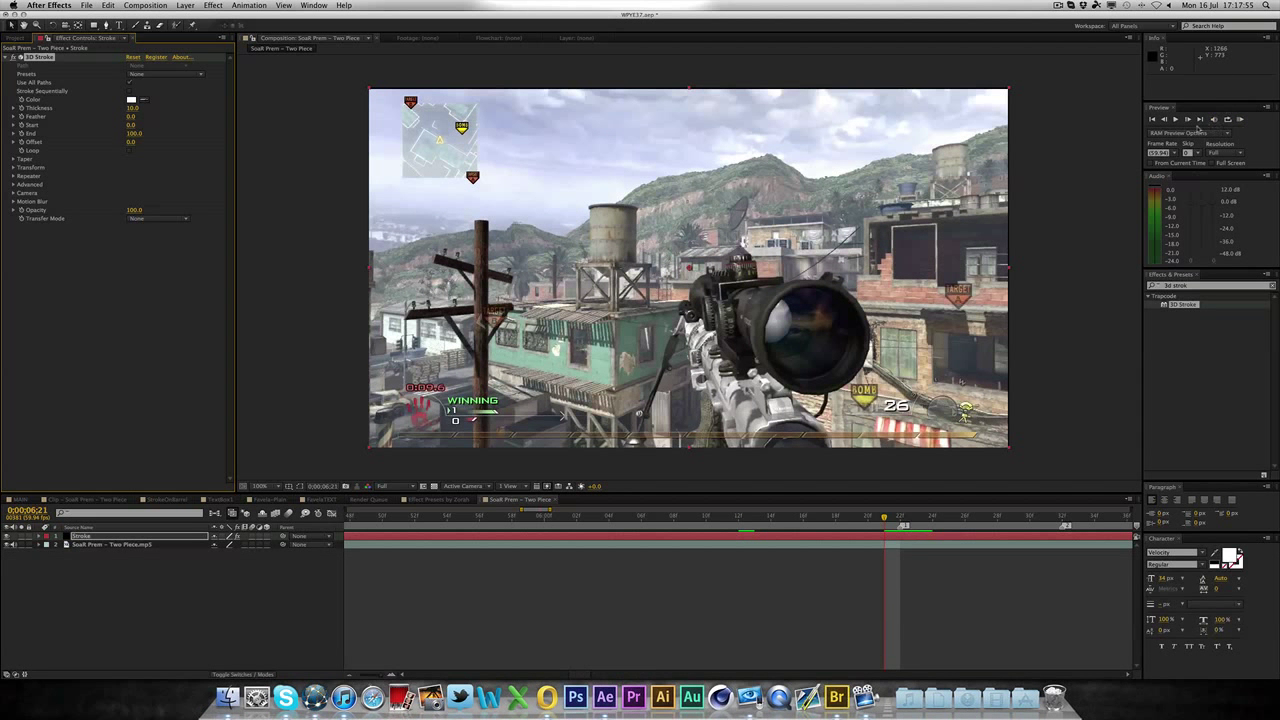
mouse_move(575, 695)
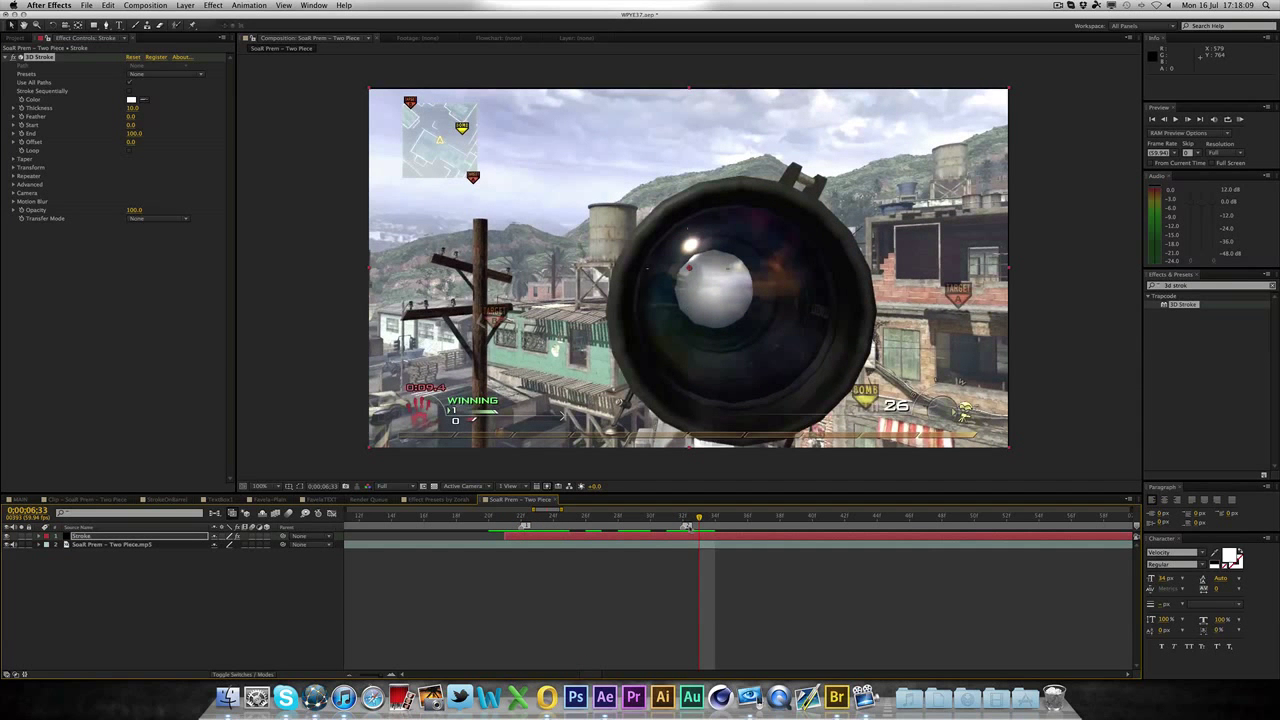
mouse_move(700, 522)
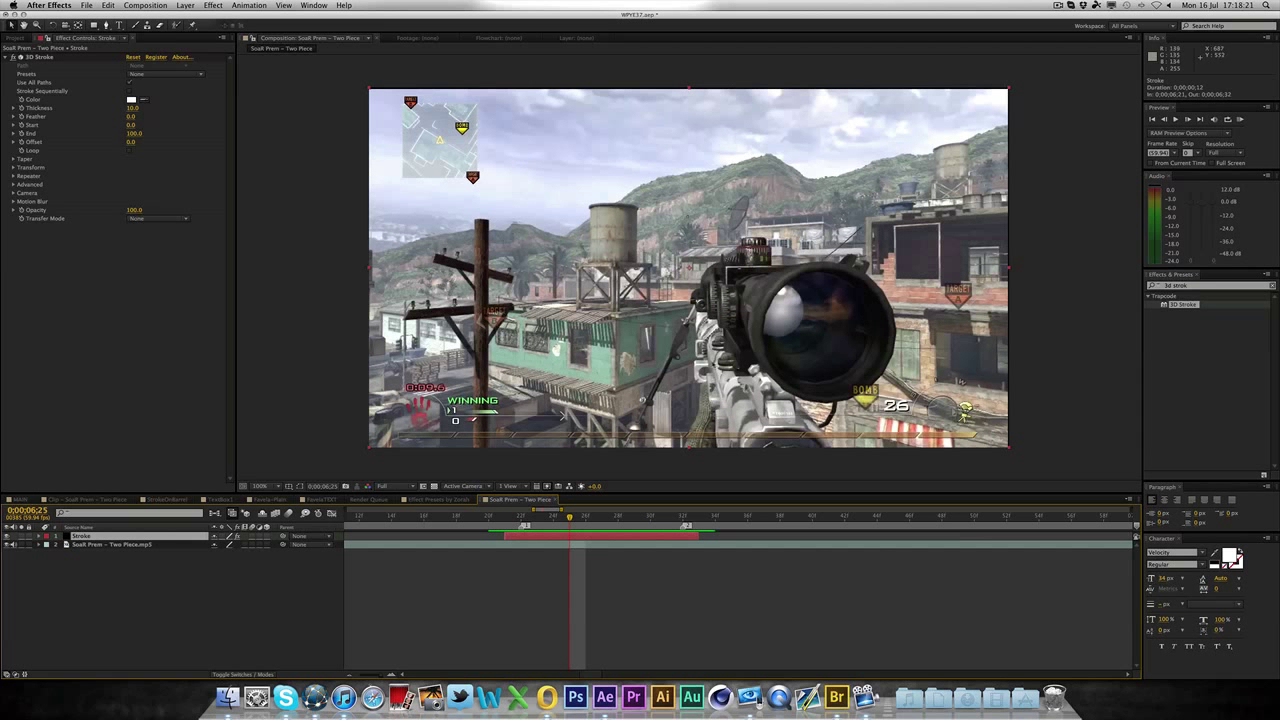
mouse_move(660, 310)
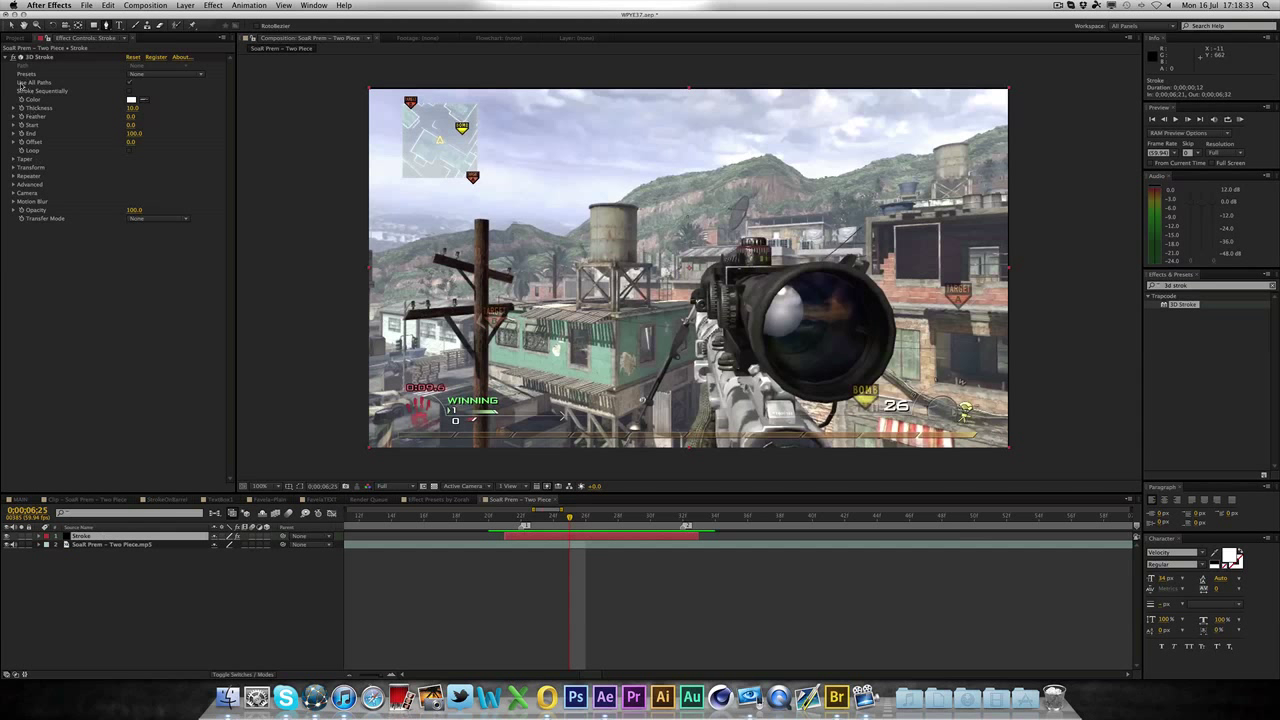
mouse_move(413, 190)
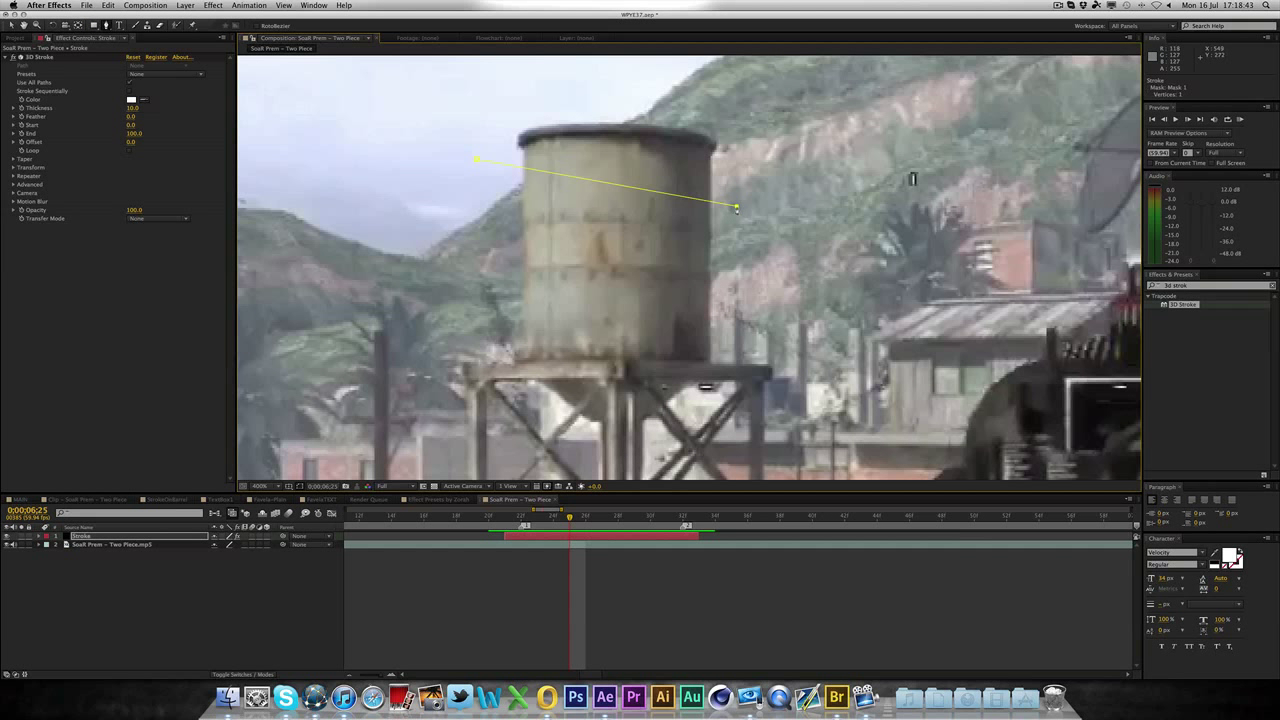
- Begin the spiral mask at the tower's upper left, undoing misplaced vertices
drag(737, 208, 625, 237)
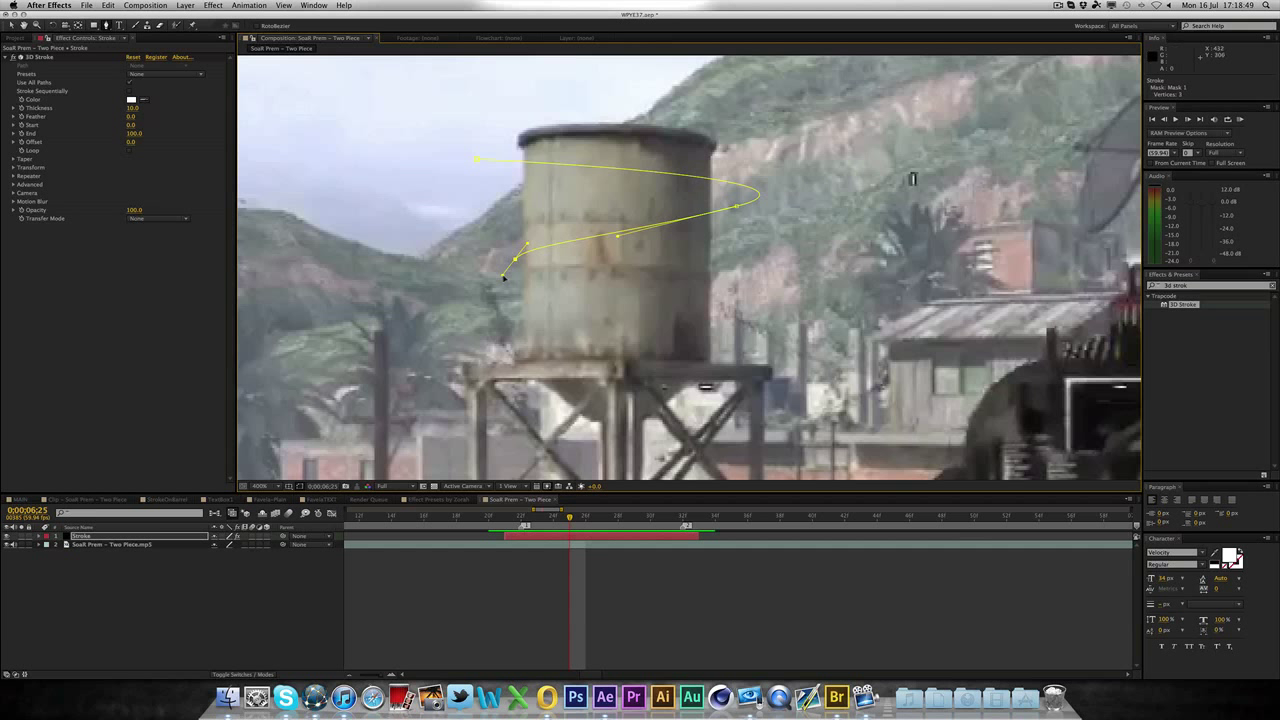
key(cmd+z)
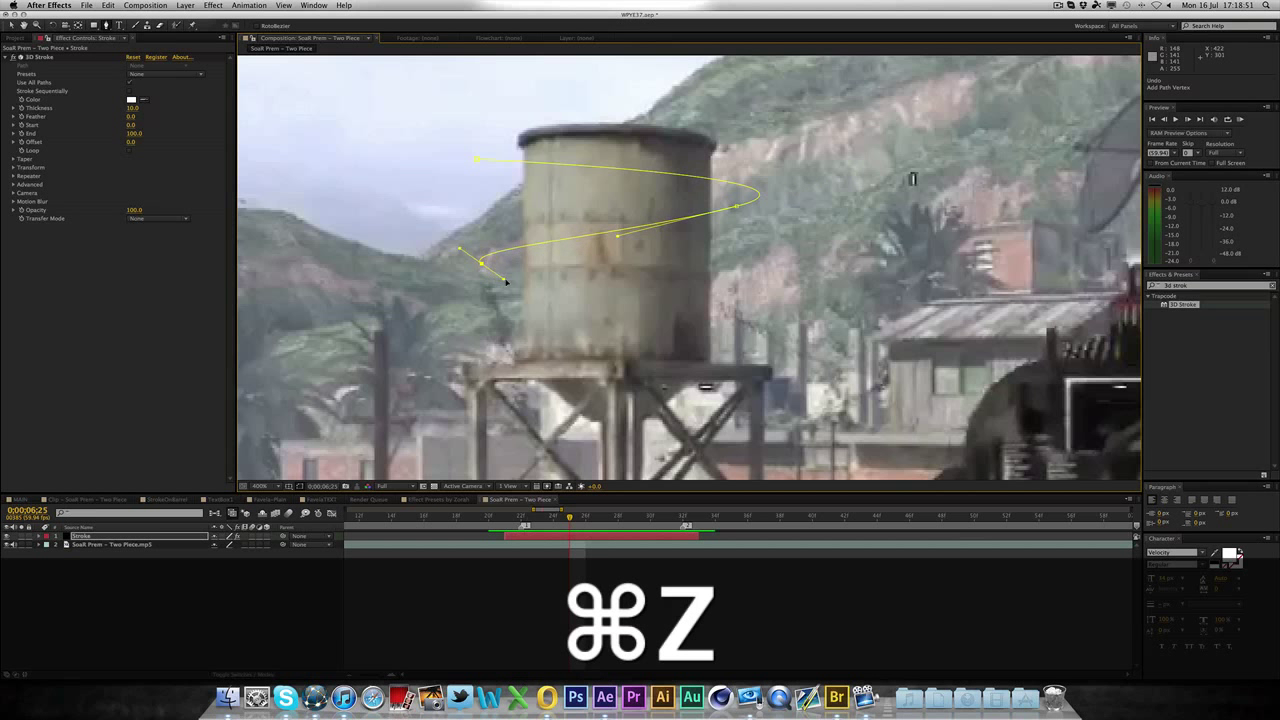
key(cmd+z)
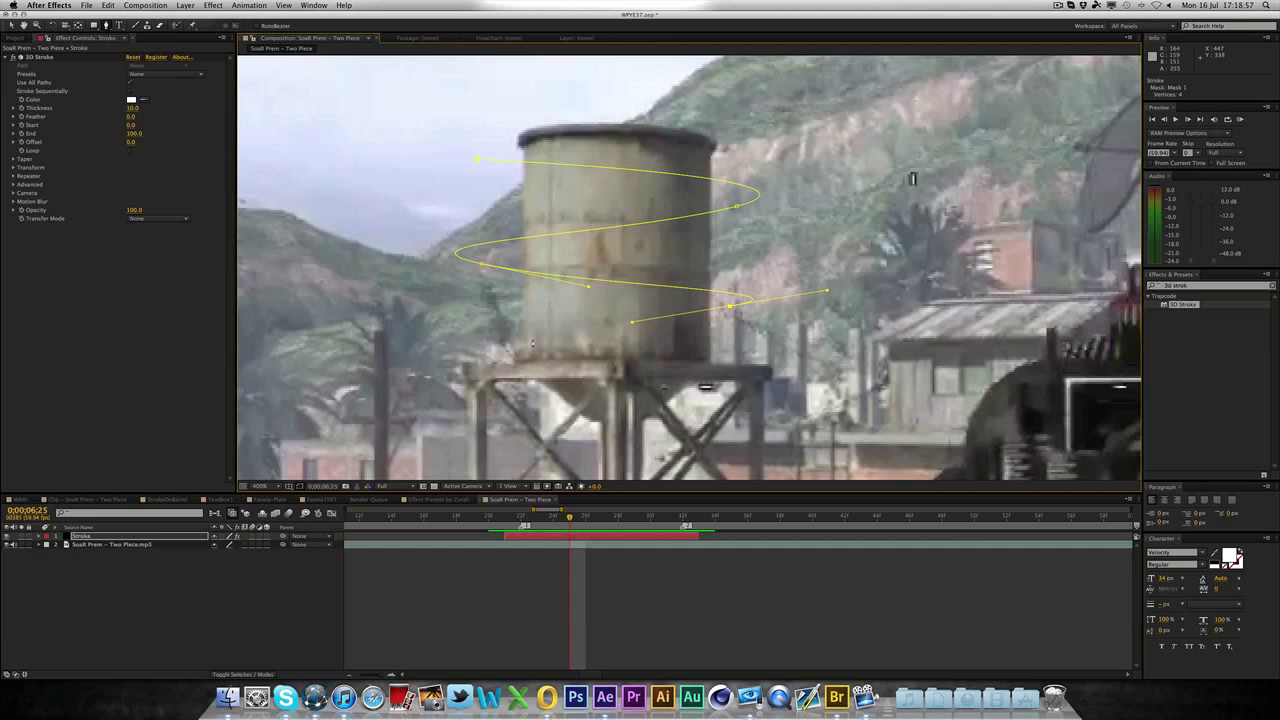
mouse_move(571, 335)
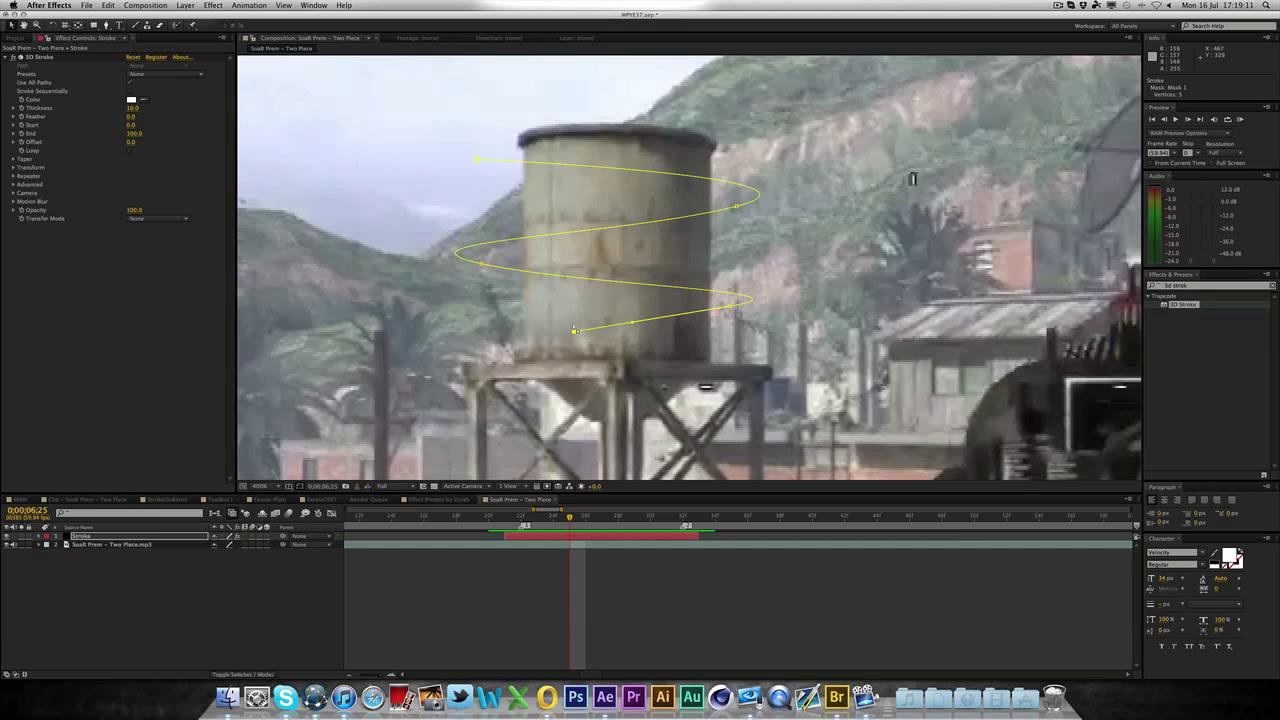
mouse_move(679, 361)
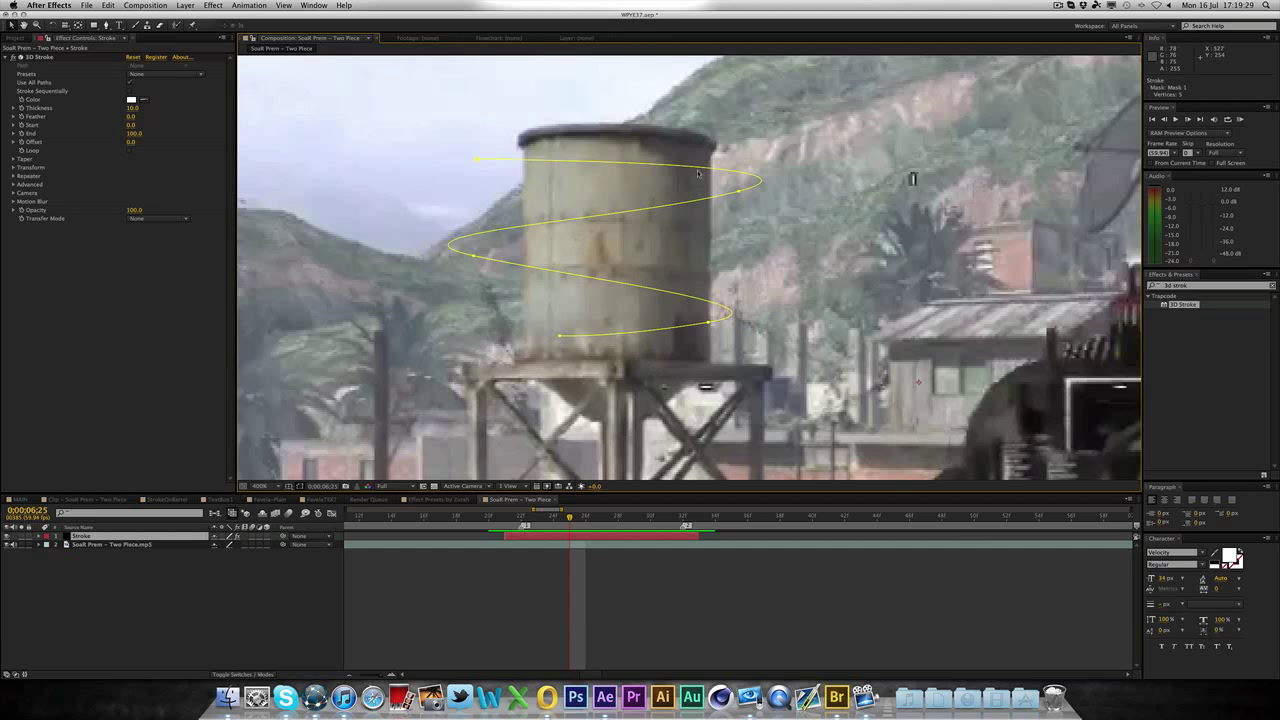
mouse_move(472, 122)
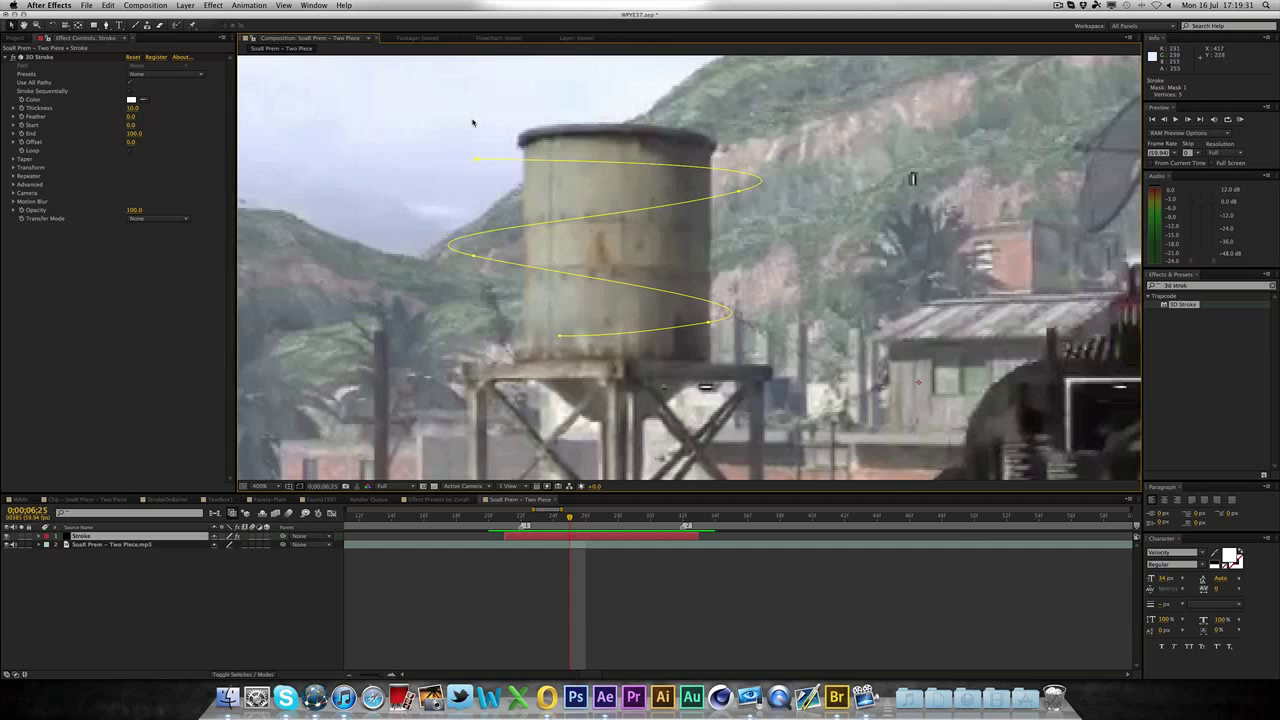
mouse_move(651, 335)
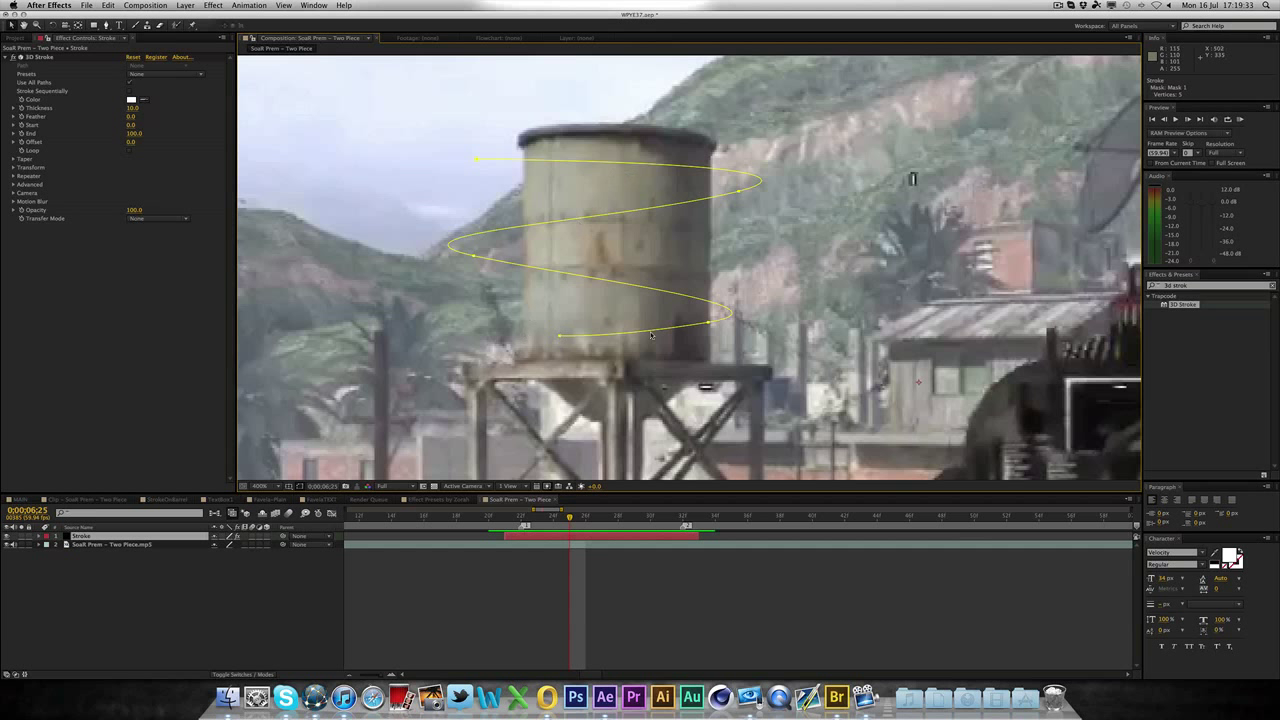
mouse_move(758, 328)
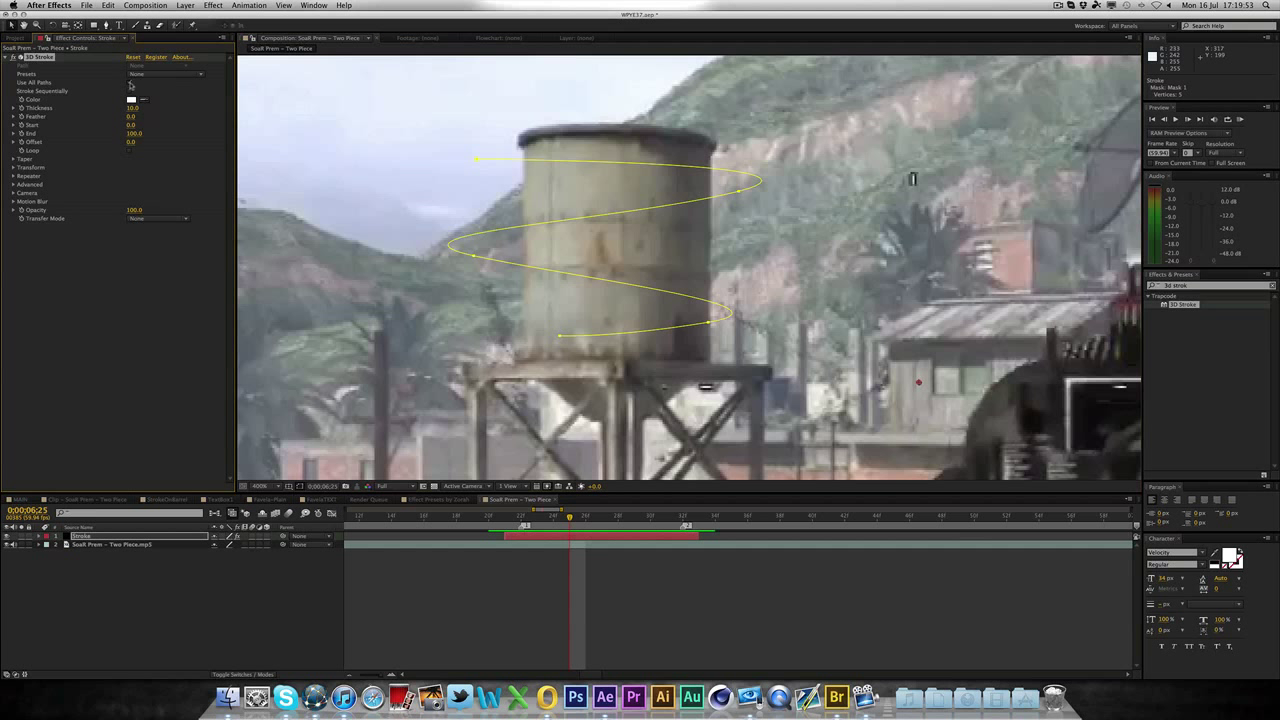
- Set the 3D Stroke Path to Mask 1 so the line follows the spiral
click(167, 74)
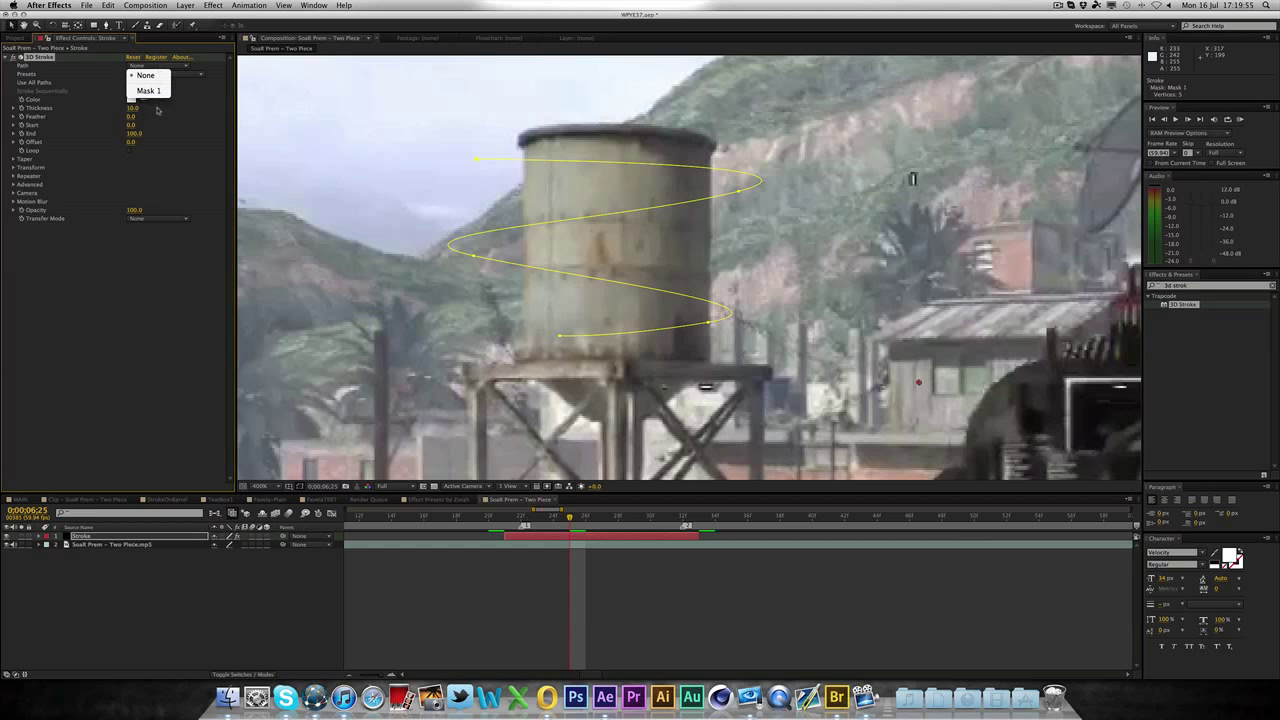
click(148, 91)
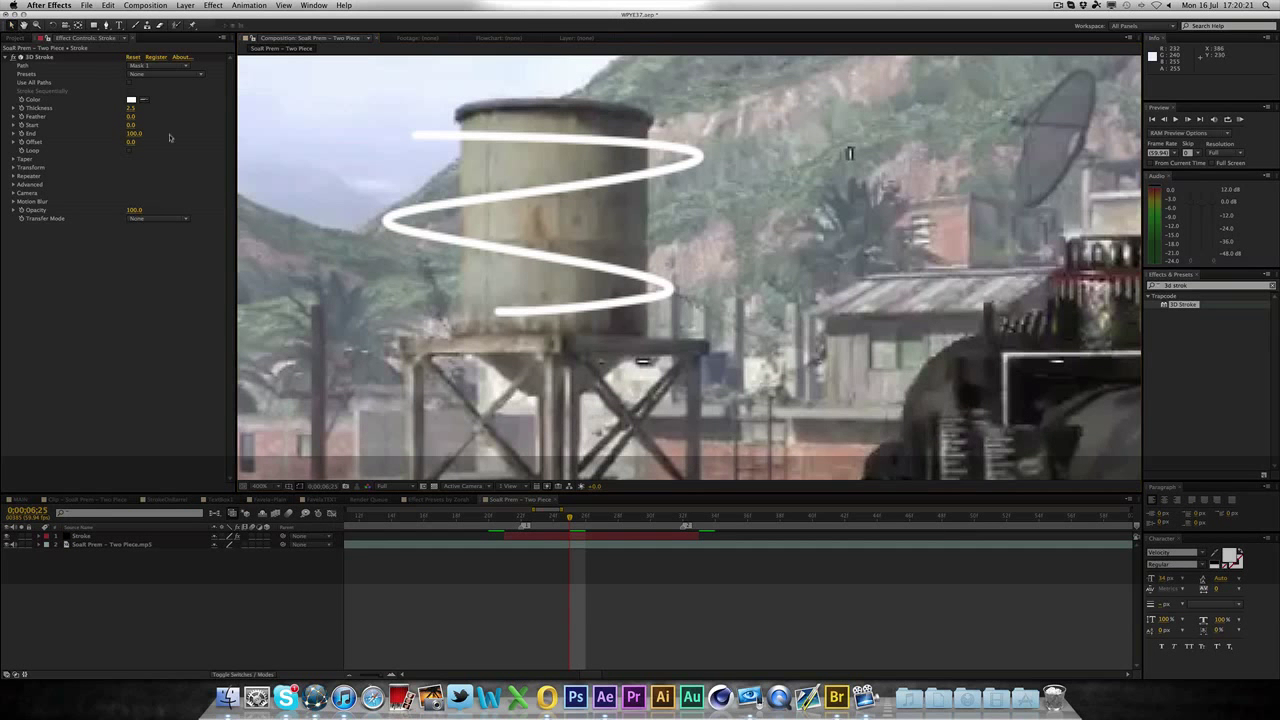
- Change the 3D Stroke Thickness to 1.5 and End to 0
double_click(135, 107)
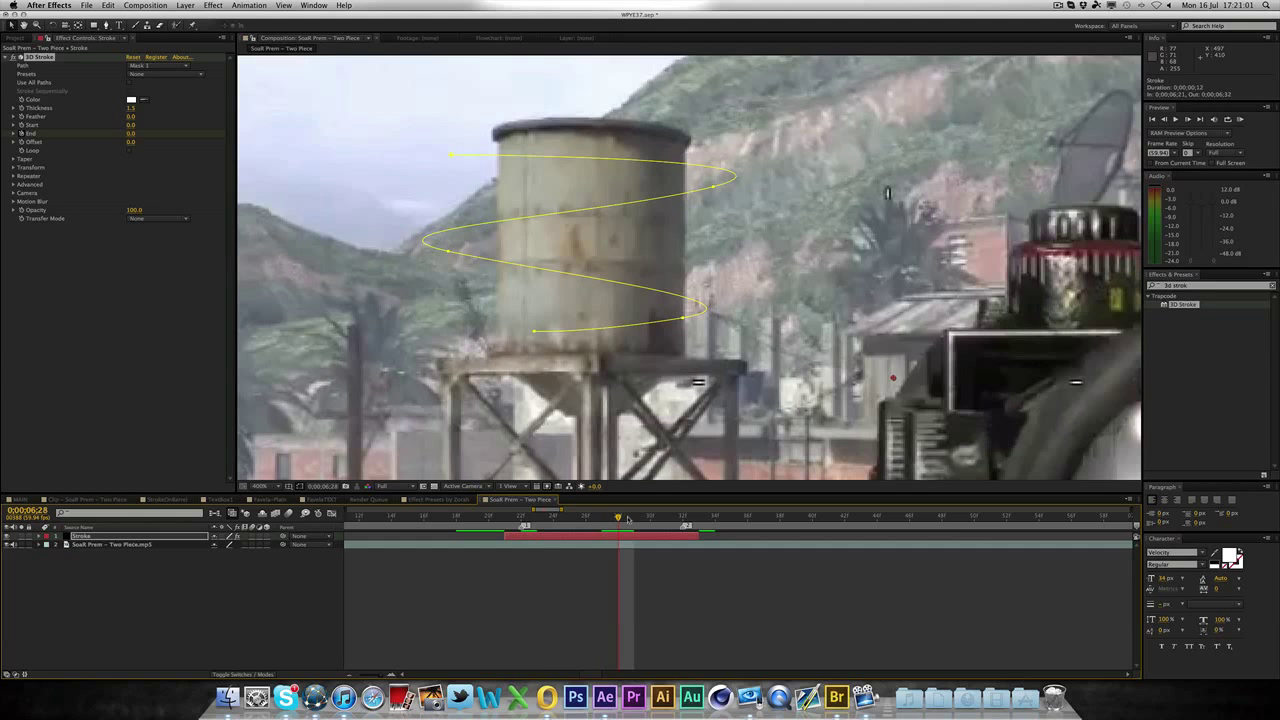
- Keyframe End at 0 on 6;22 and 100 on 6;26, then return to 6;22
drag(620, 516, 520, 516)
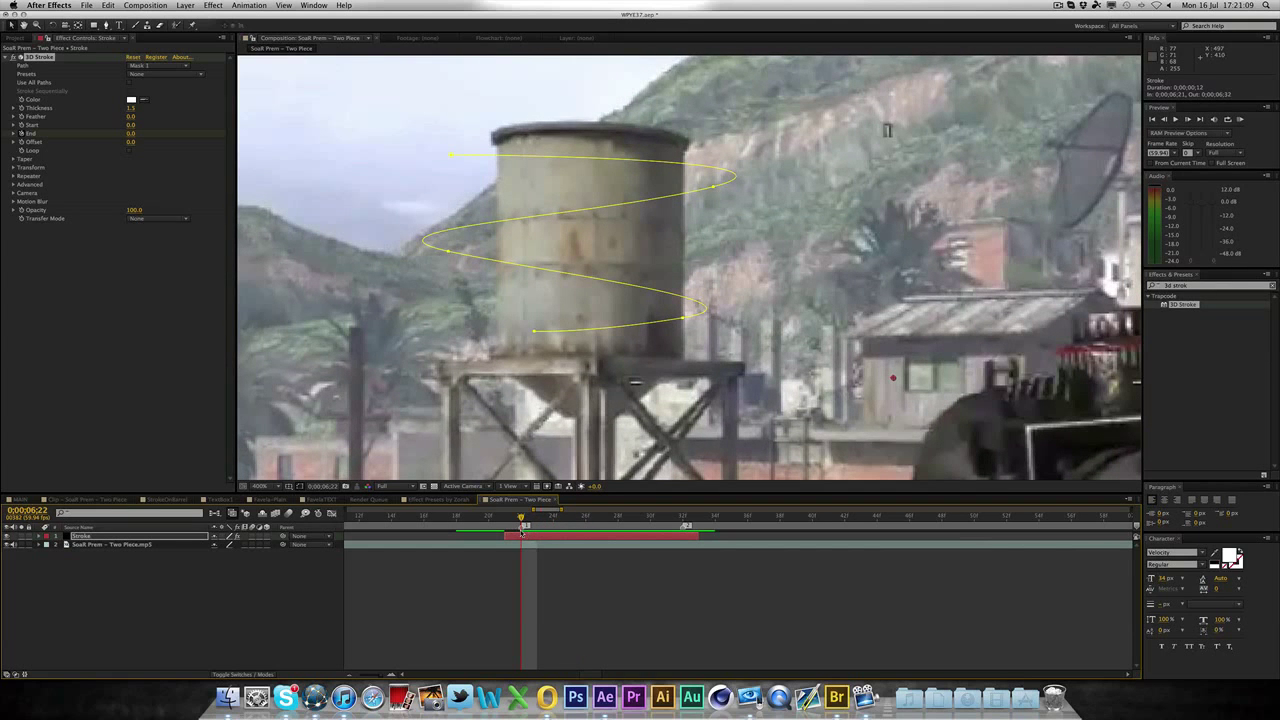
key(cmd+right)
text(100)
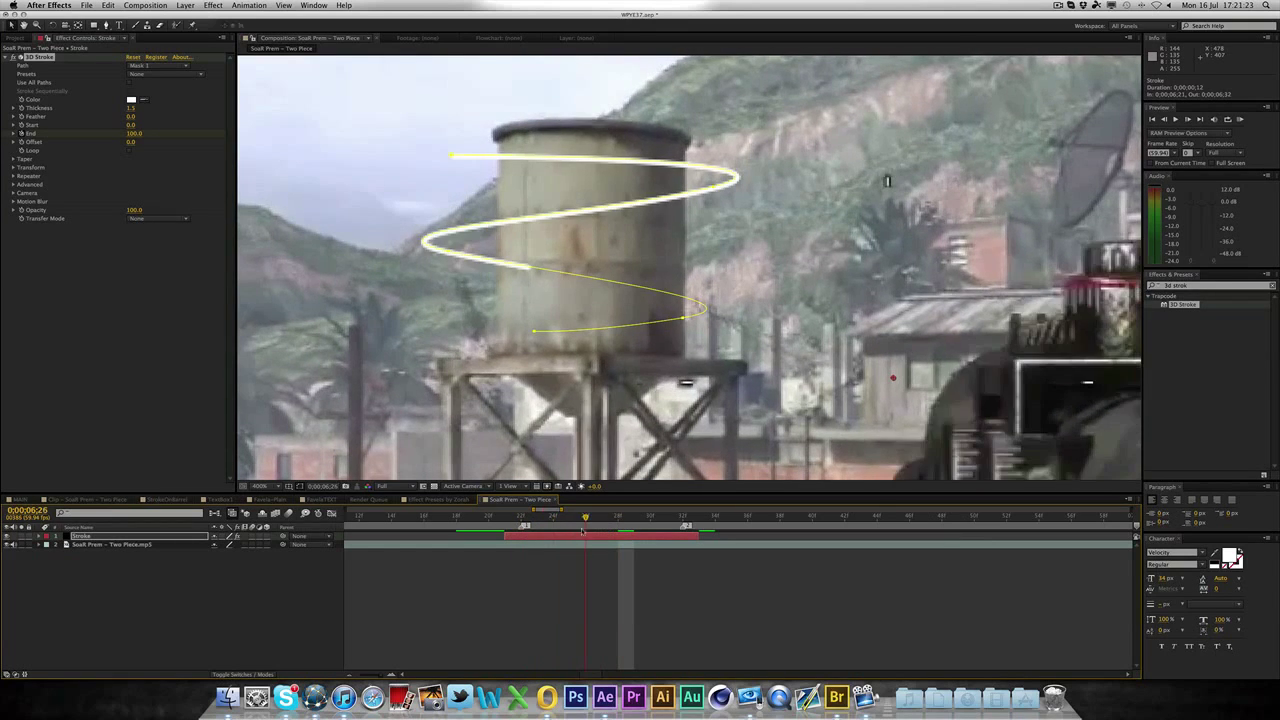
click(618, 517)
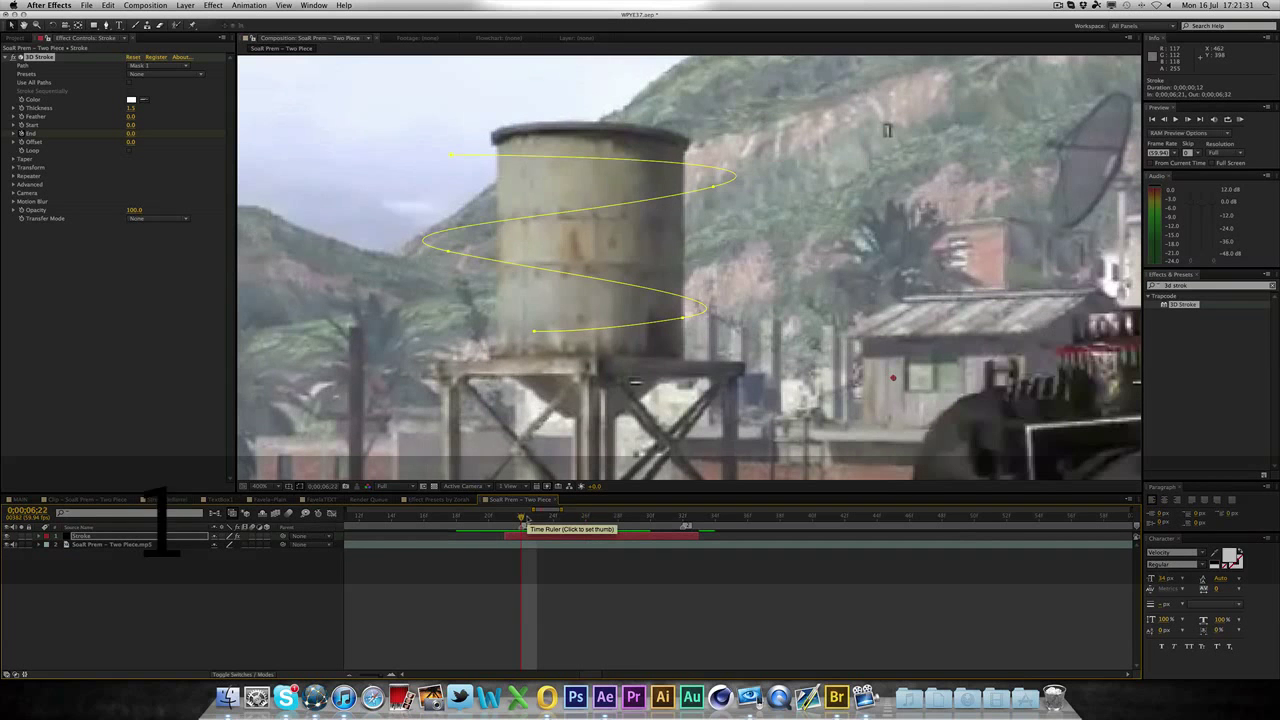
- Keyframe Start at 0 on 6;26 and 100 on 6;32, revealing keyframes with U
key(cmd+right)
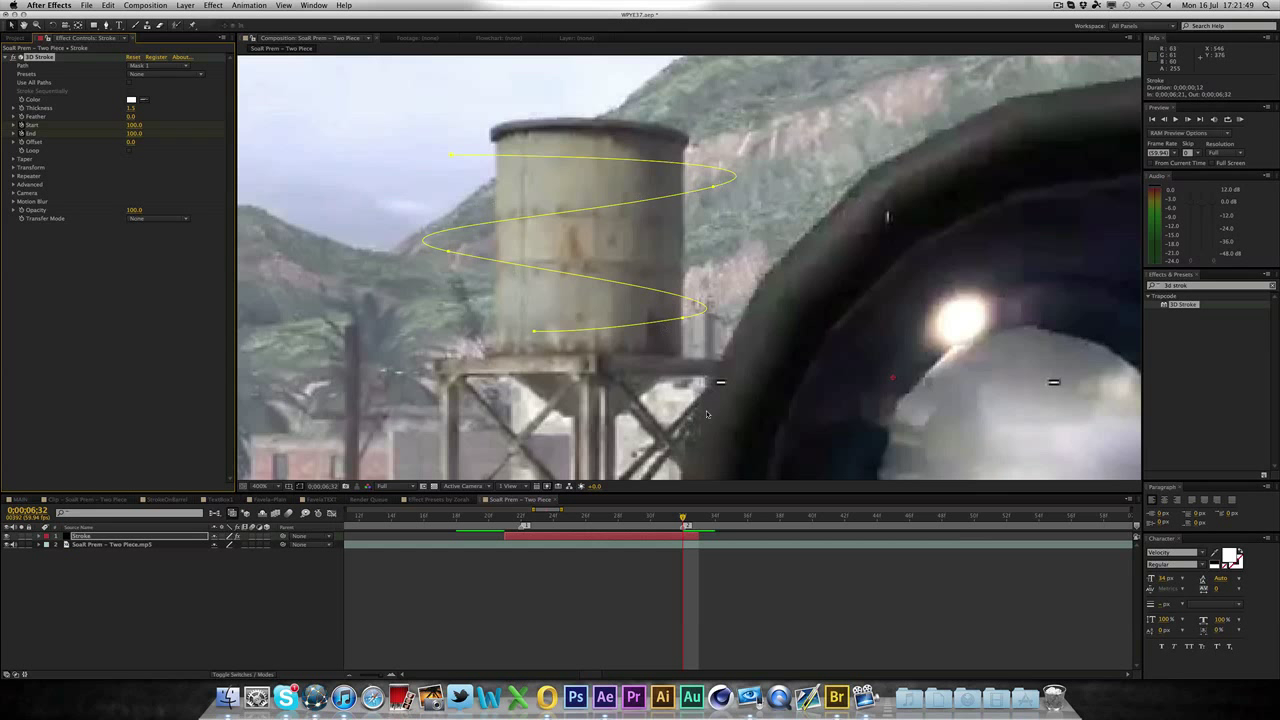
click(553, 516)
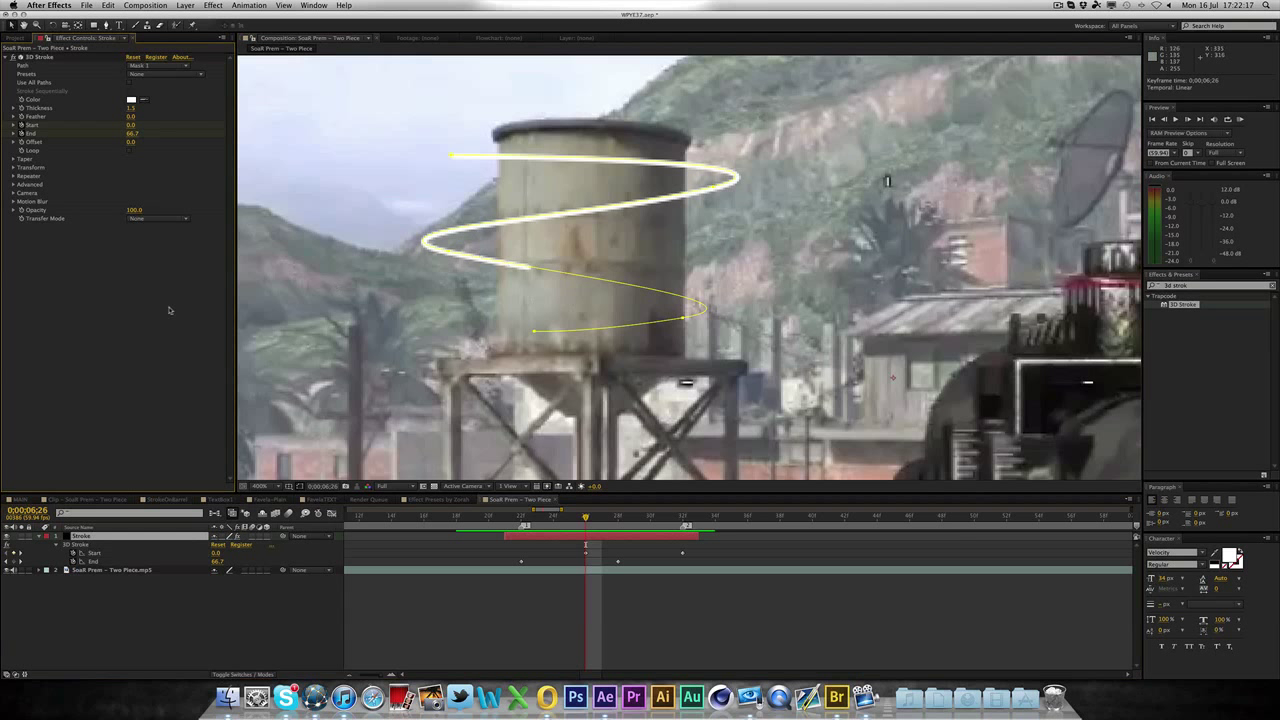
mouse_move(660, 150)
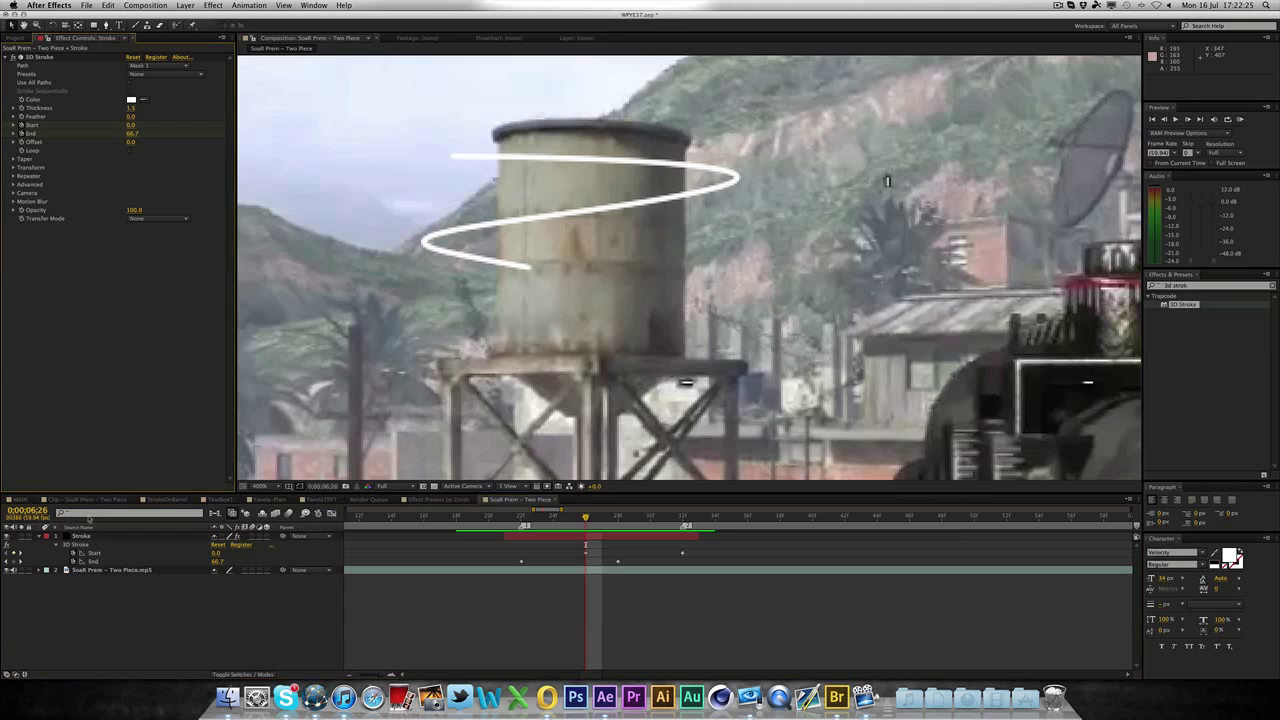
- Add a Glow effect beneath the 3D Stroke on the Stroke layer
click(81, 536)
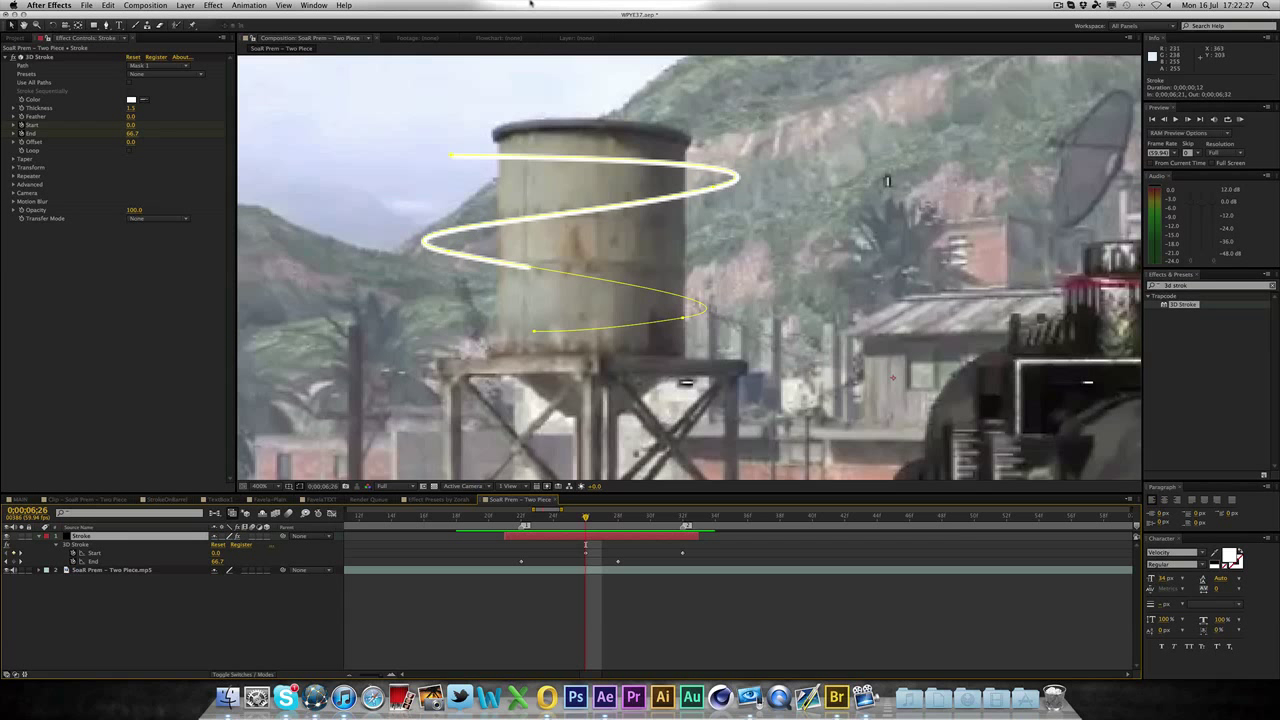
click(212, 5)
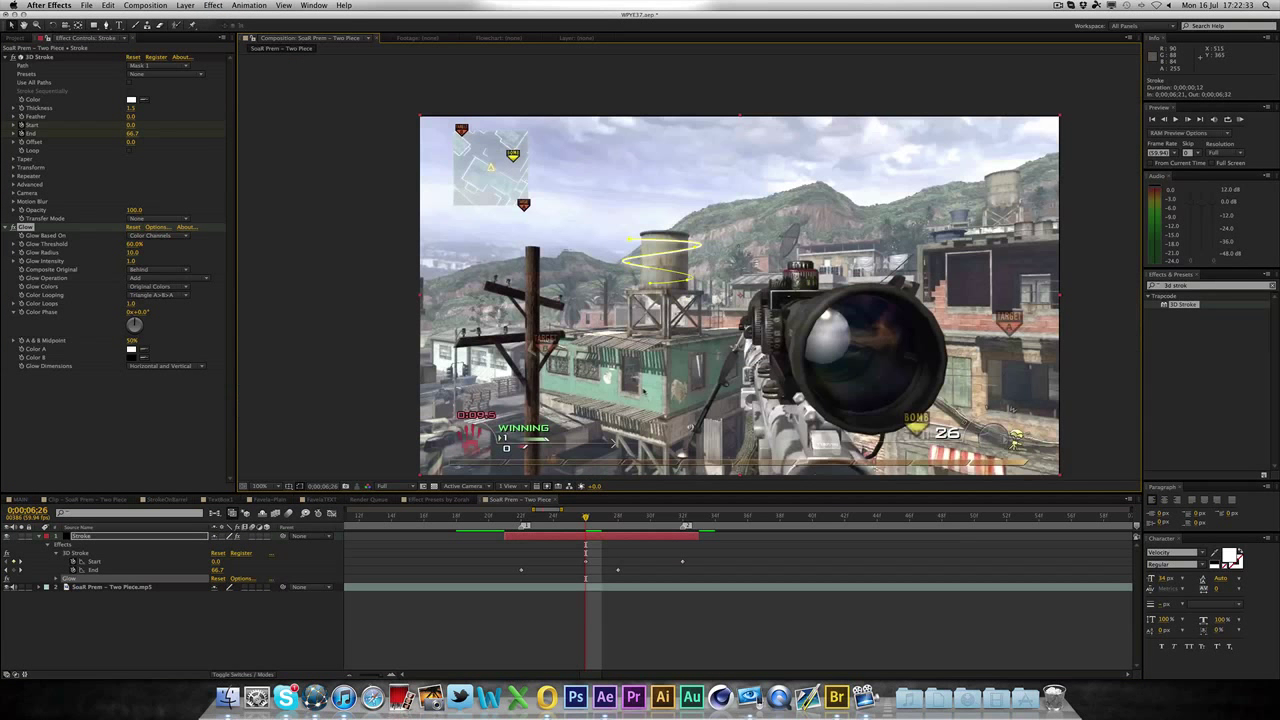
mouse_move(300, 486)
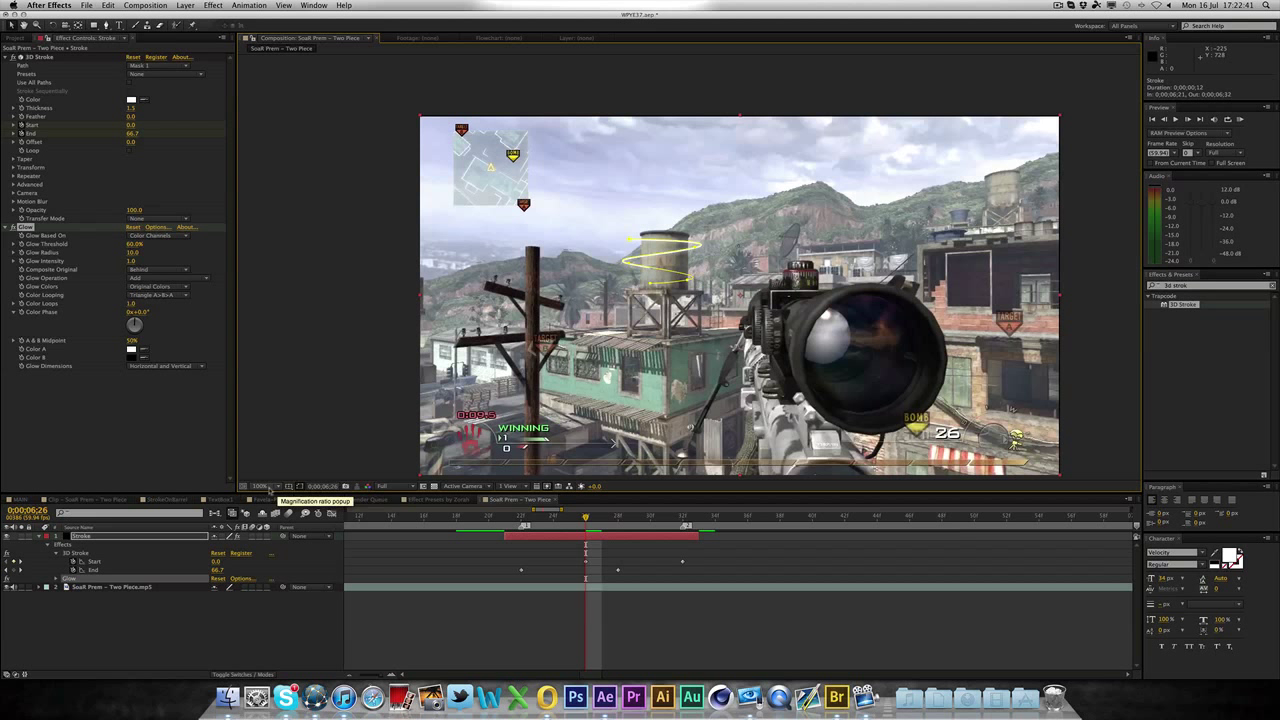
mouse_move(302, 487)
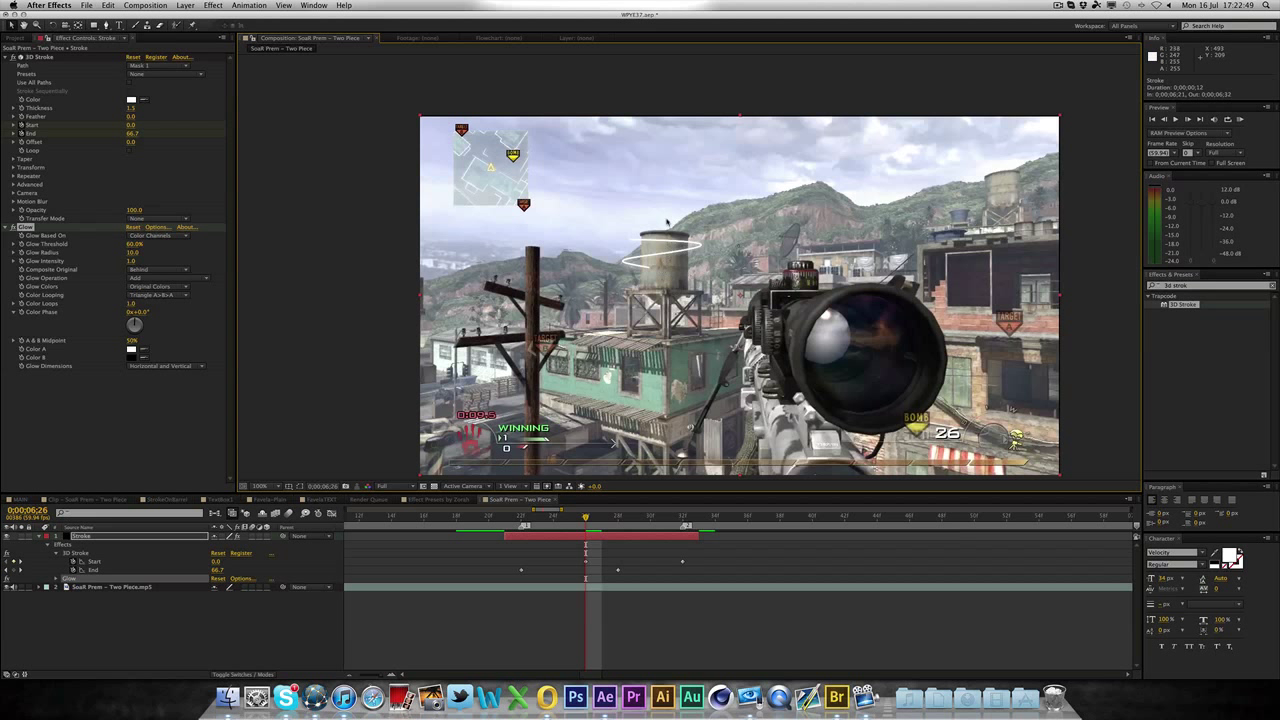
mouse_move(119, 265)
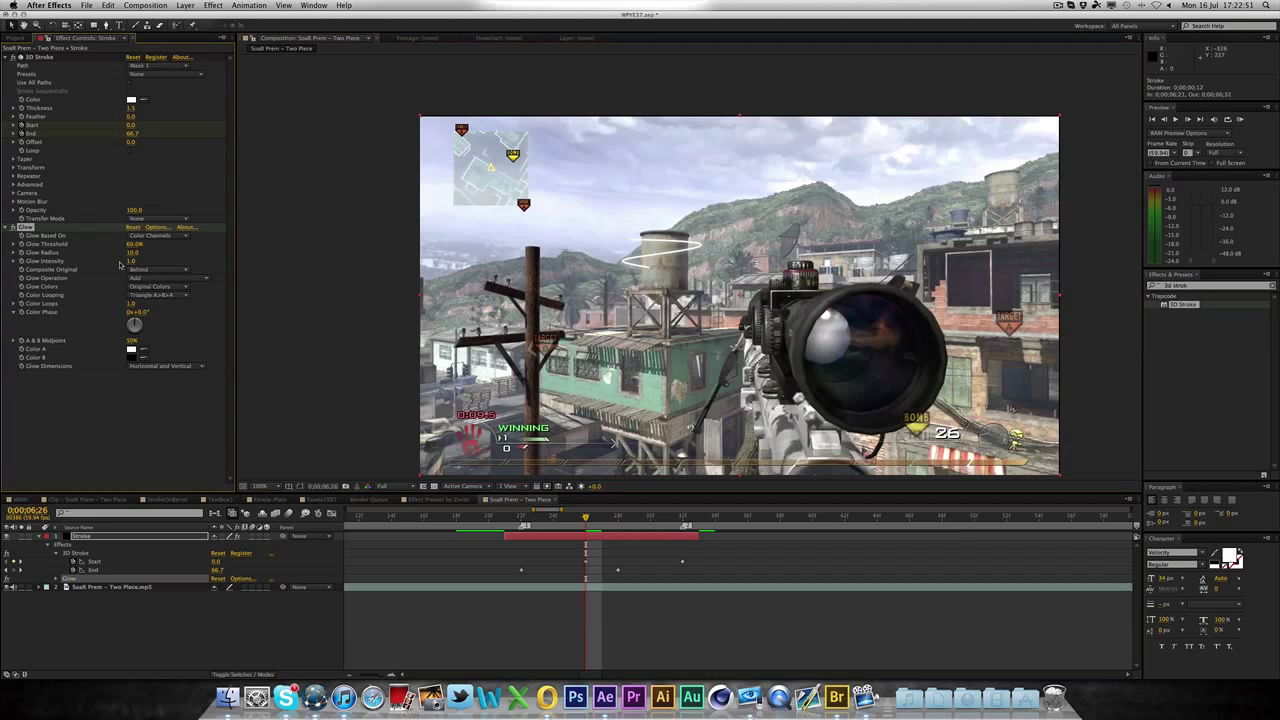
mouse_move(69, 330)
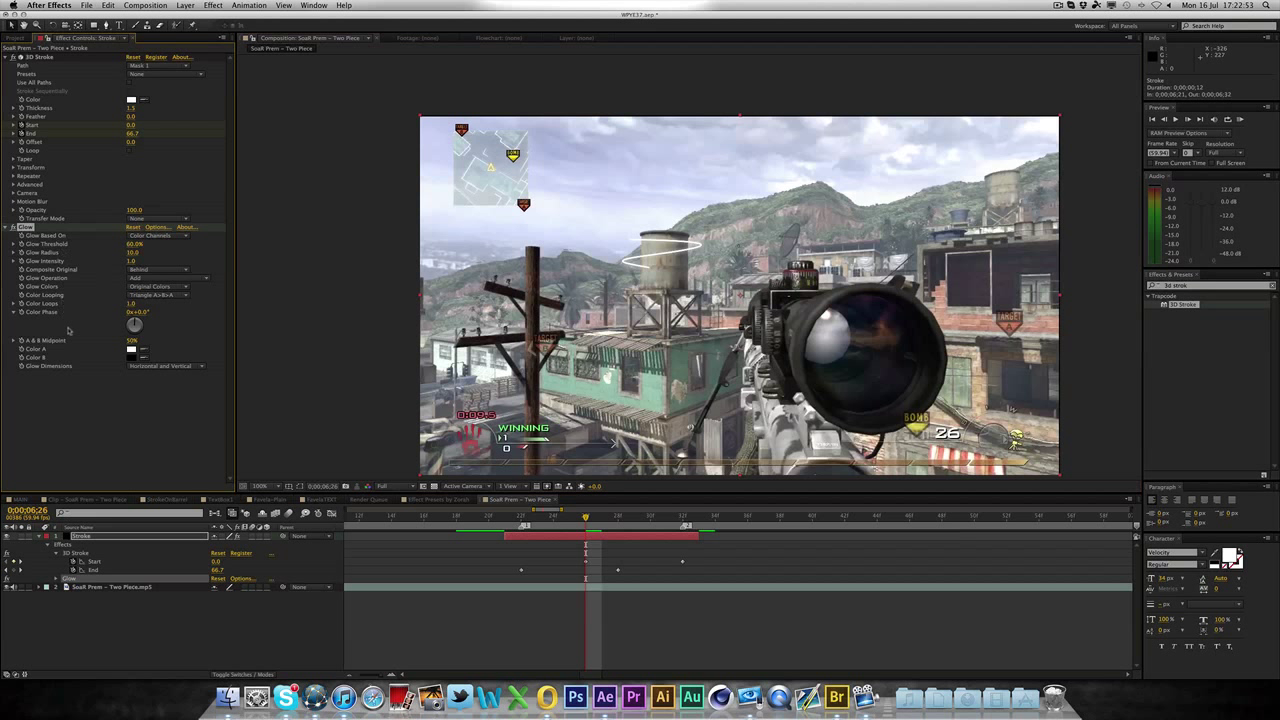
mouse_move(116, 297)
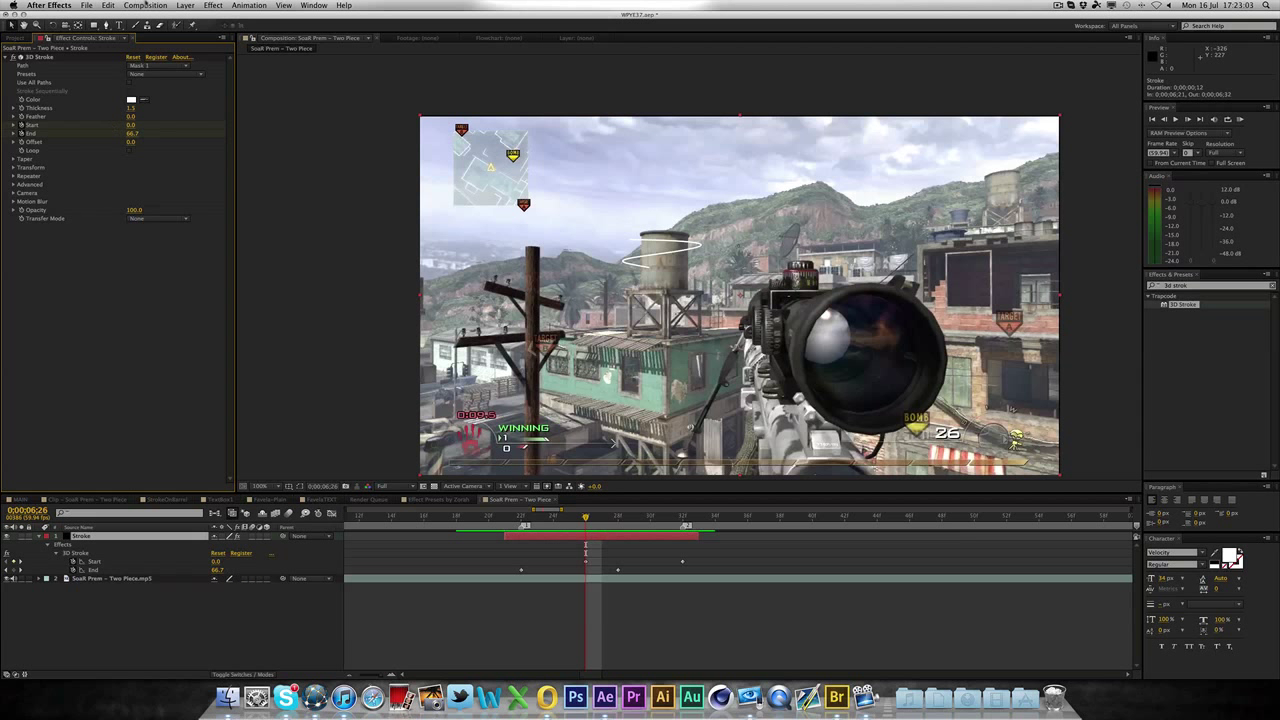
- Apply Trapcode Starglow to the Stroke layer and choose a different prism-like Starglow preset
click(213, 5)
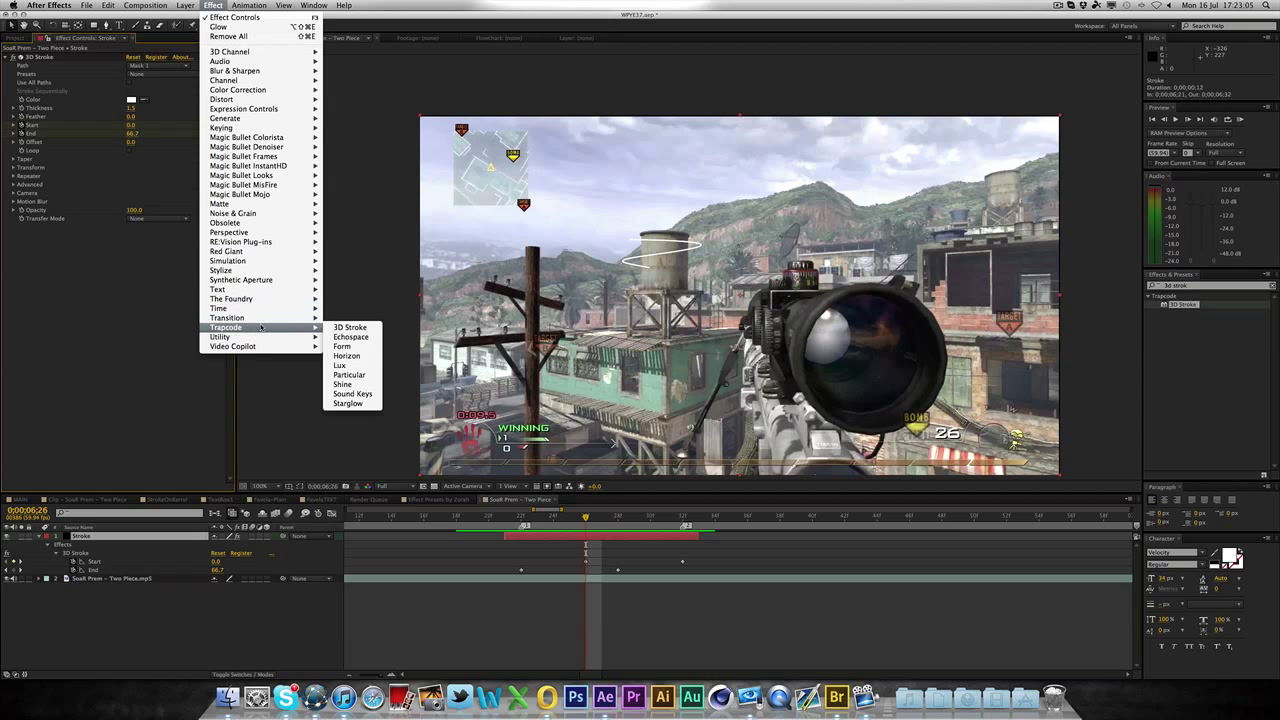
click(347, 405)
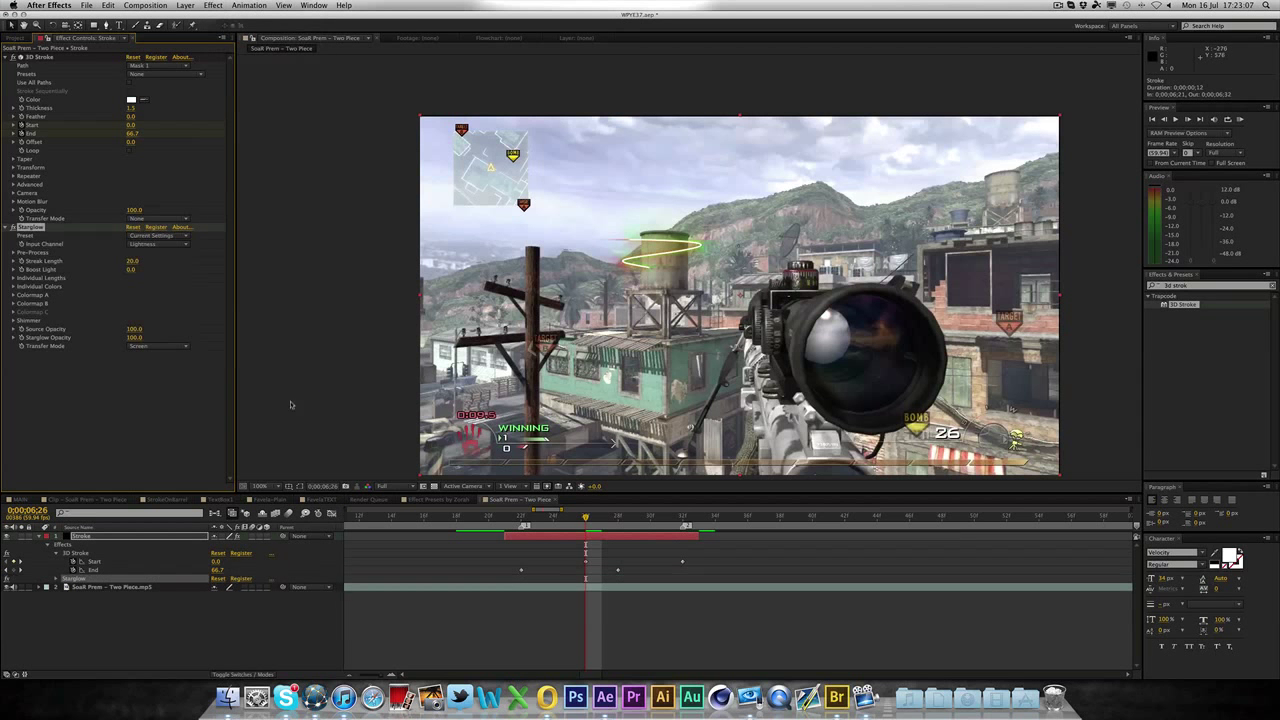
click(263, 486)
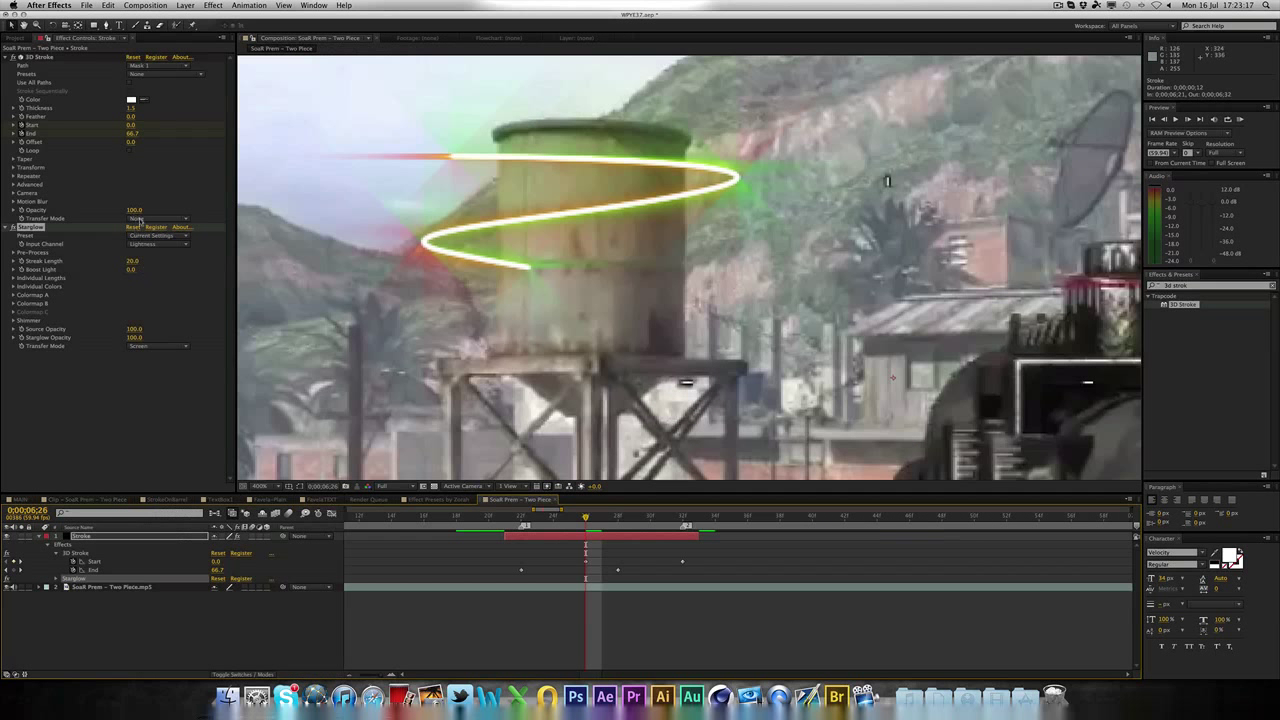
click(157, 235)
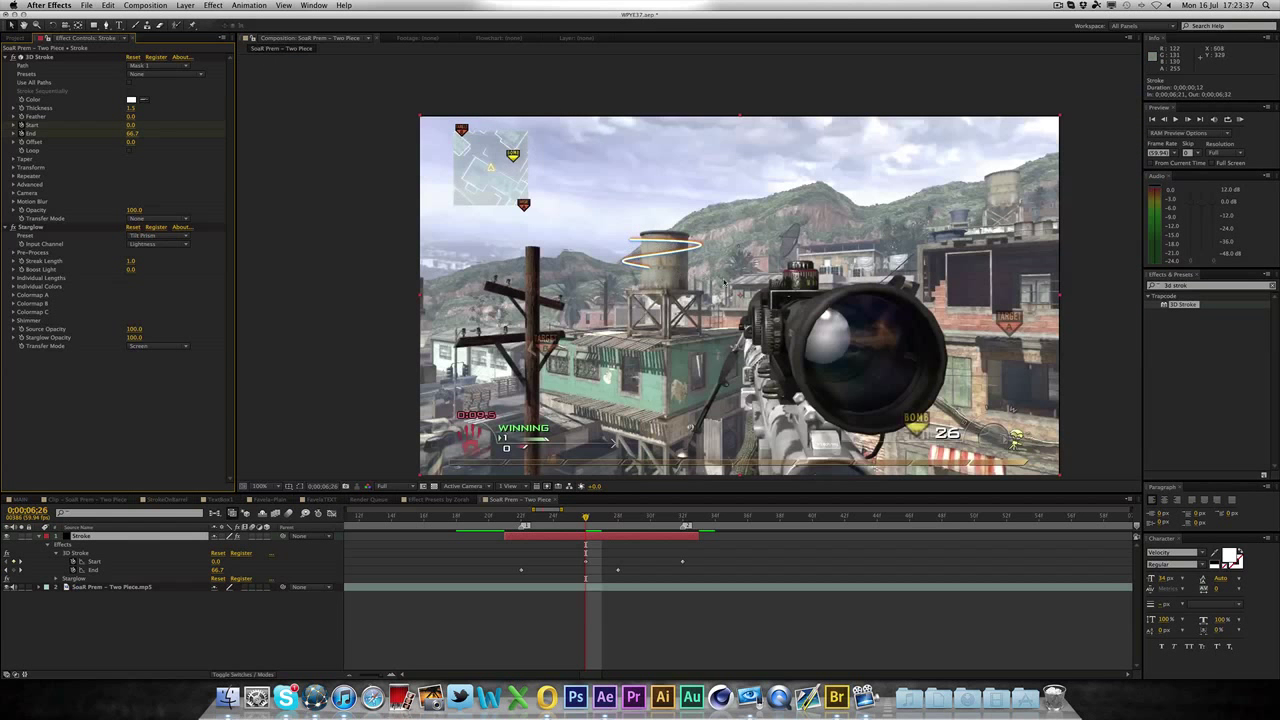
click(262, 486)
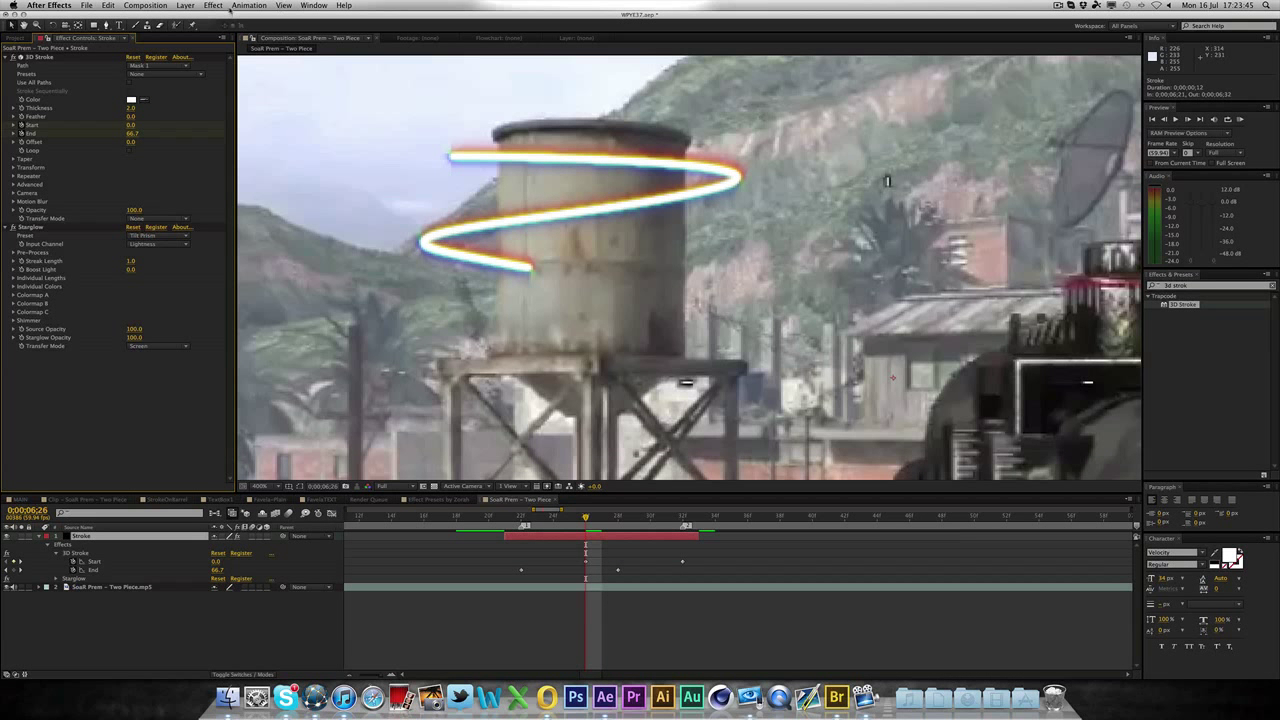
- Add Stylize > Glow to the Stroke layer on top of Starglow
click(212, 5)
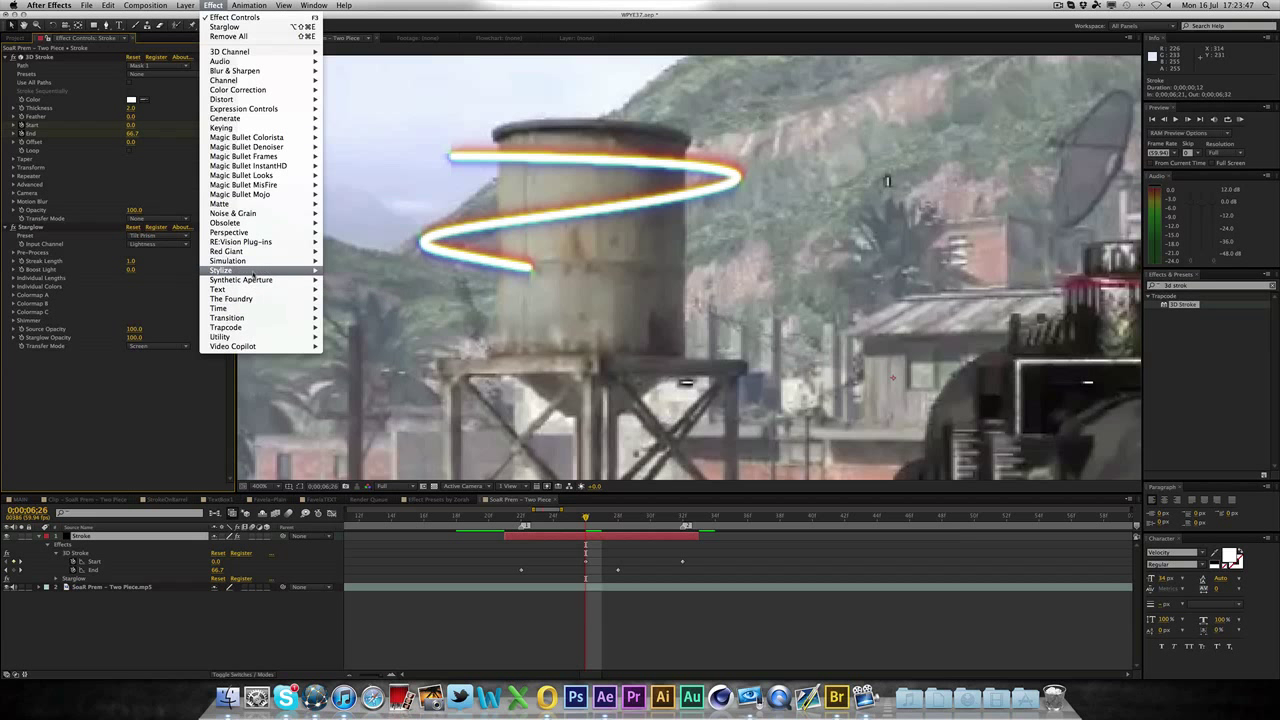
click(224, 289)
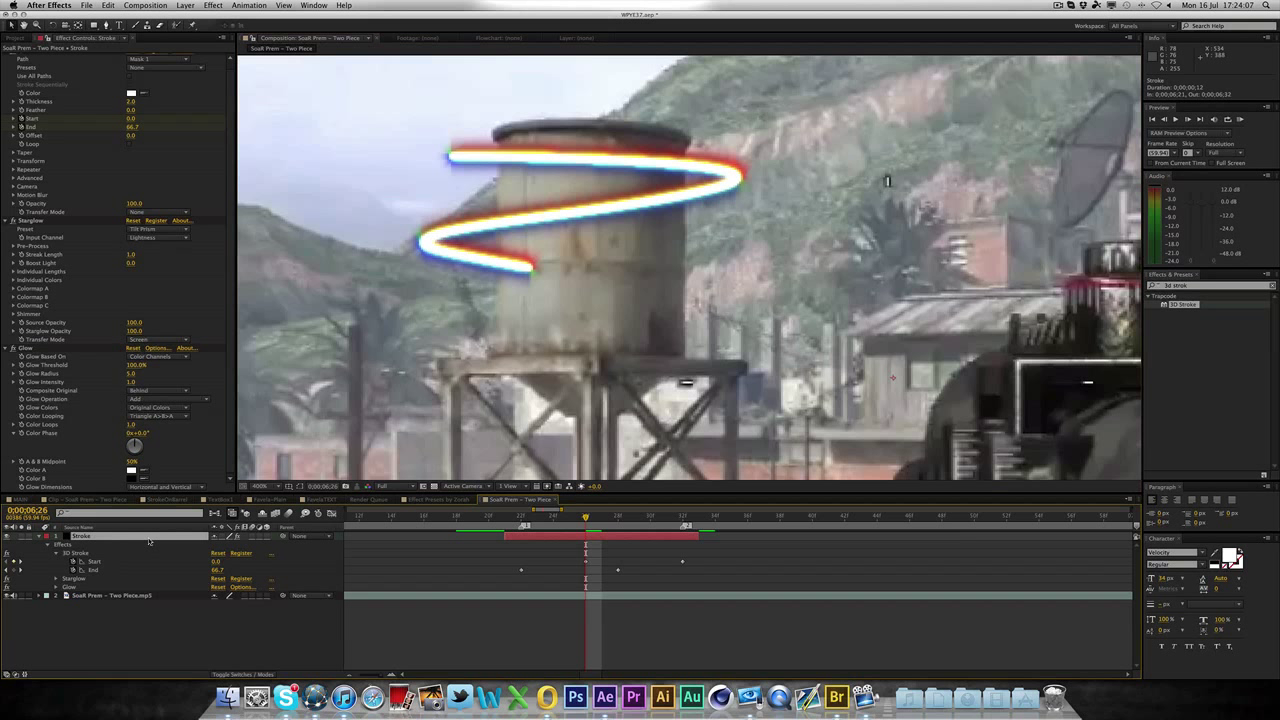
- Pre-compose the Stroke layer as 'Stroke', moving all attributes into the new composition
key(cmd+shift)
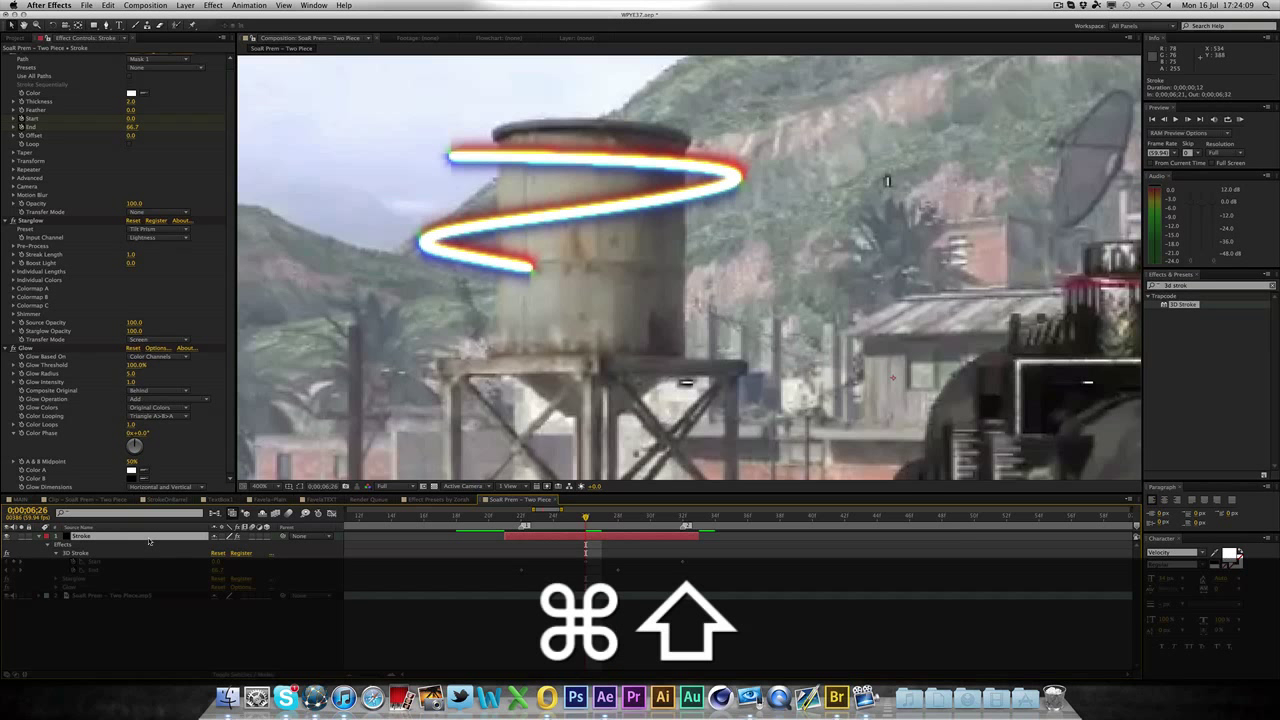
key(cmd+shift+c)
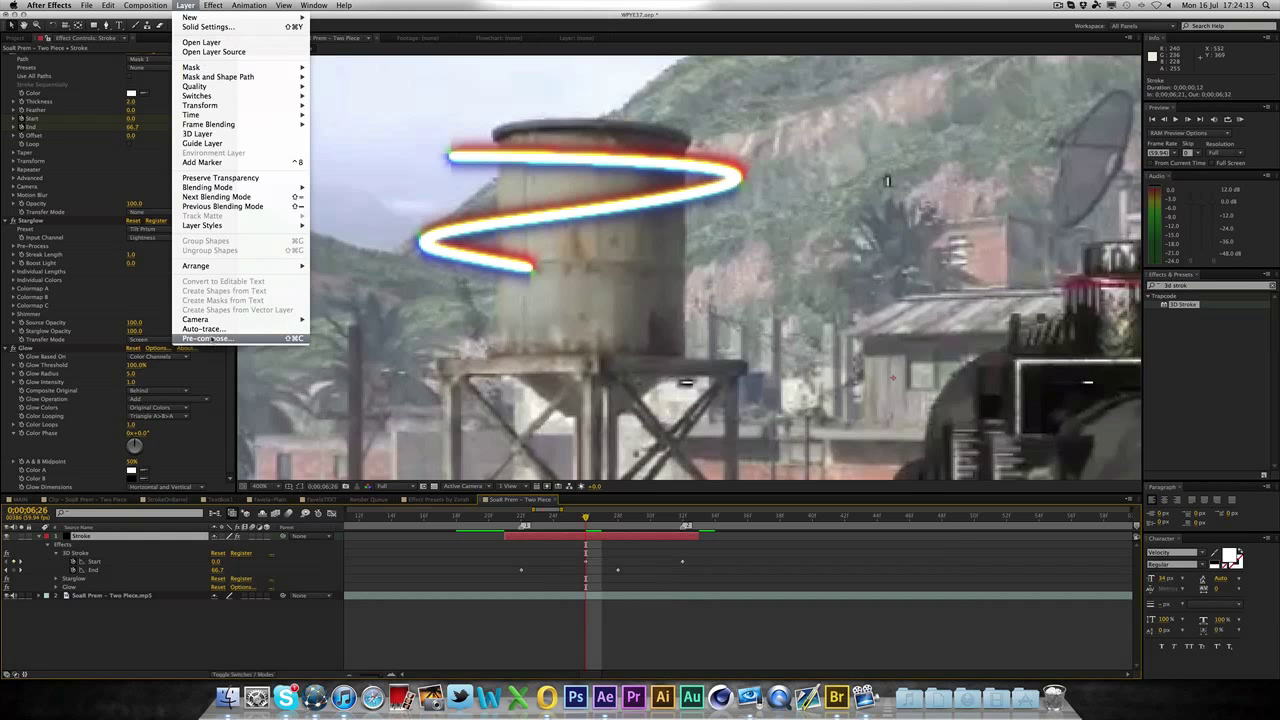
click(207, 338)
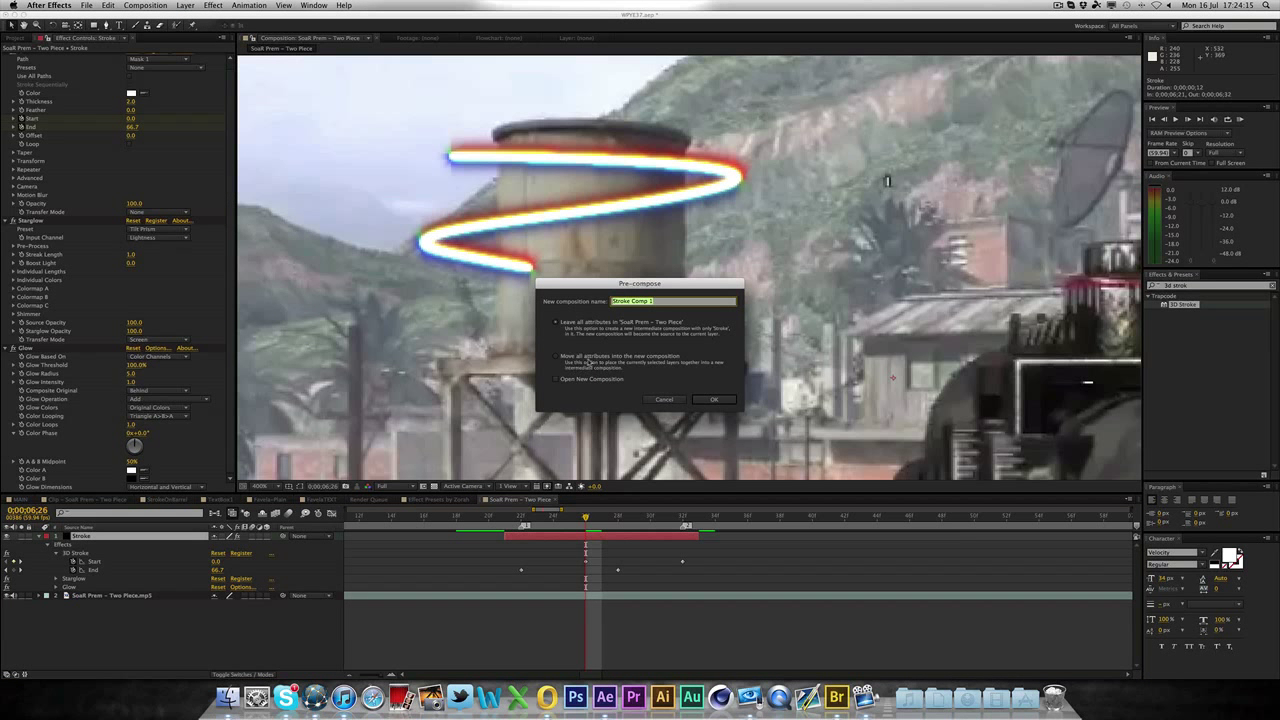
click(557, 356)
text(Stroke)
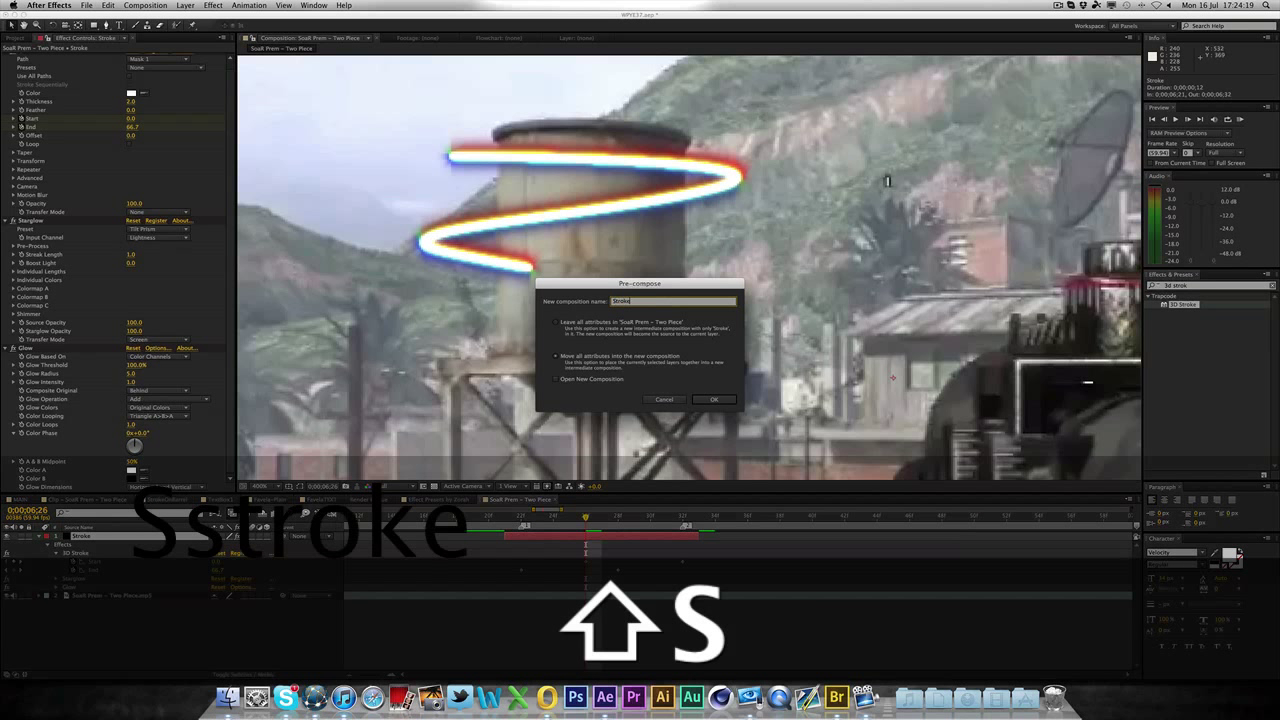
click(714, 399)
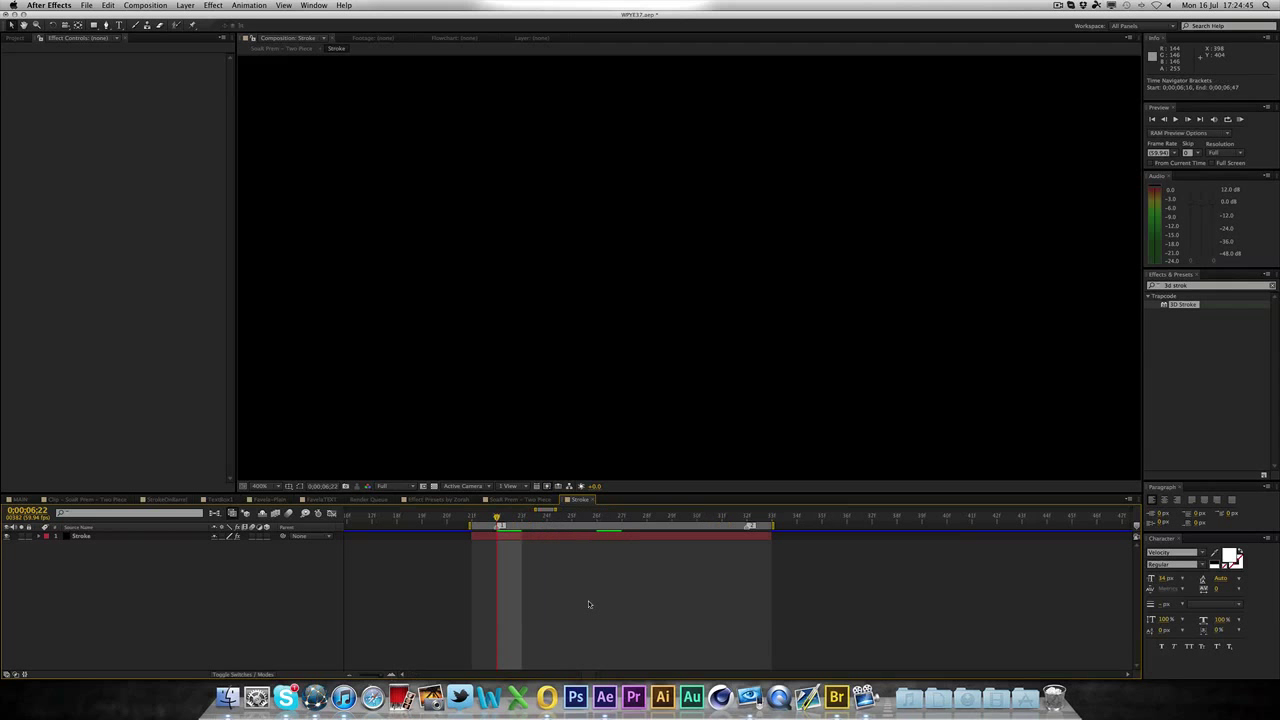
- Trim the Stroke composition to its work area from the work area bar
right_click(562, 532)
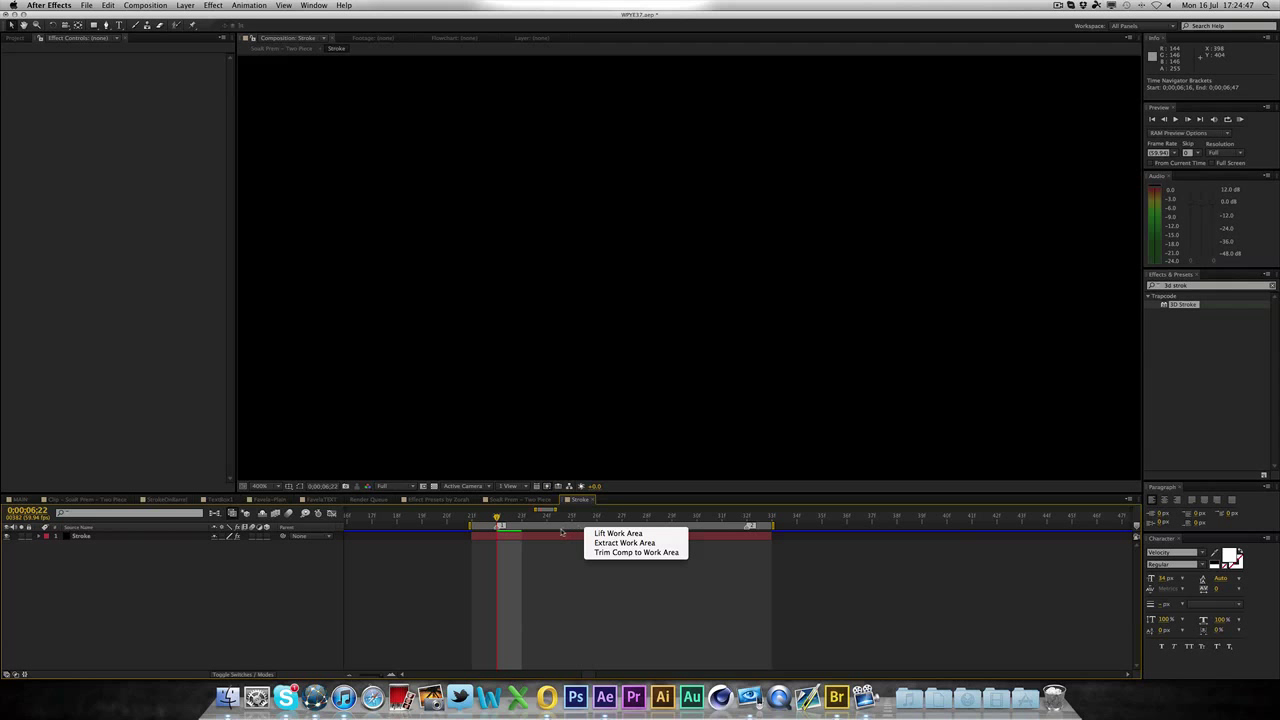
mouse_move(617, 553)
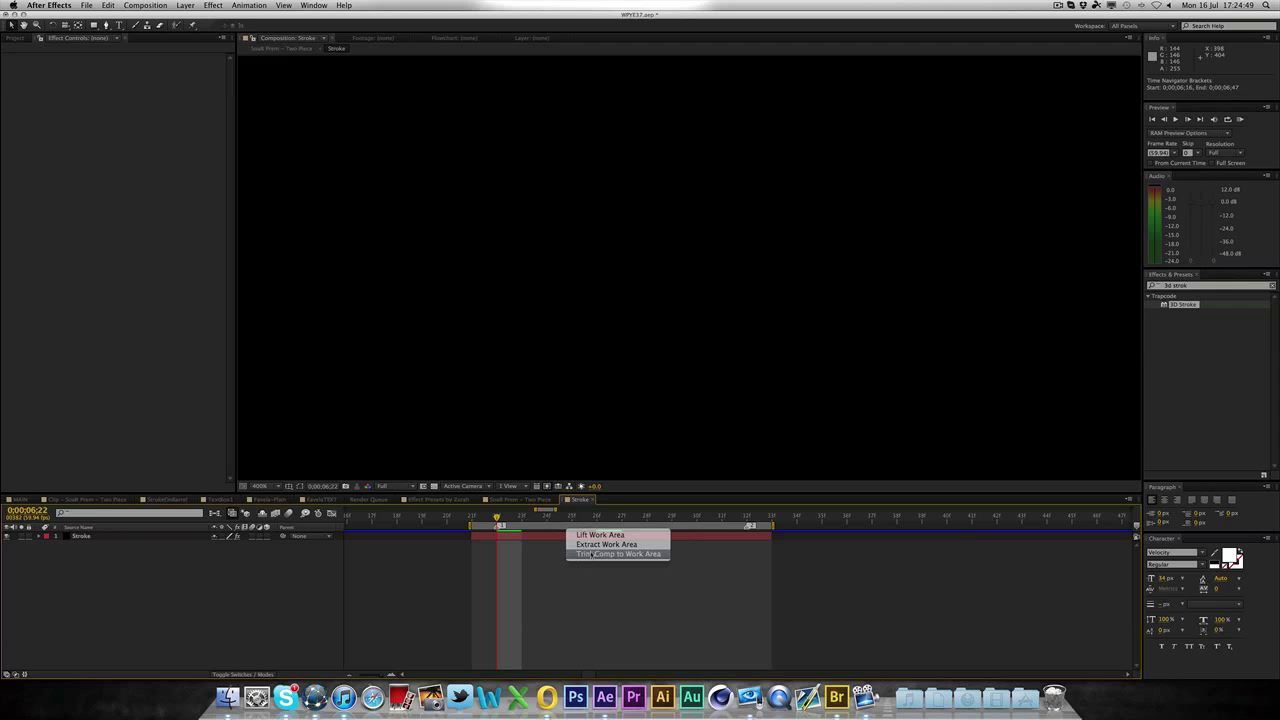
click(617, 553)
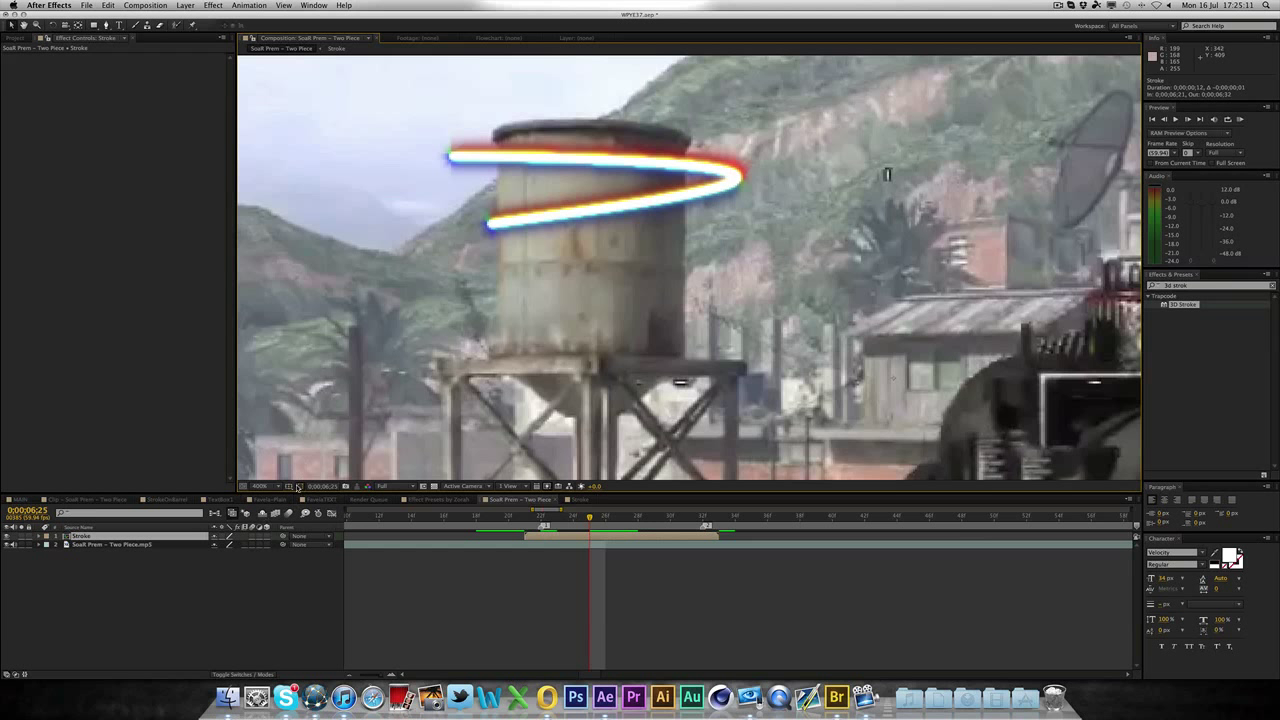
mouse_move(631, 695)
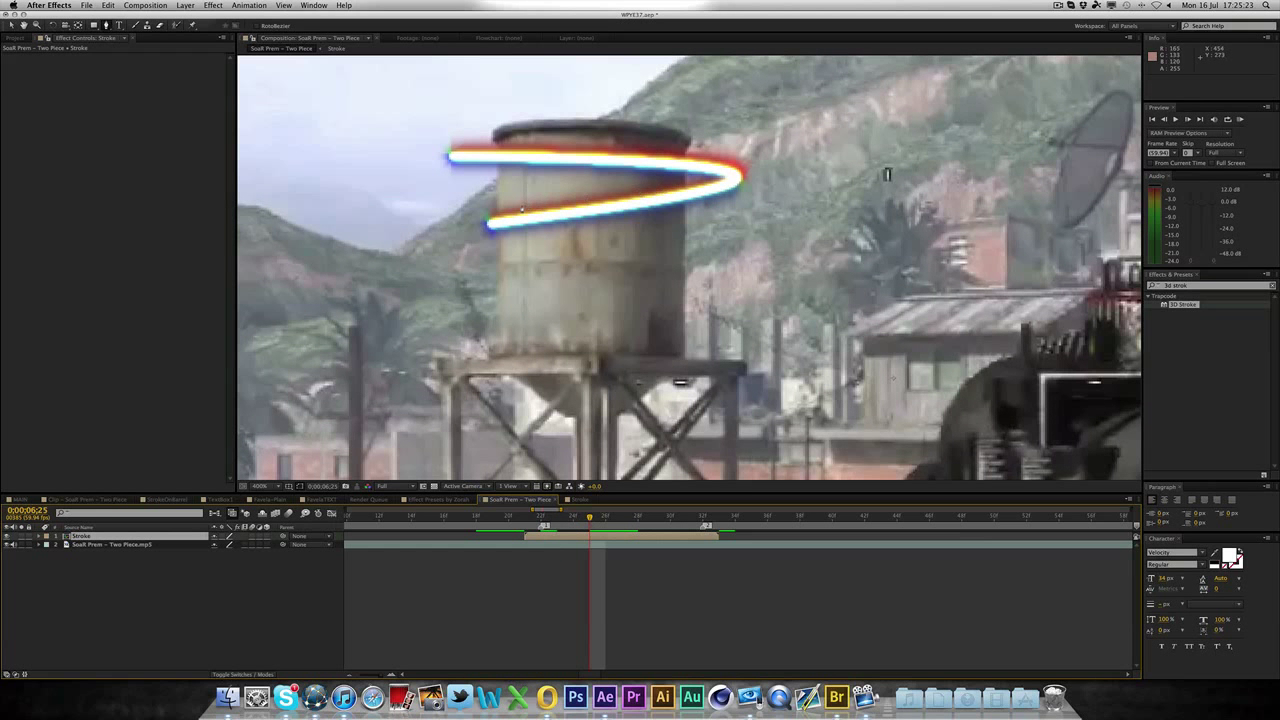
mouse_move(495, 195)
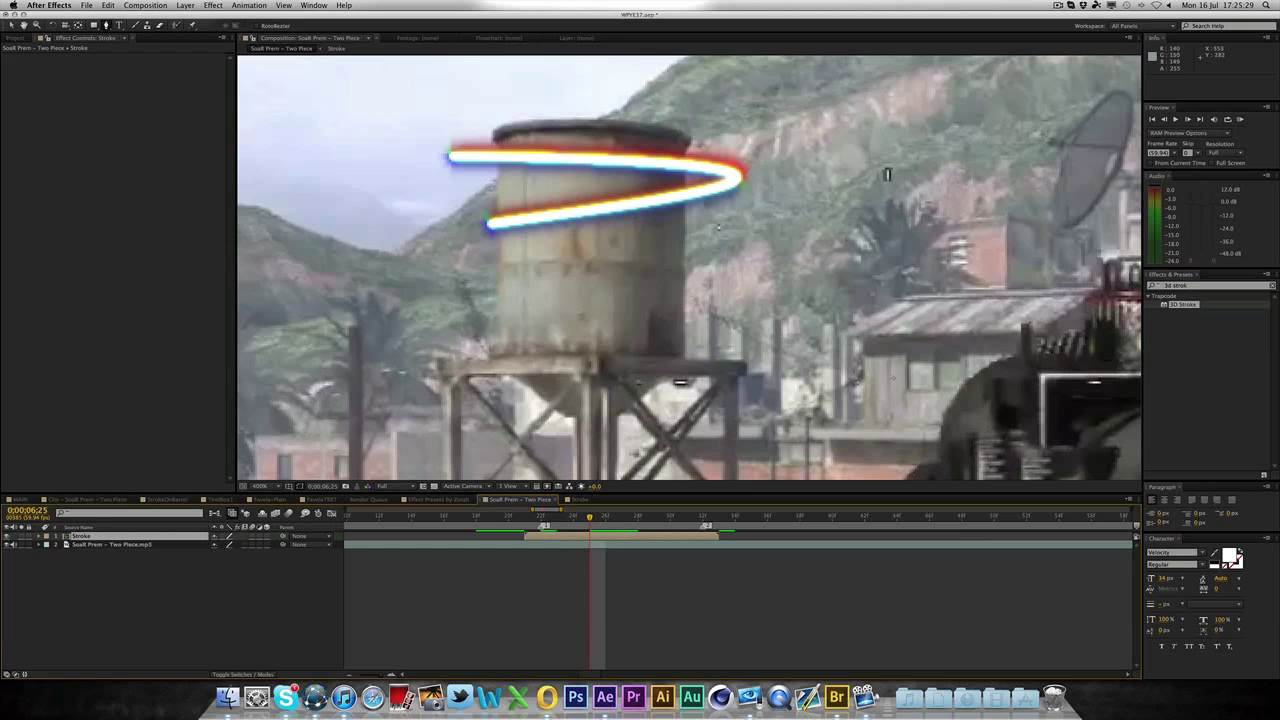
mouse_move(497, 193)
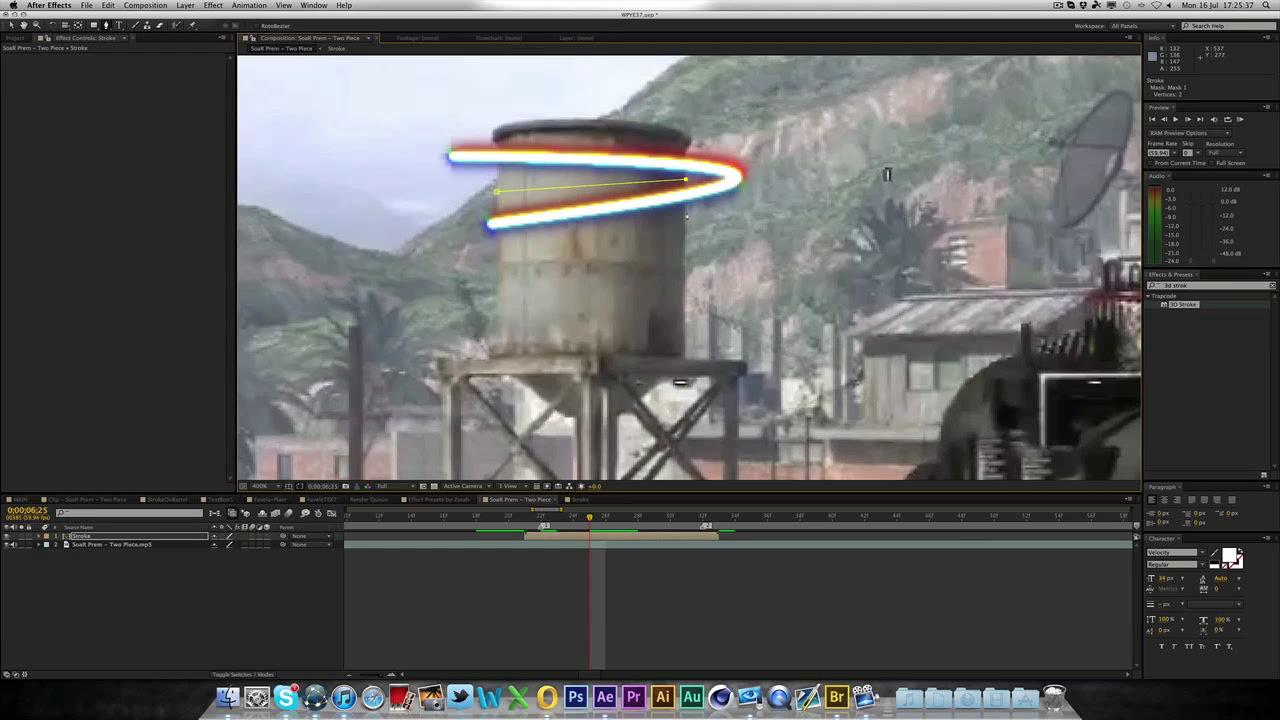
- Place a curved mask point on the tower's right edge, then undo misplaced points
drag(684, 182, 684, 232)
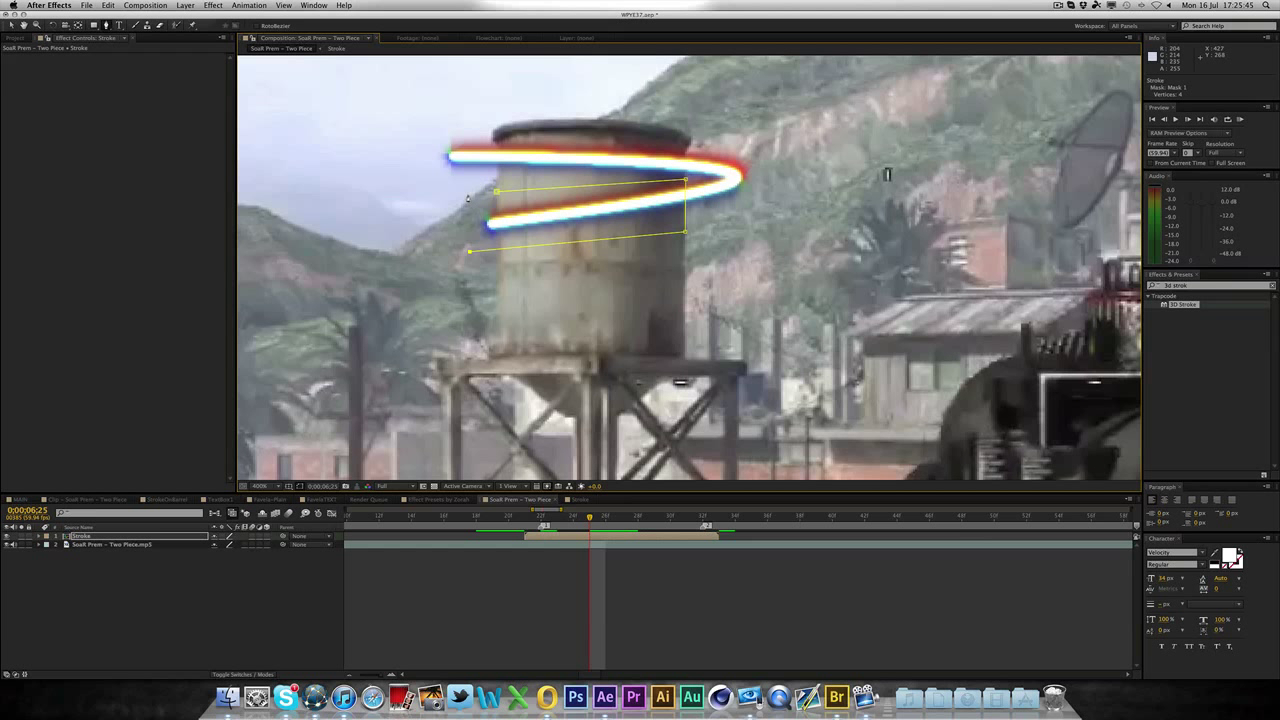
key(cmd+z)
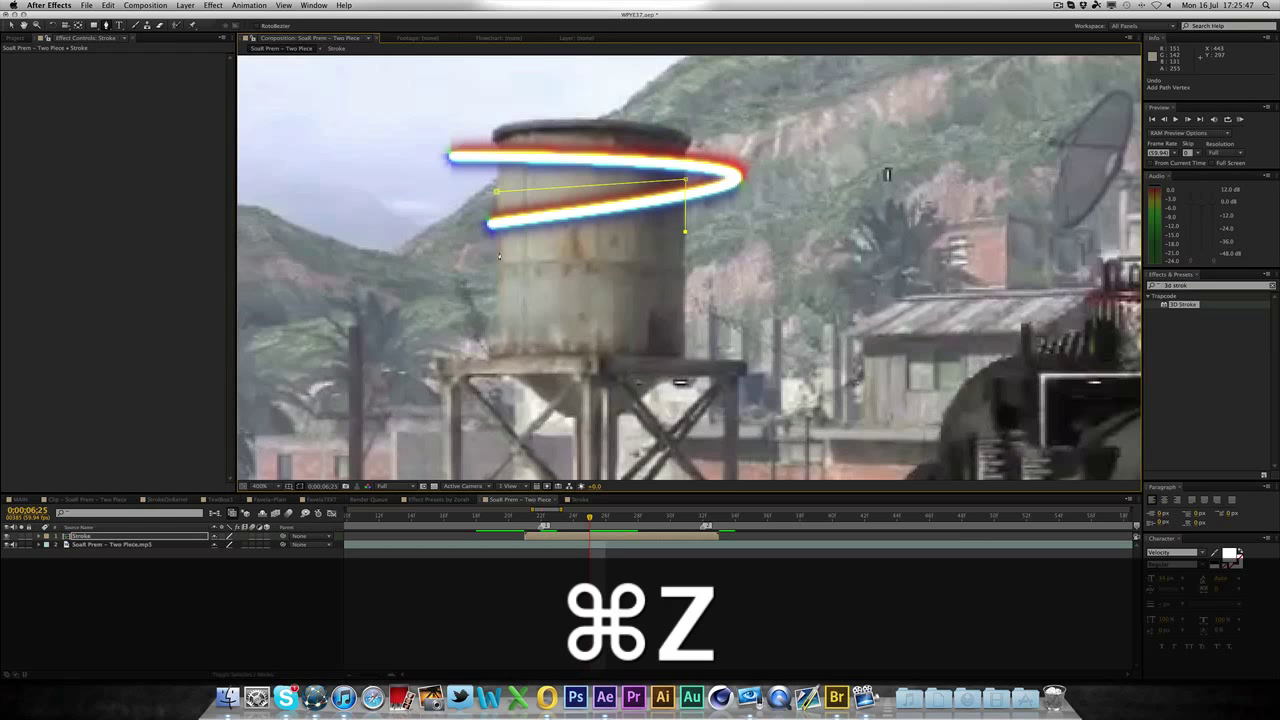
key(cmd+z)
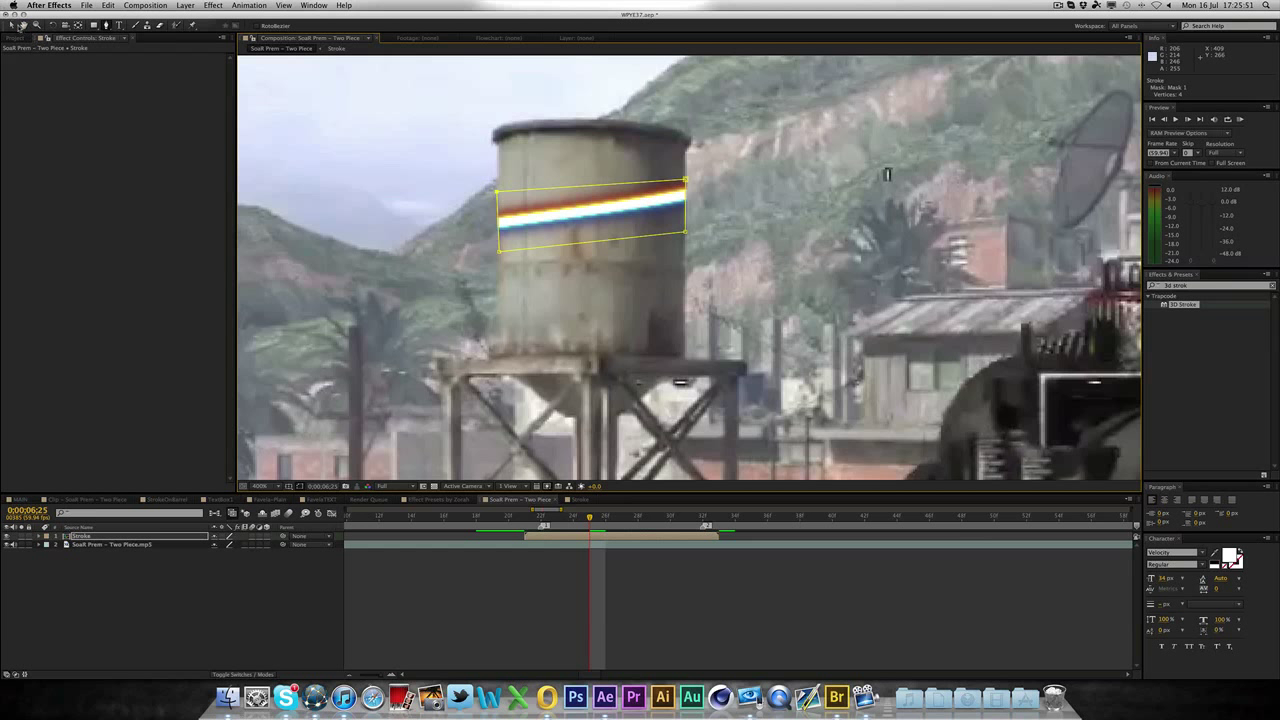
mouse_move(620, 280)
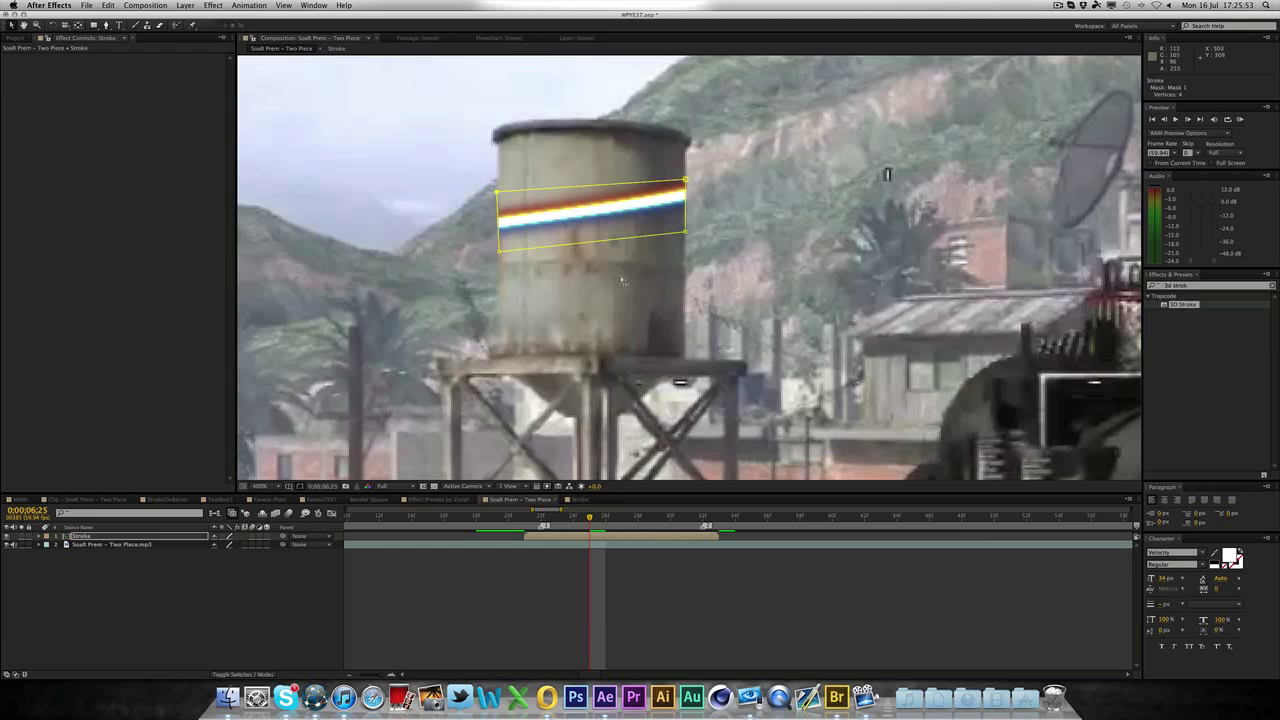
- Expand the Stroke layer's Mask 1 and set its mode to Subtract
click(42, 535)
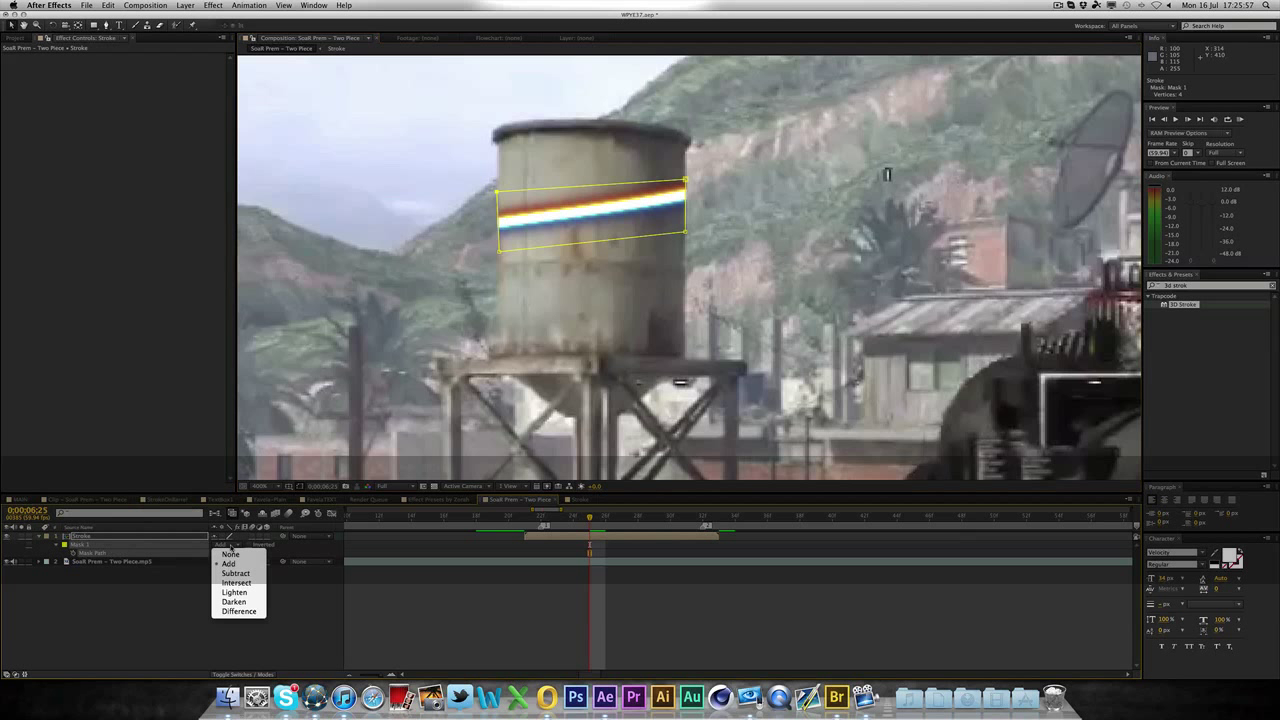
click(236, 573)
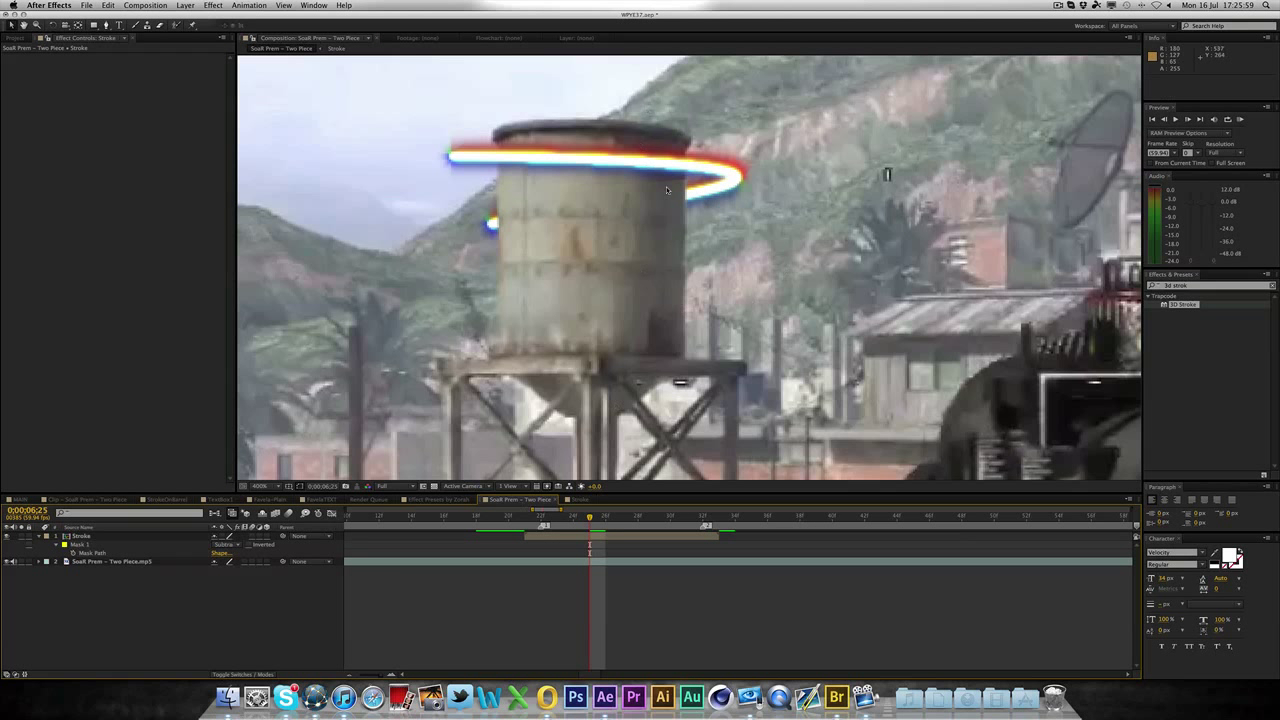
mouse_move(660, 194)
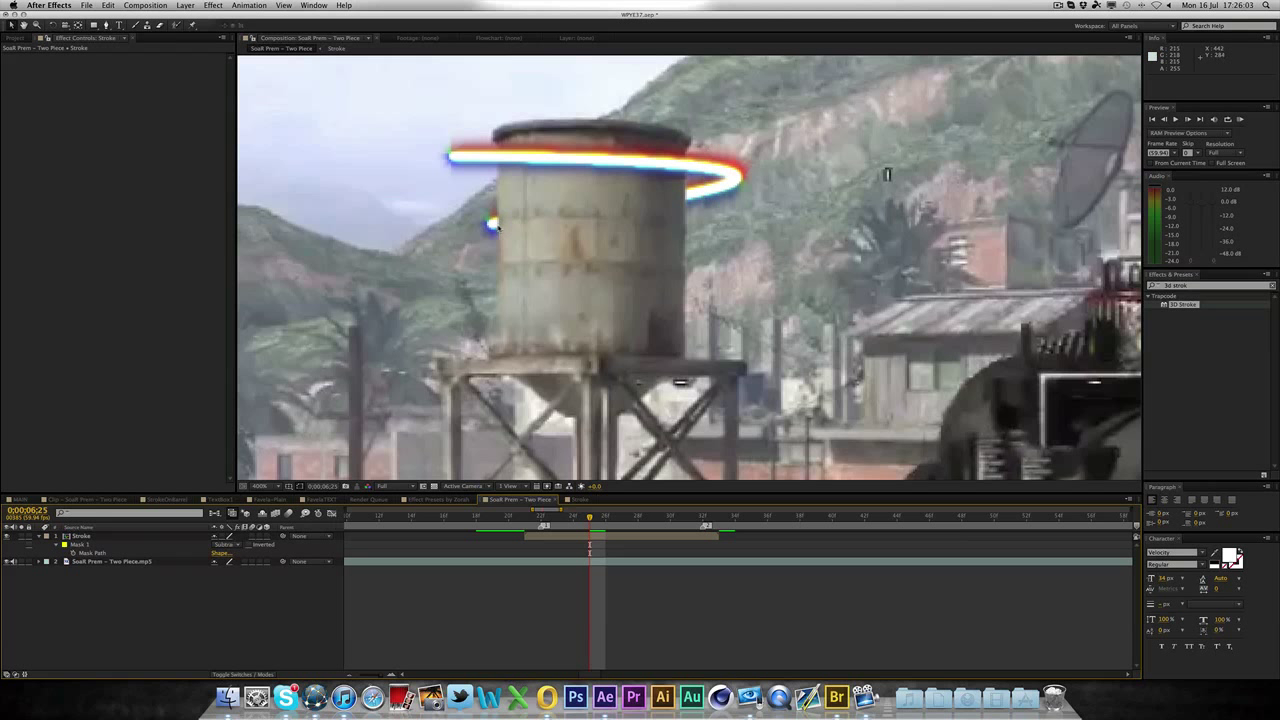
mouse_move(683, 182)
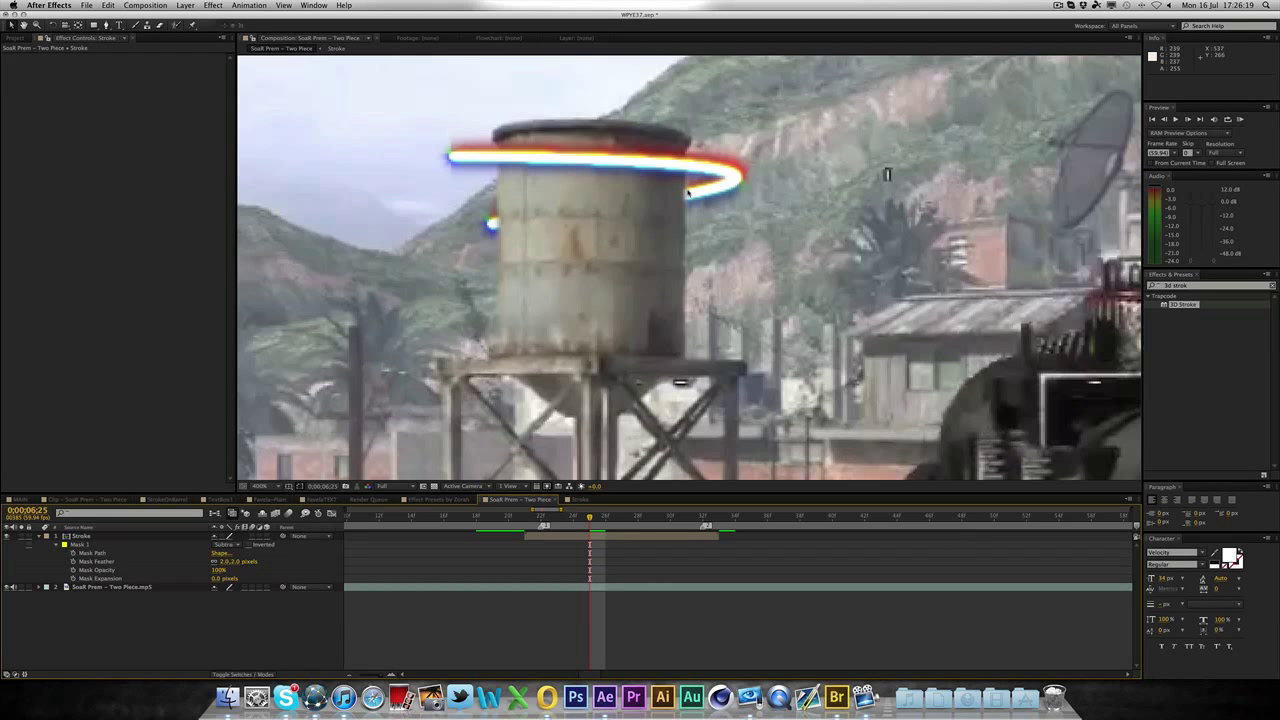
mouse_move(675, 234)
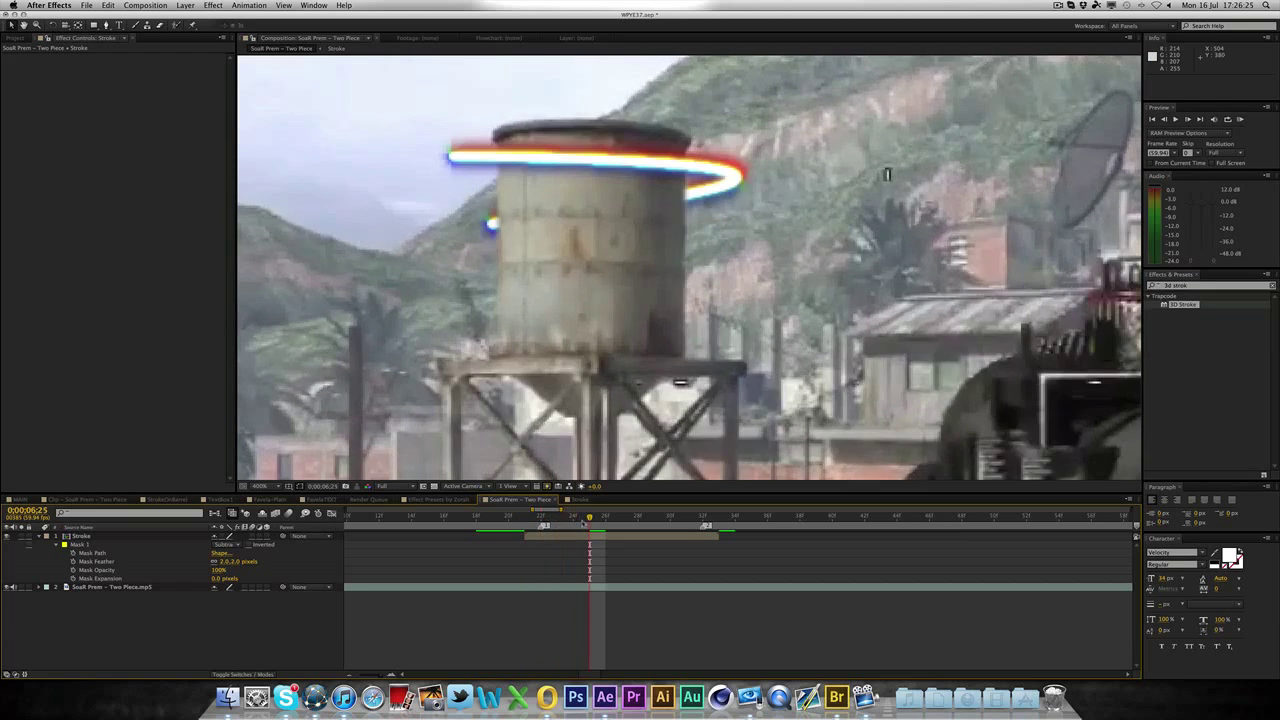
- Move to a later frame to inspect the masked spiral's lower strand
click(555, 515)
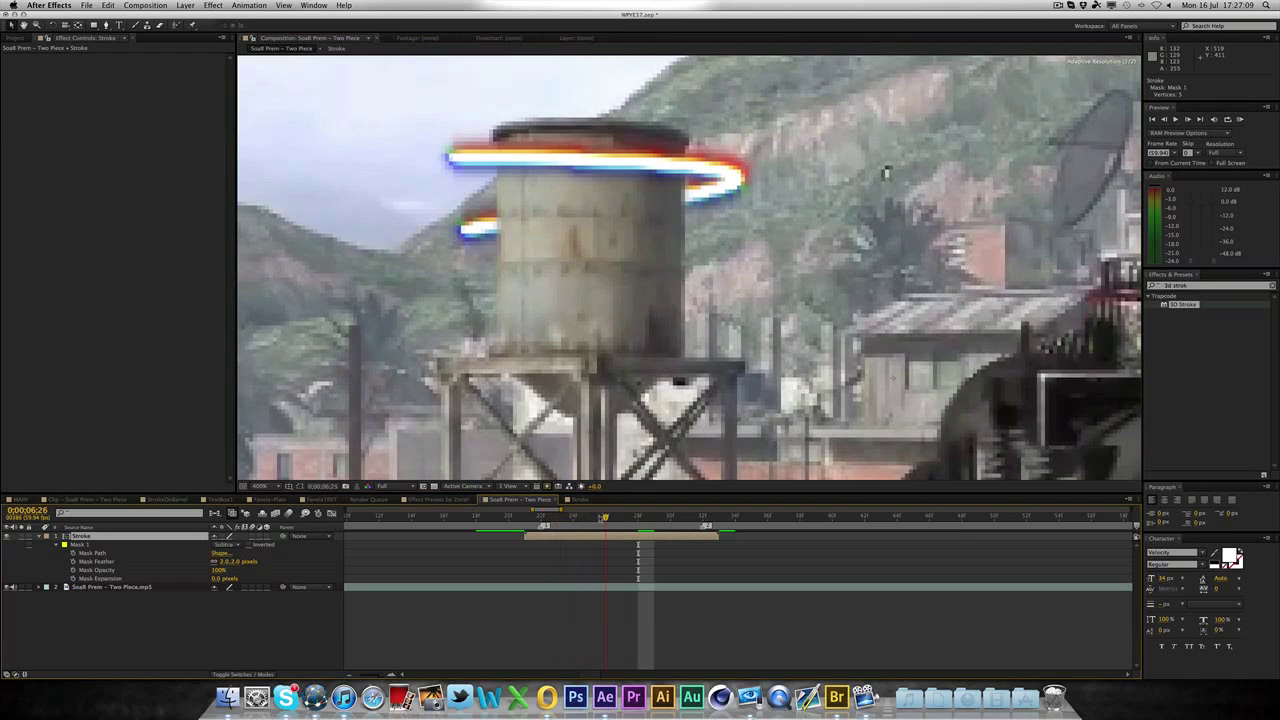
- Draw Mask 2 over the lower tower, set it to Subtract, and reveal its feather
click(637, 516)
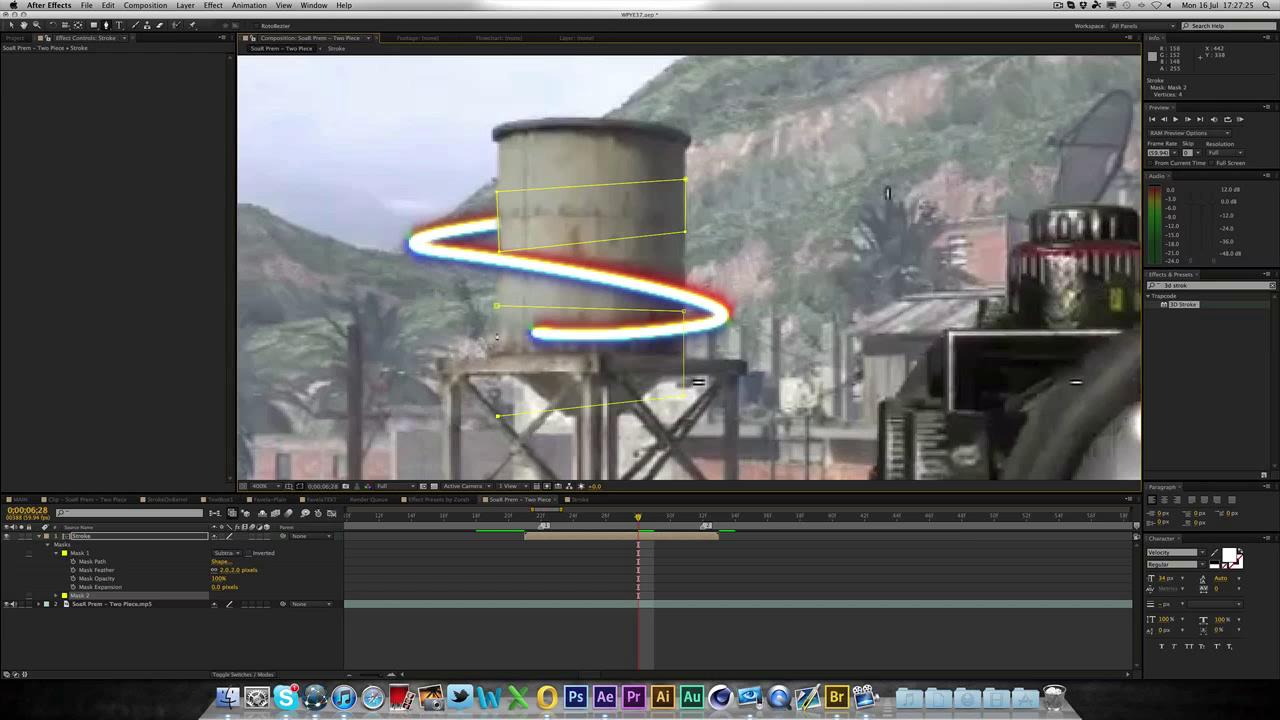
click(224, 595)
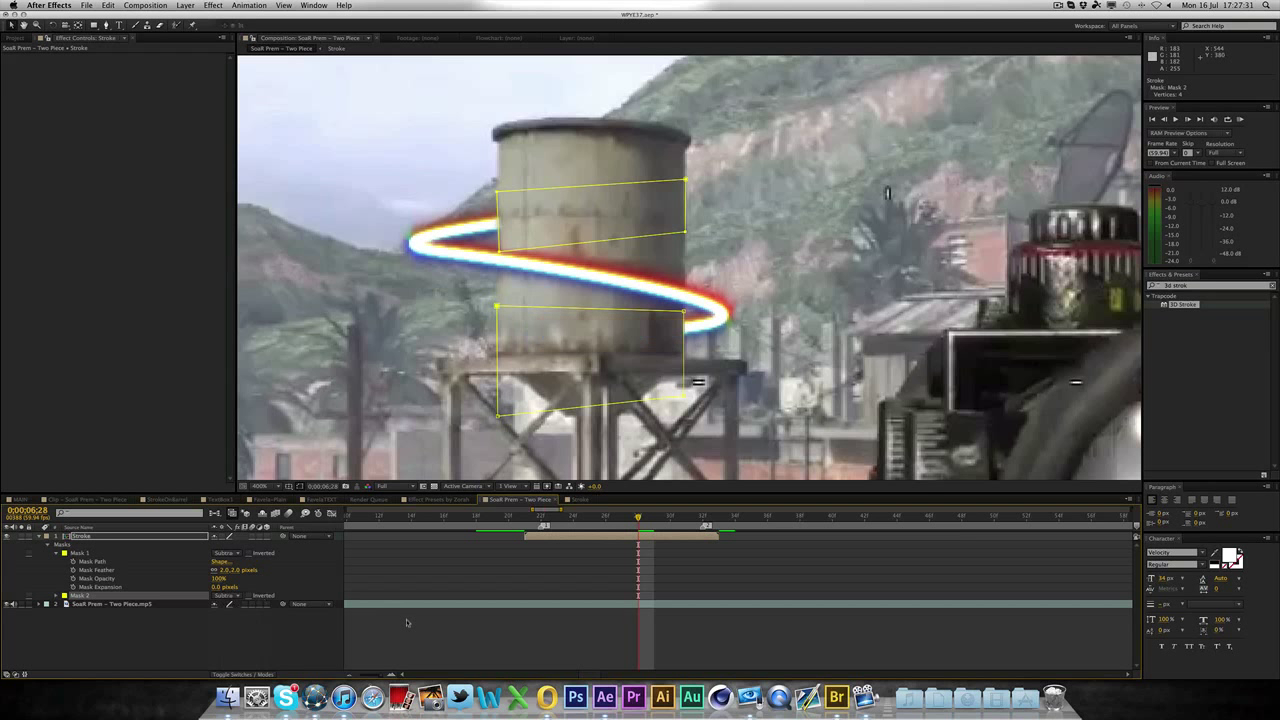
click(56, 595)
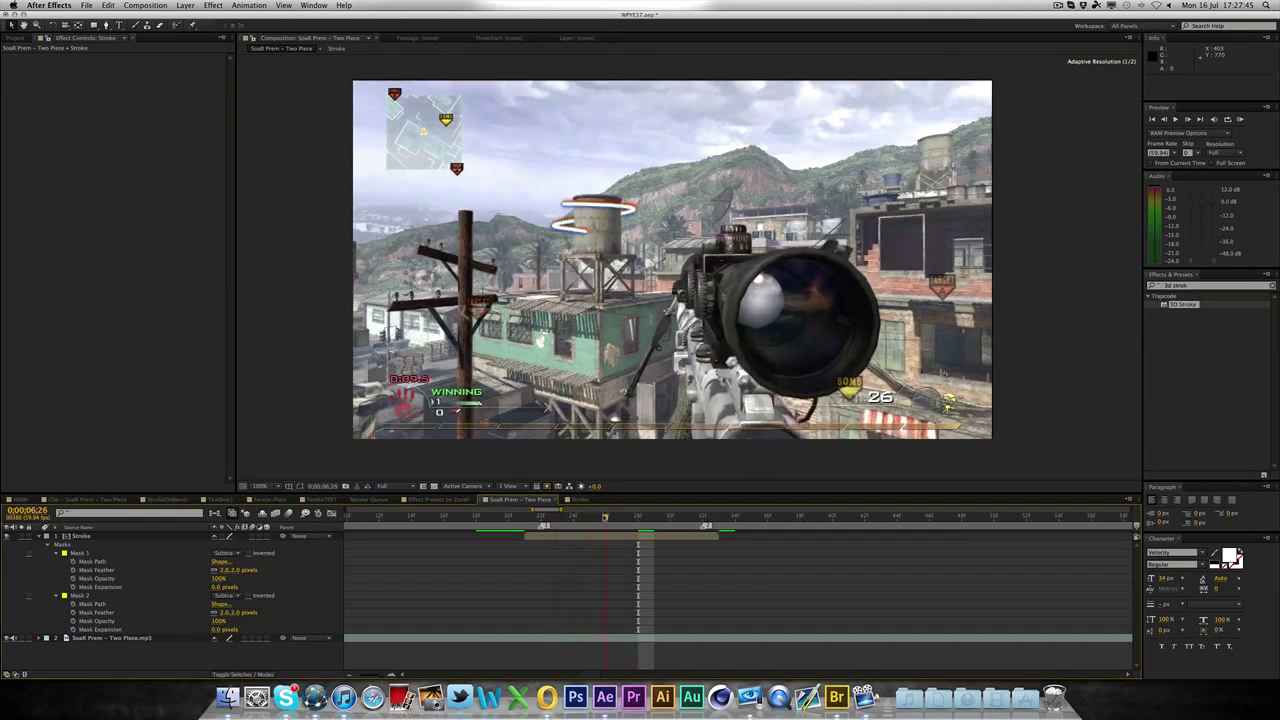
click(670, 516)
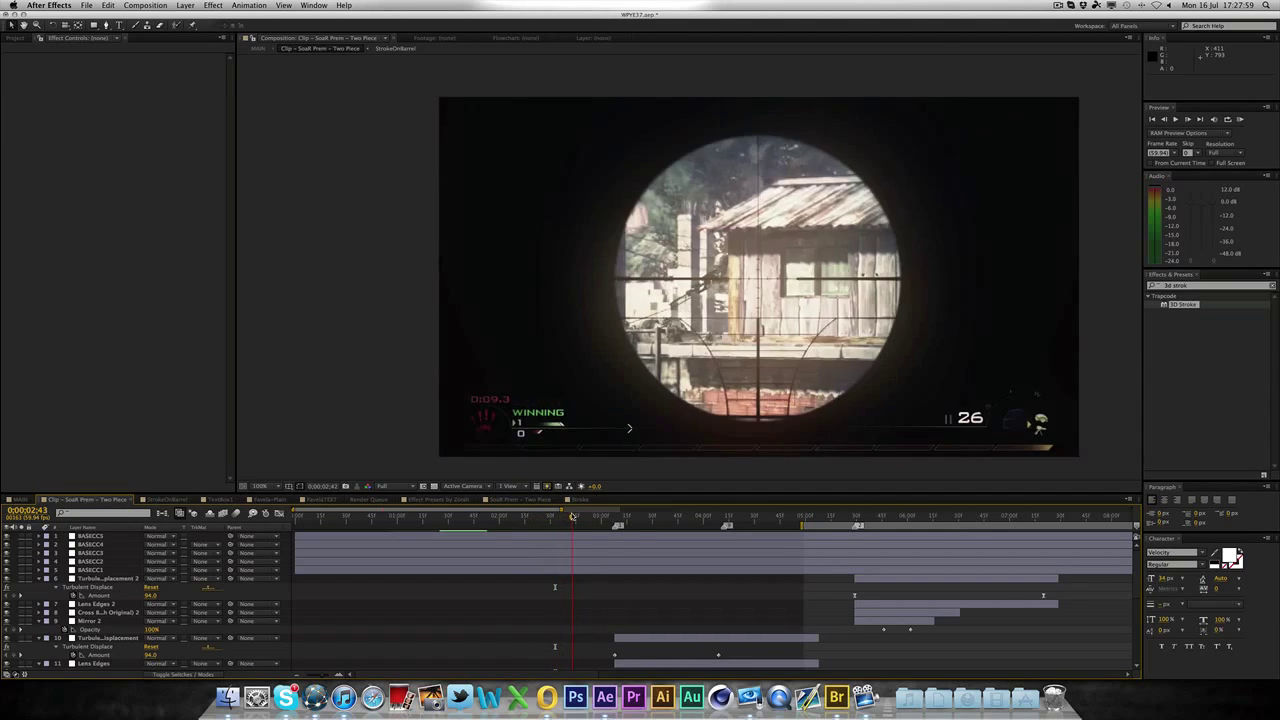
drag(573, 517, 545, 517)
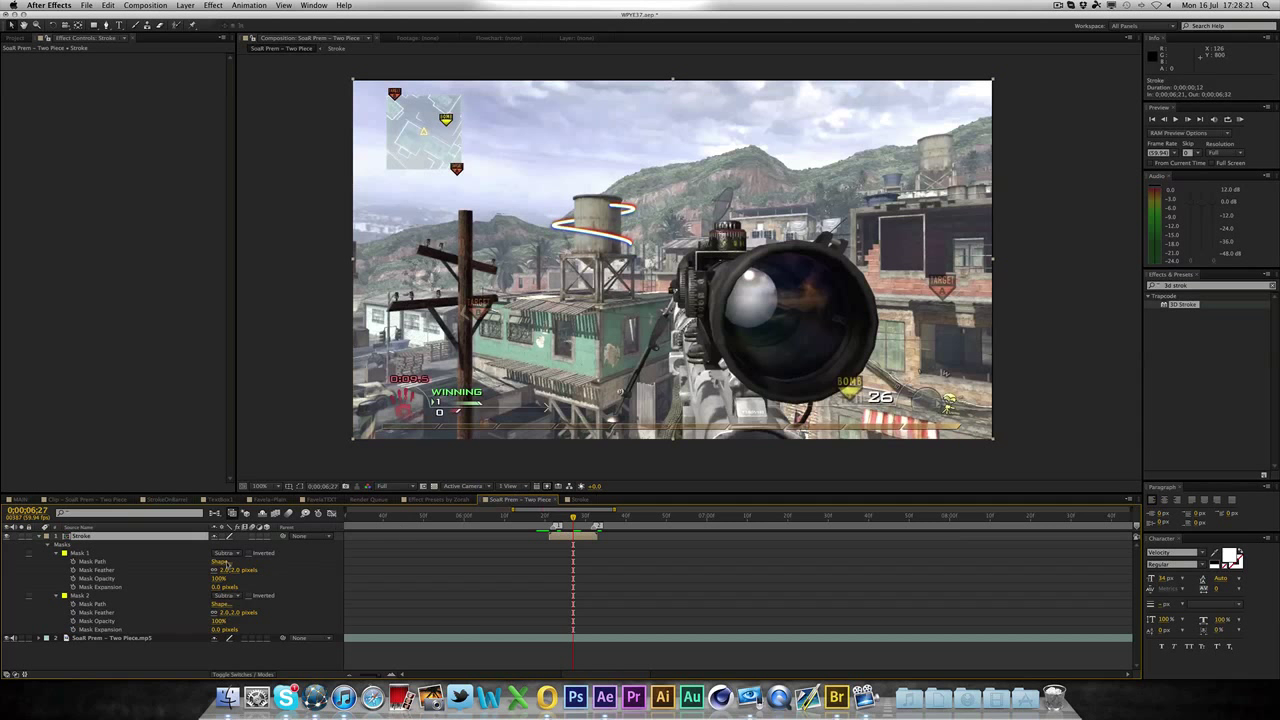
- Select the Stroke layer, scrub the timeline to review the ring, and save
click(38, 536)
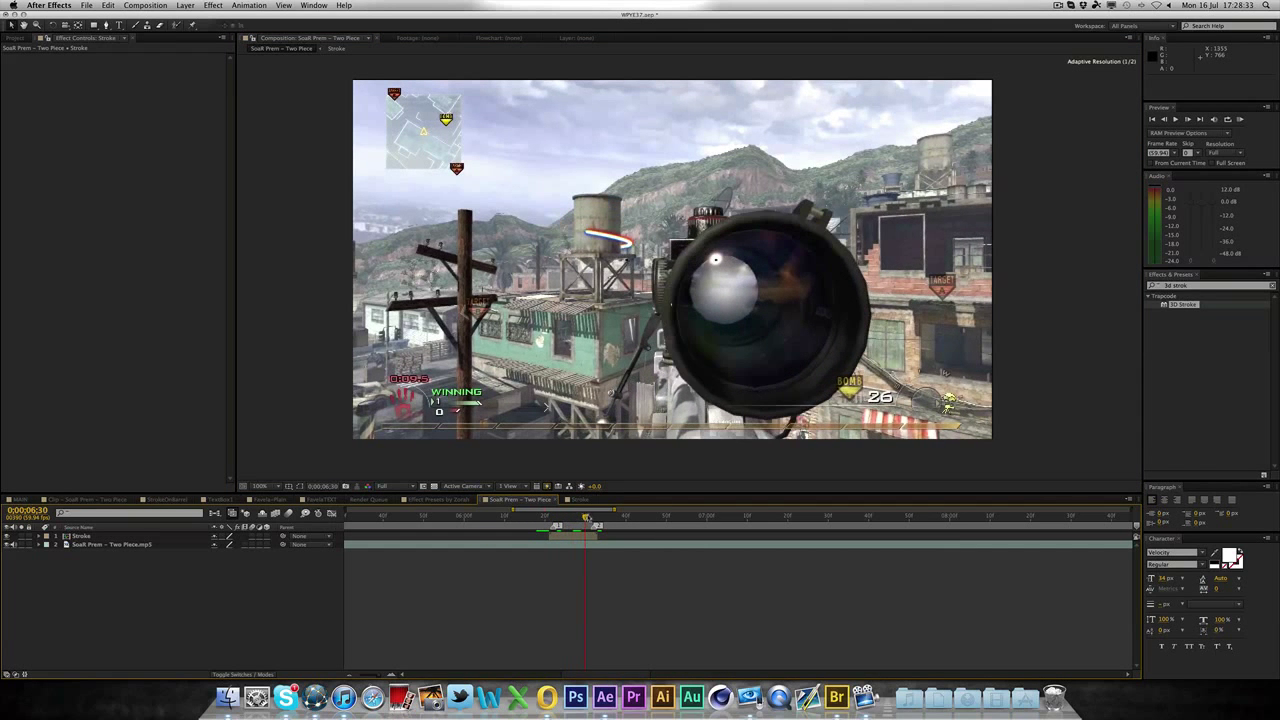
drag(587, 518, 577, 518)
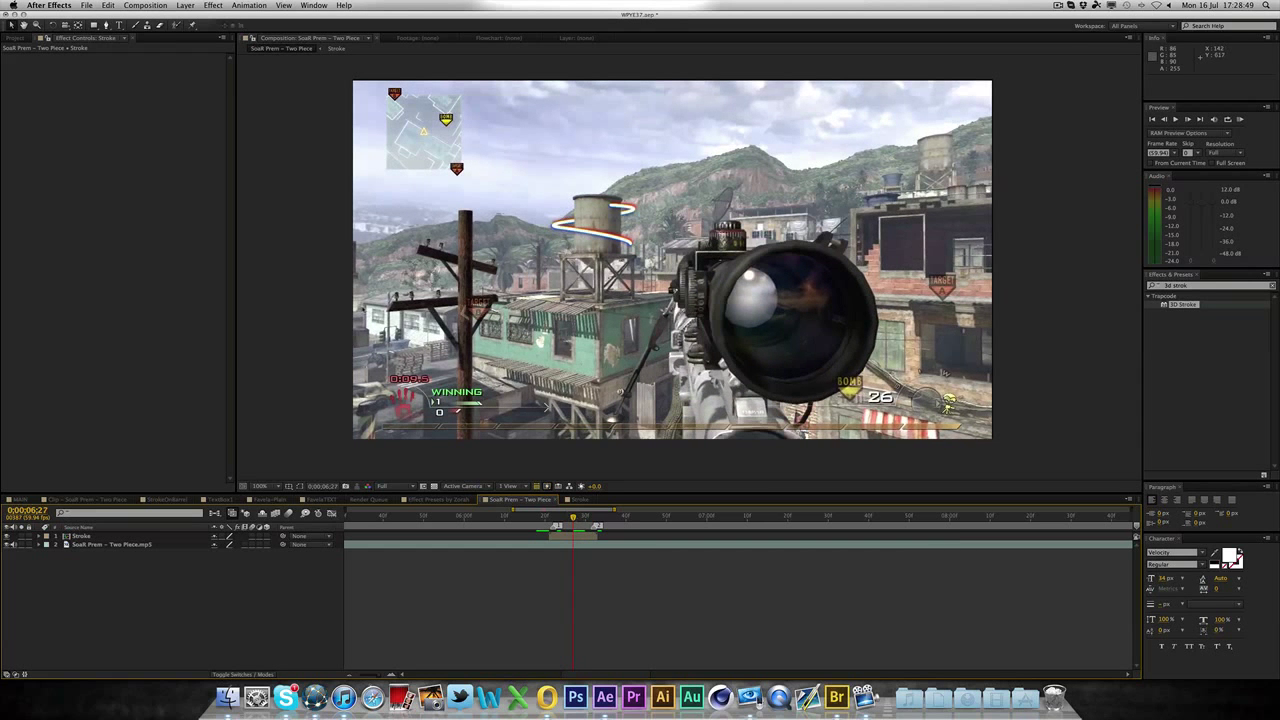
key(cmd)
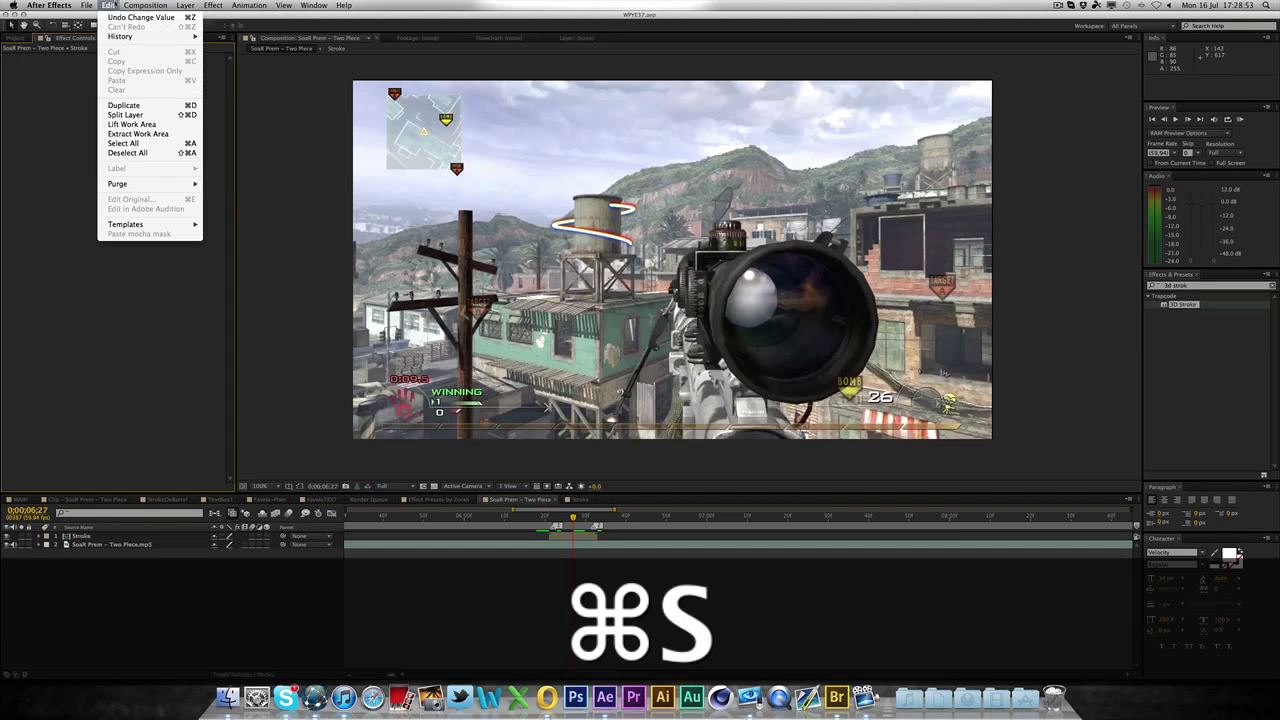
- Open the recent Artsify 1.0.aep project and jump the MAIN timeline to about 19 seconds
click(86, 5)
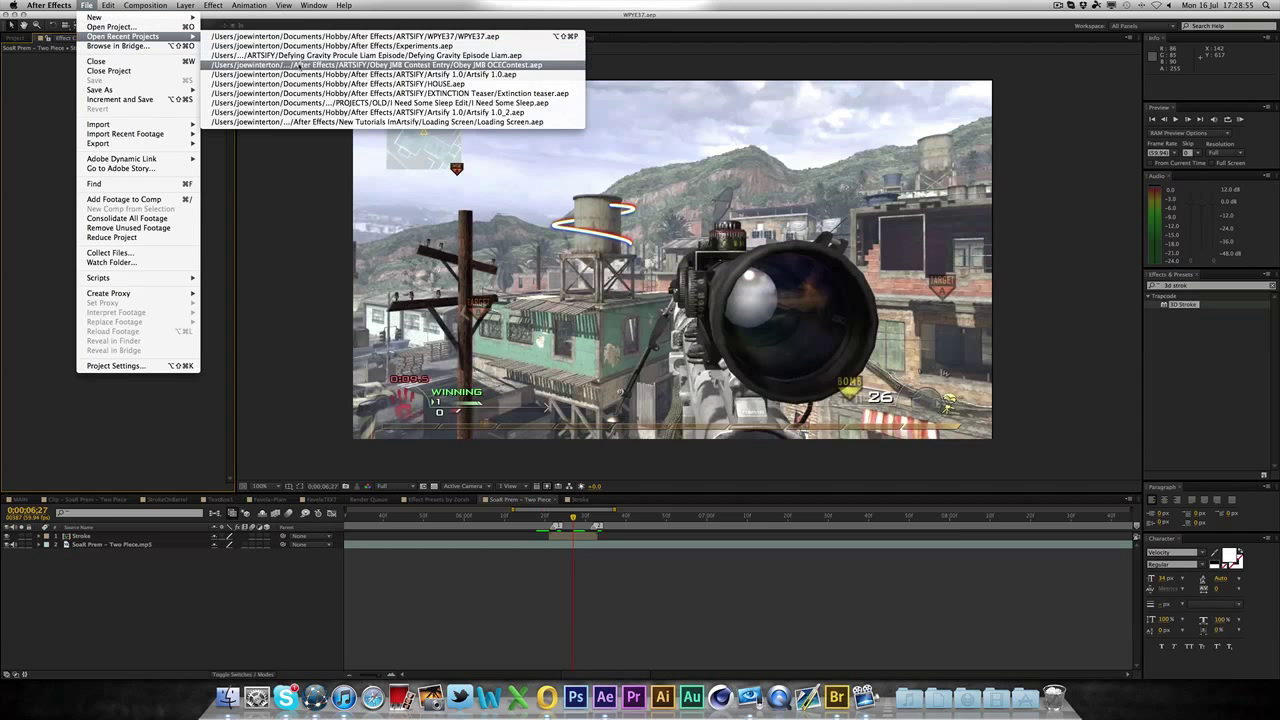
click(375, 65)
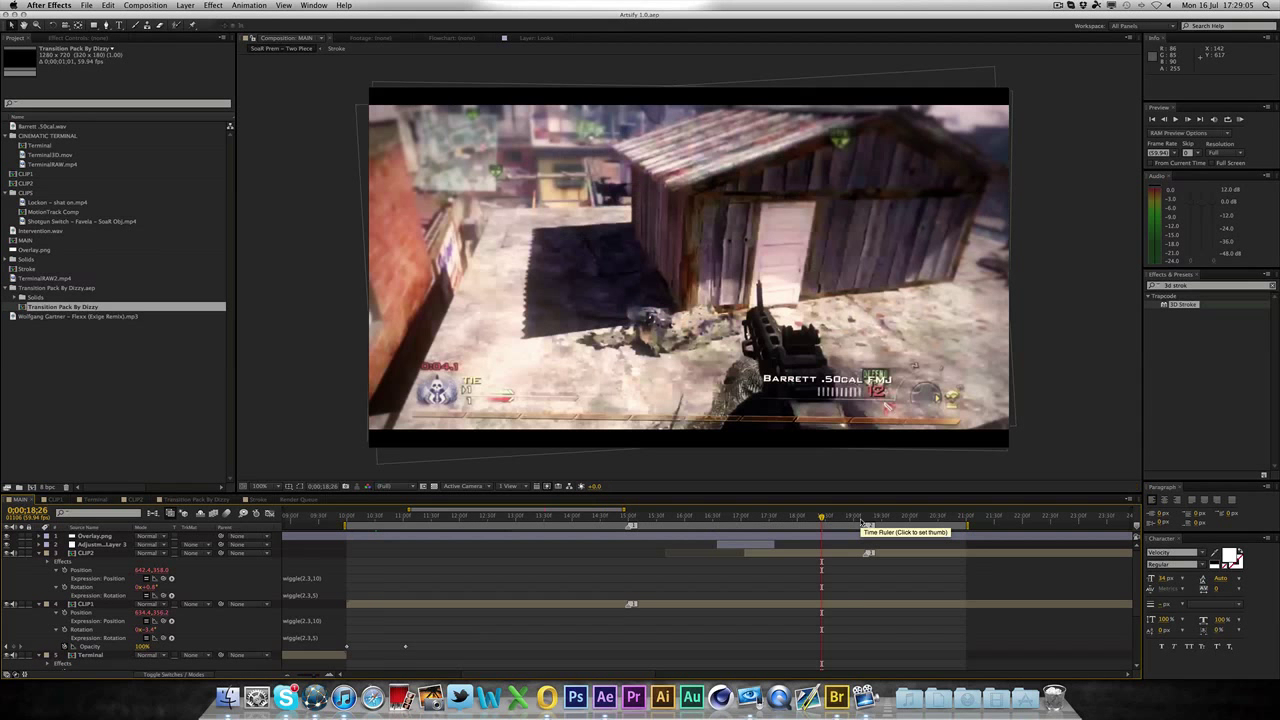
click(867, 516)
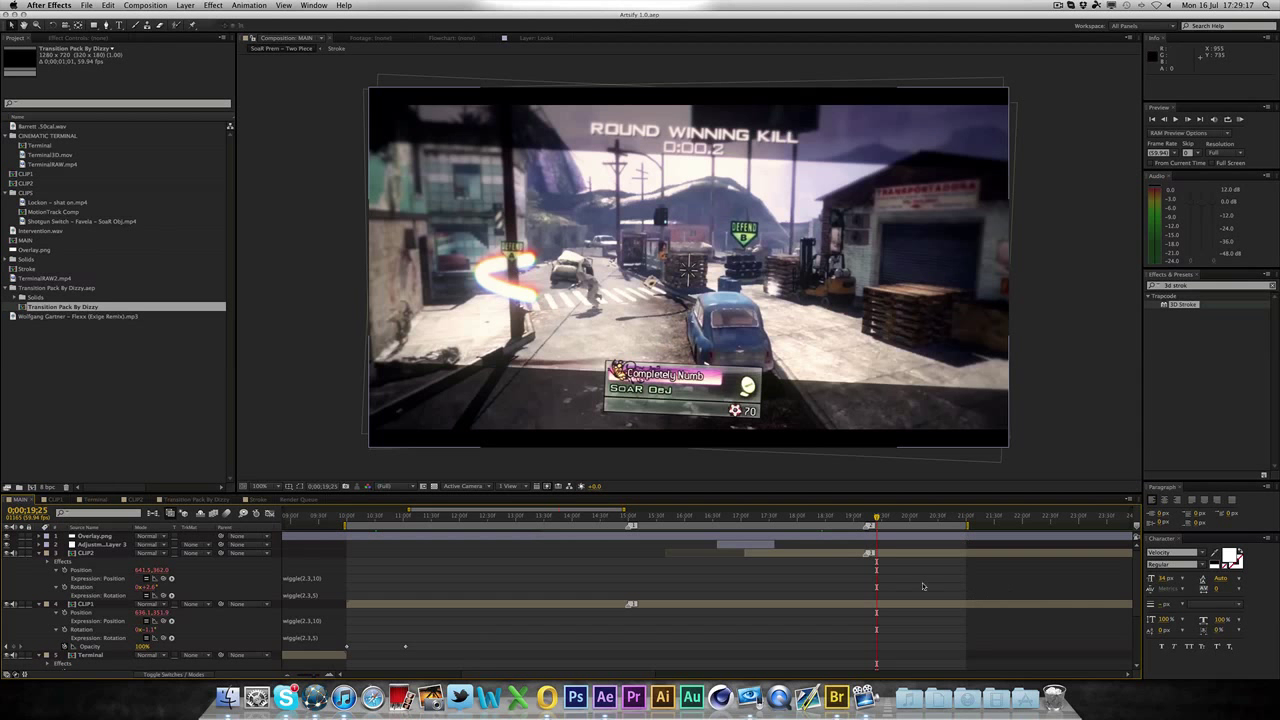
key(cmd+Right)
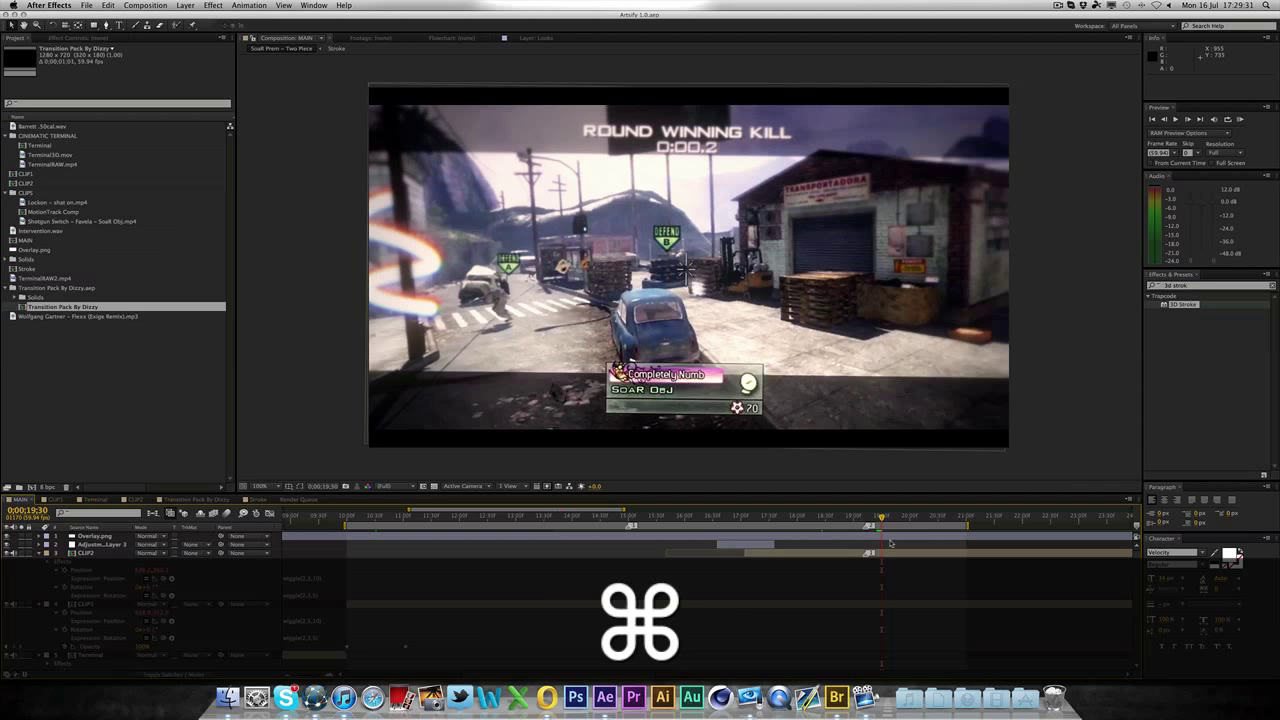
key(cmd+Right)
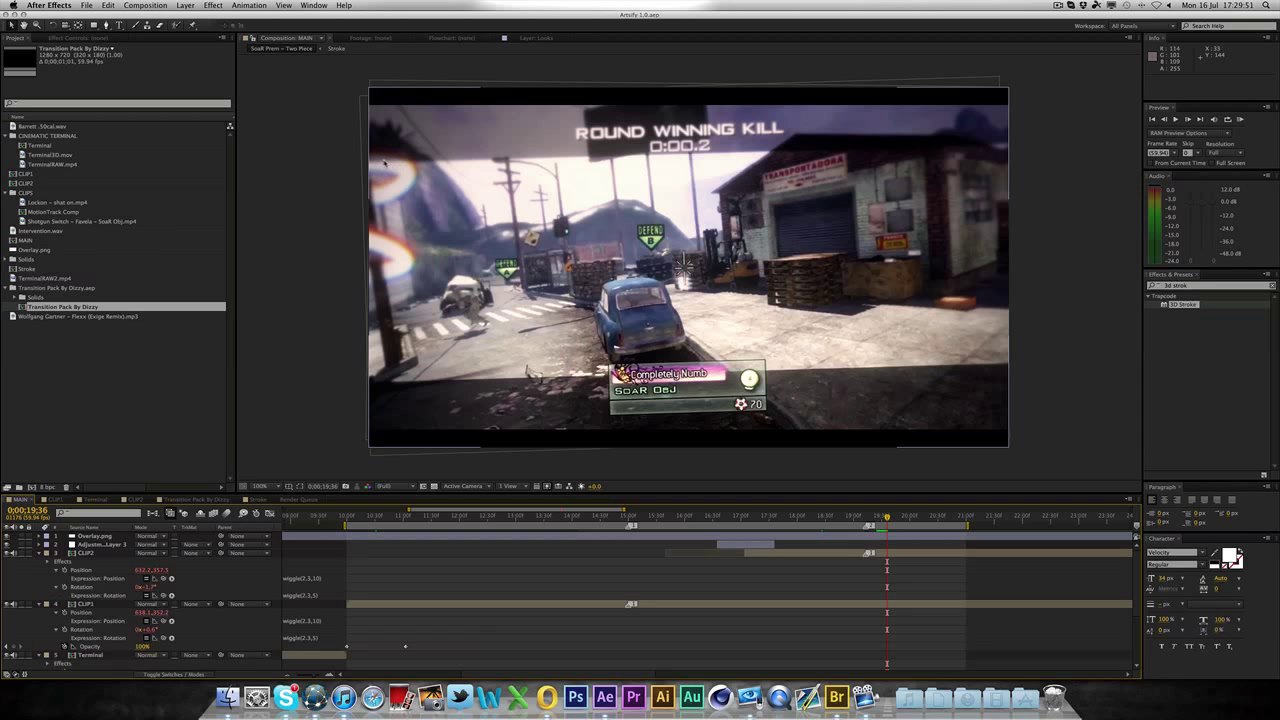
mouse_move(560, 403)
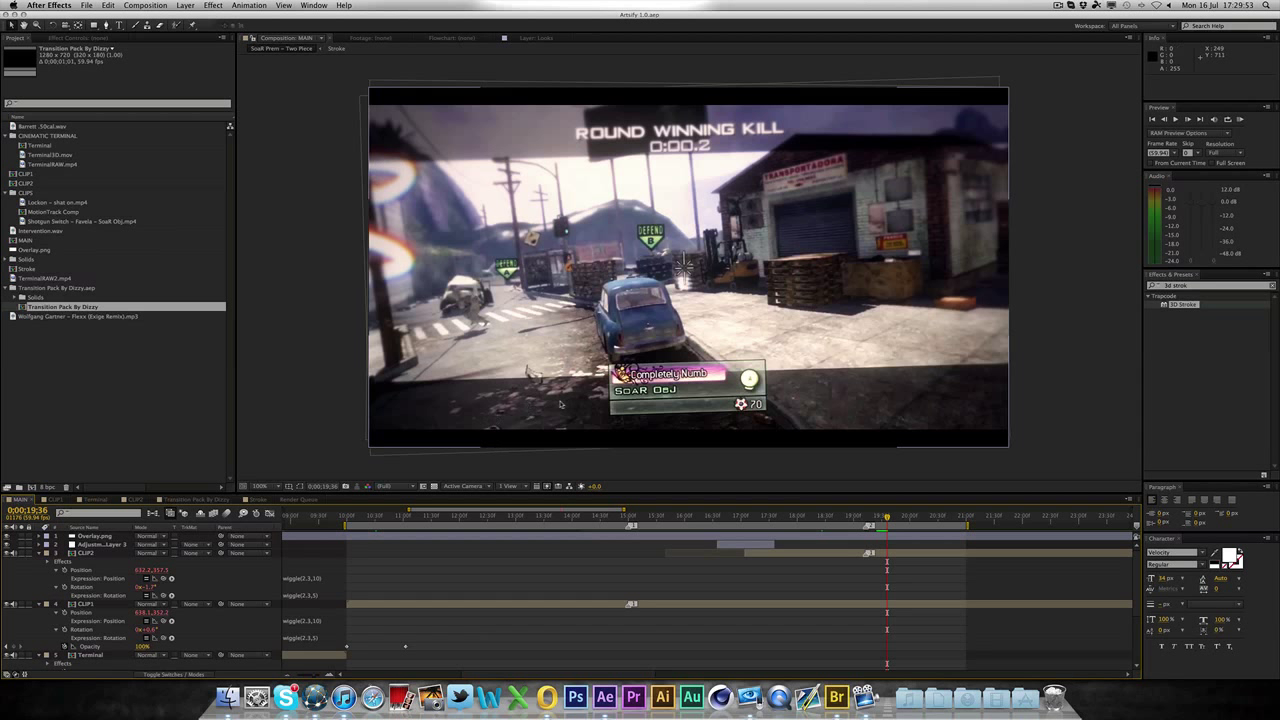
mouse_move(384, 172)
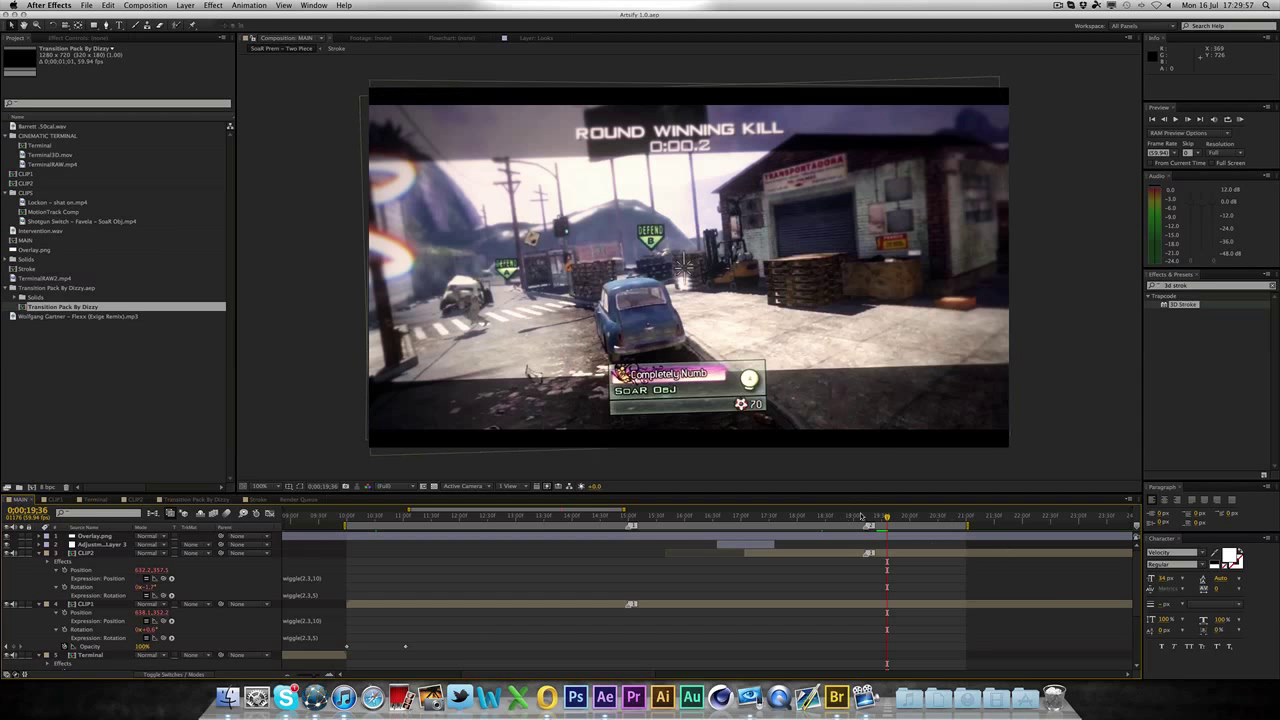
click(878, 515)
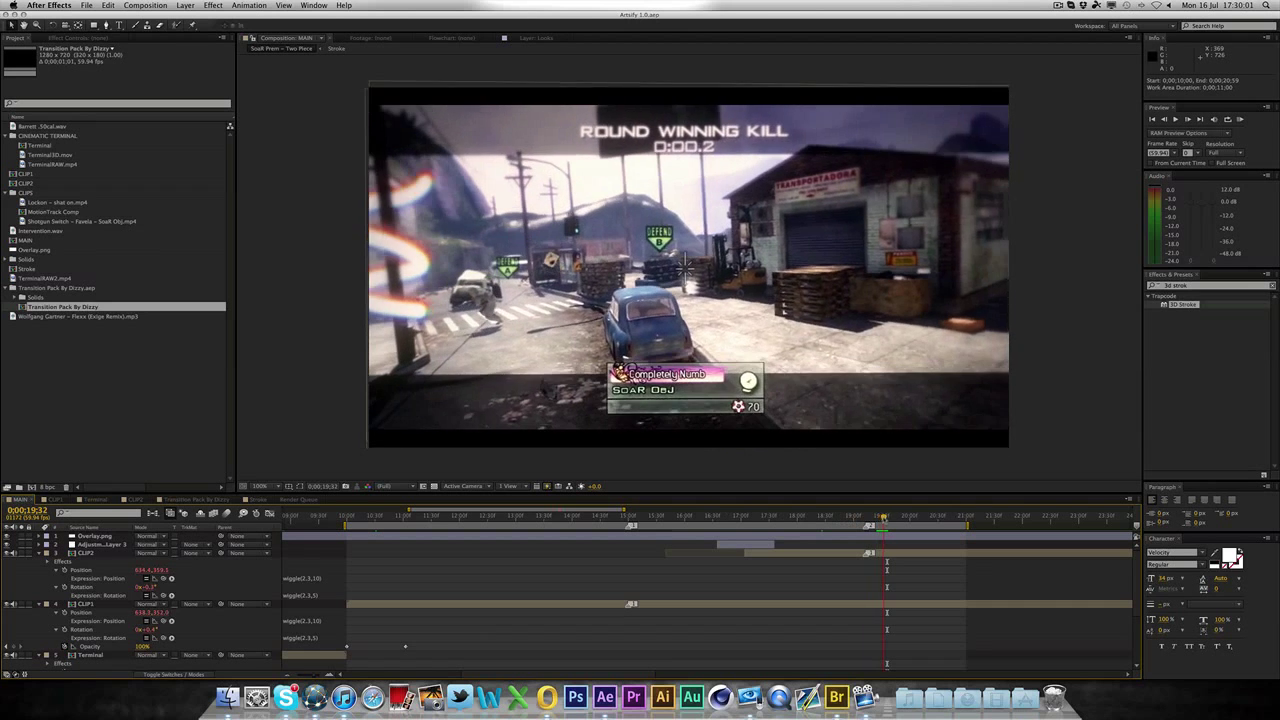
drag(883, 514, 870, 514)
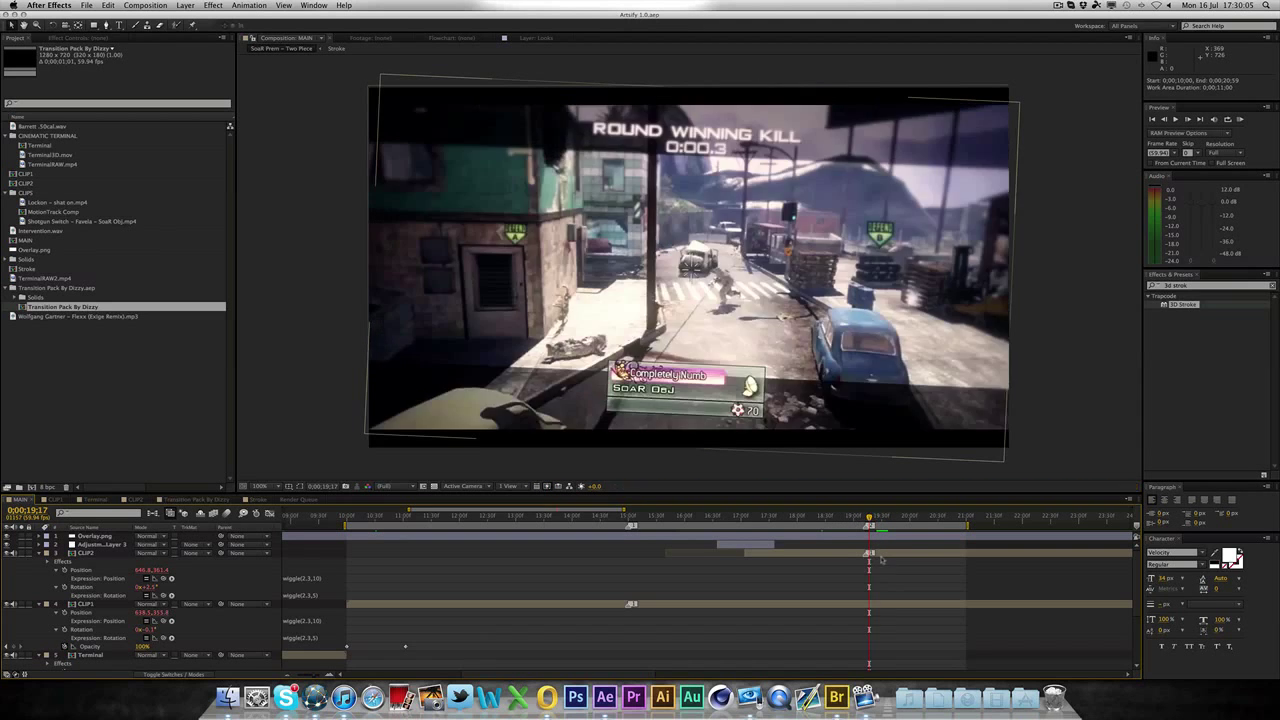
key(cmd+Right)
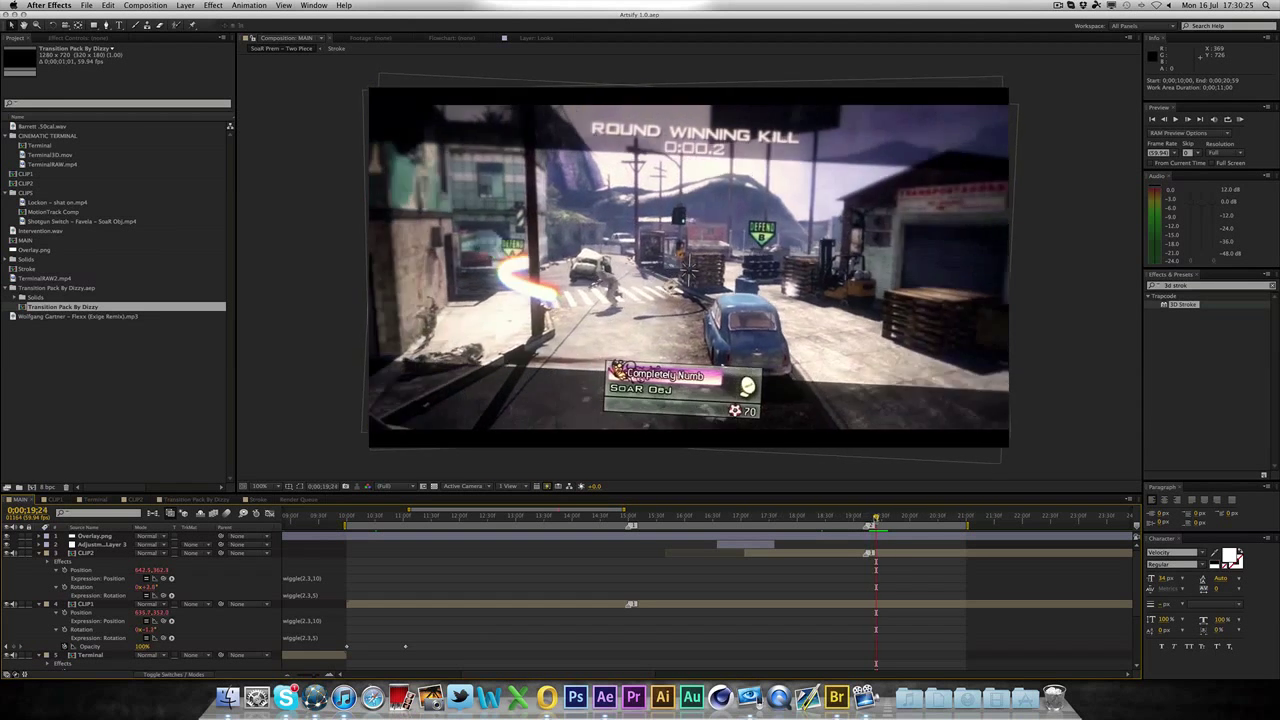
click(885, 515)
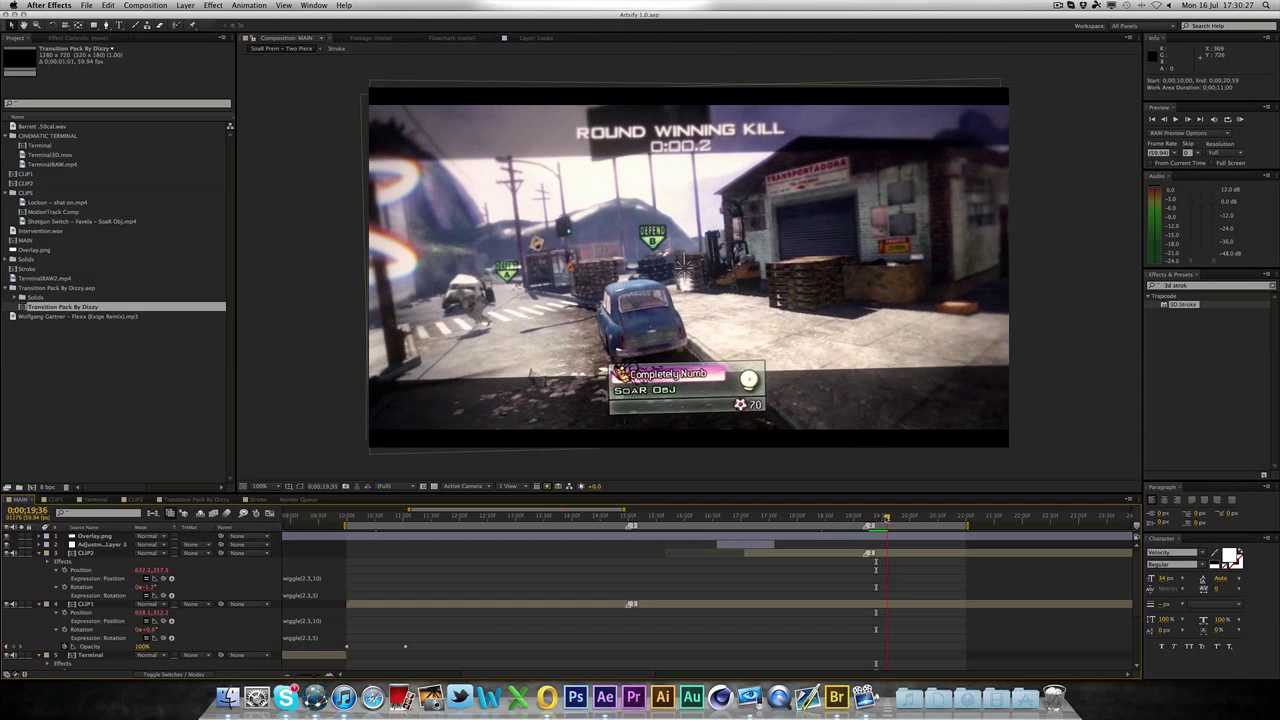
click(895, 515)
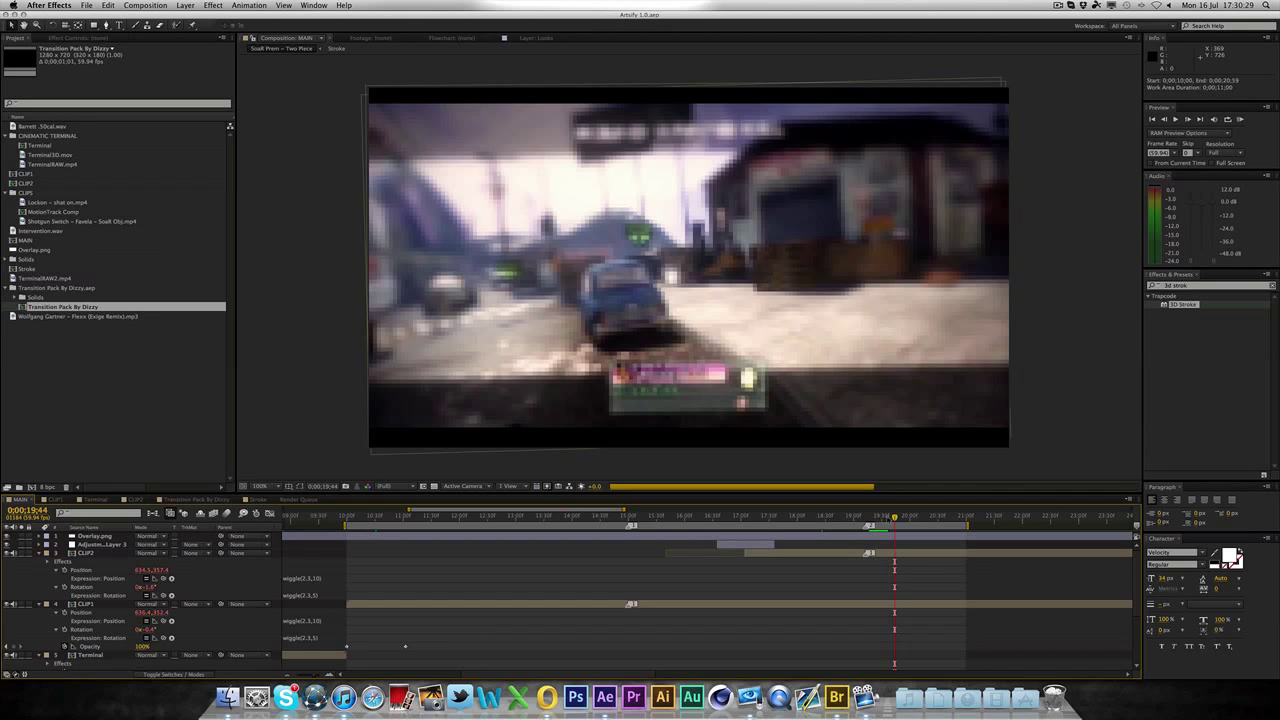